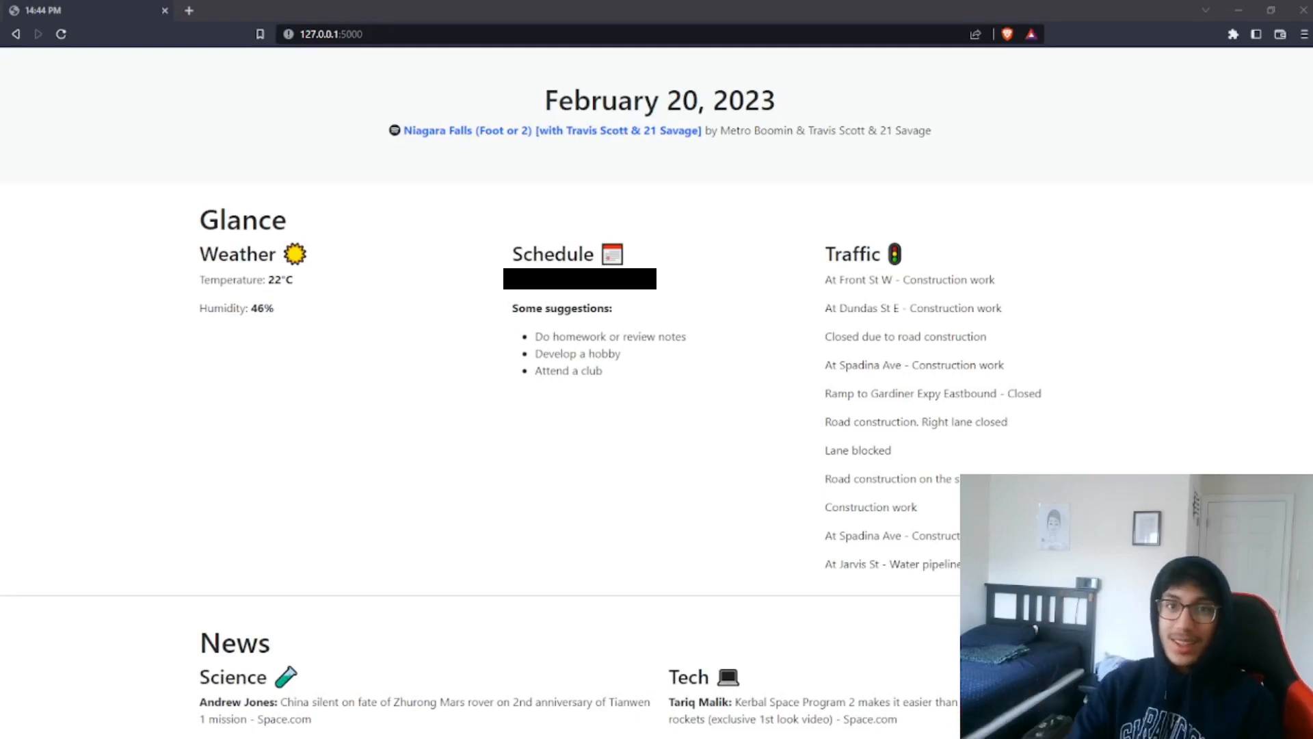
Select then deselect the song-credit text and poke at existing labels on the canvas
drag(599, 100, 745, 100)
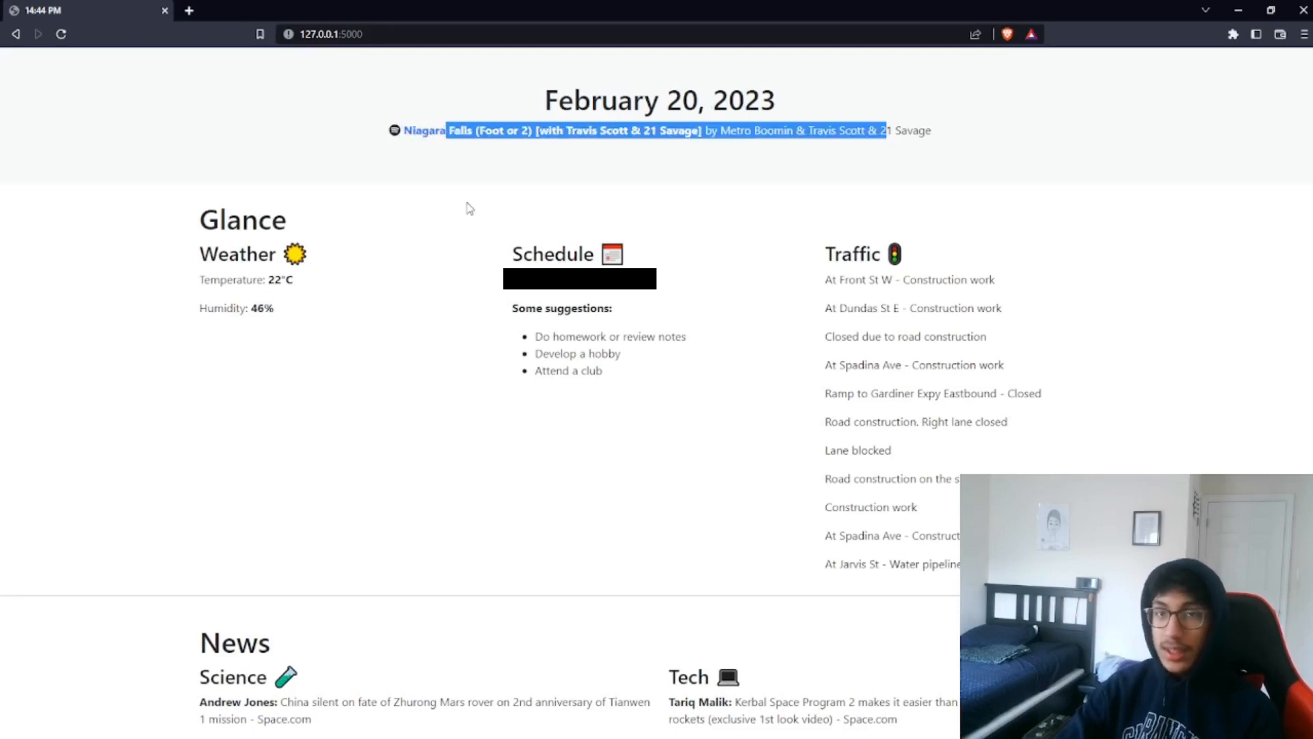
click(475, 191)
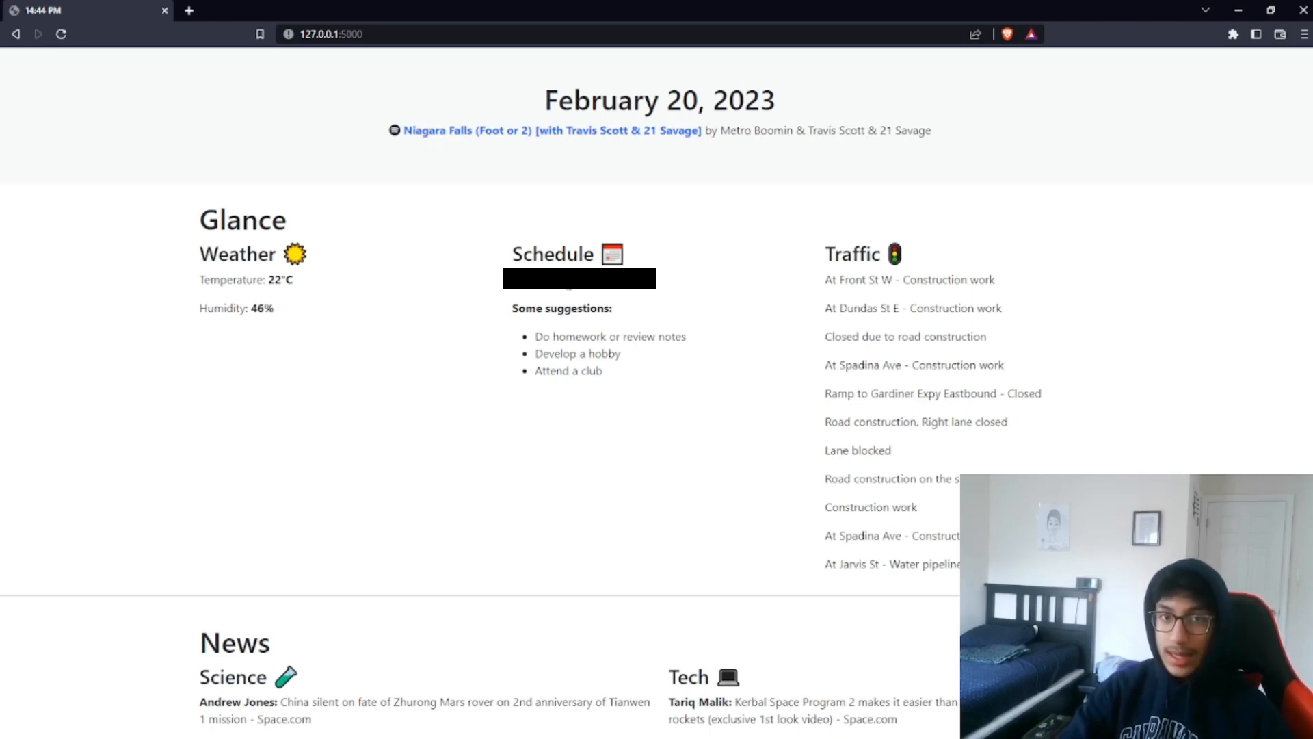
mouse_move(633, 356)
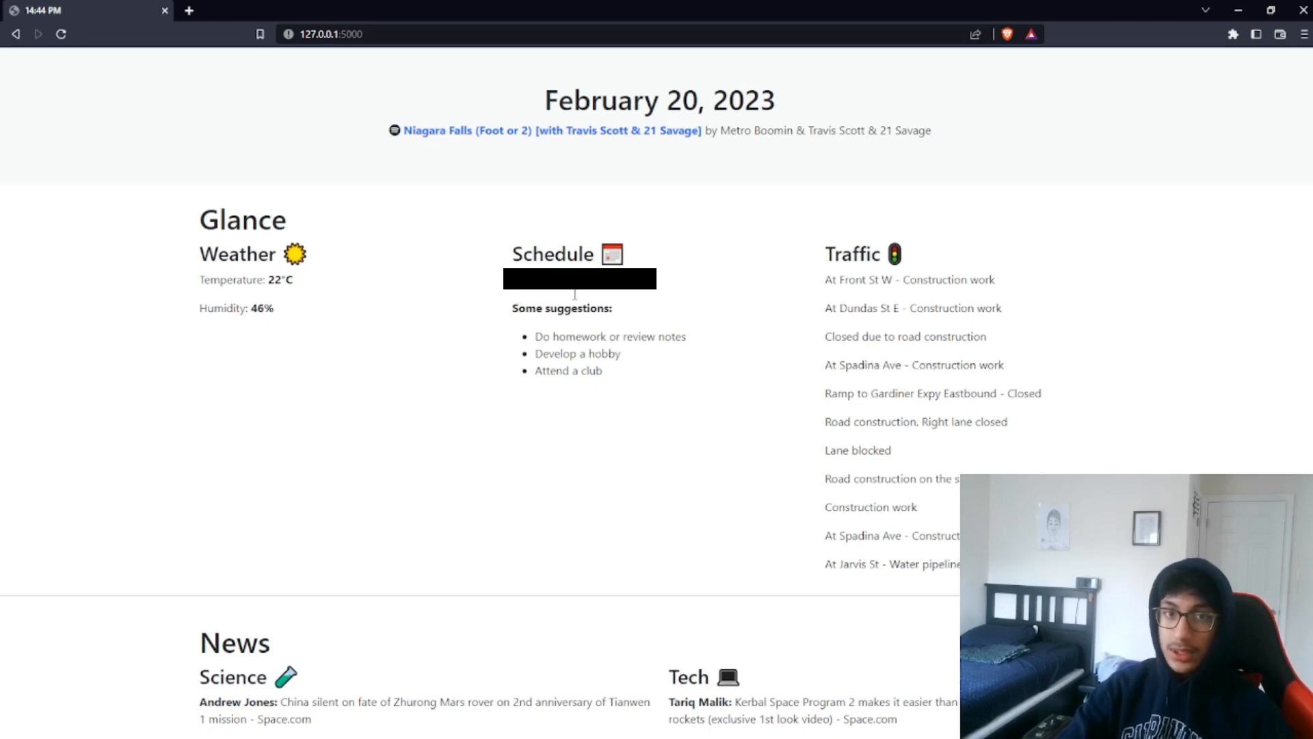
mouse_move(709, 215)
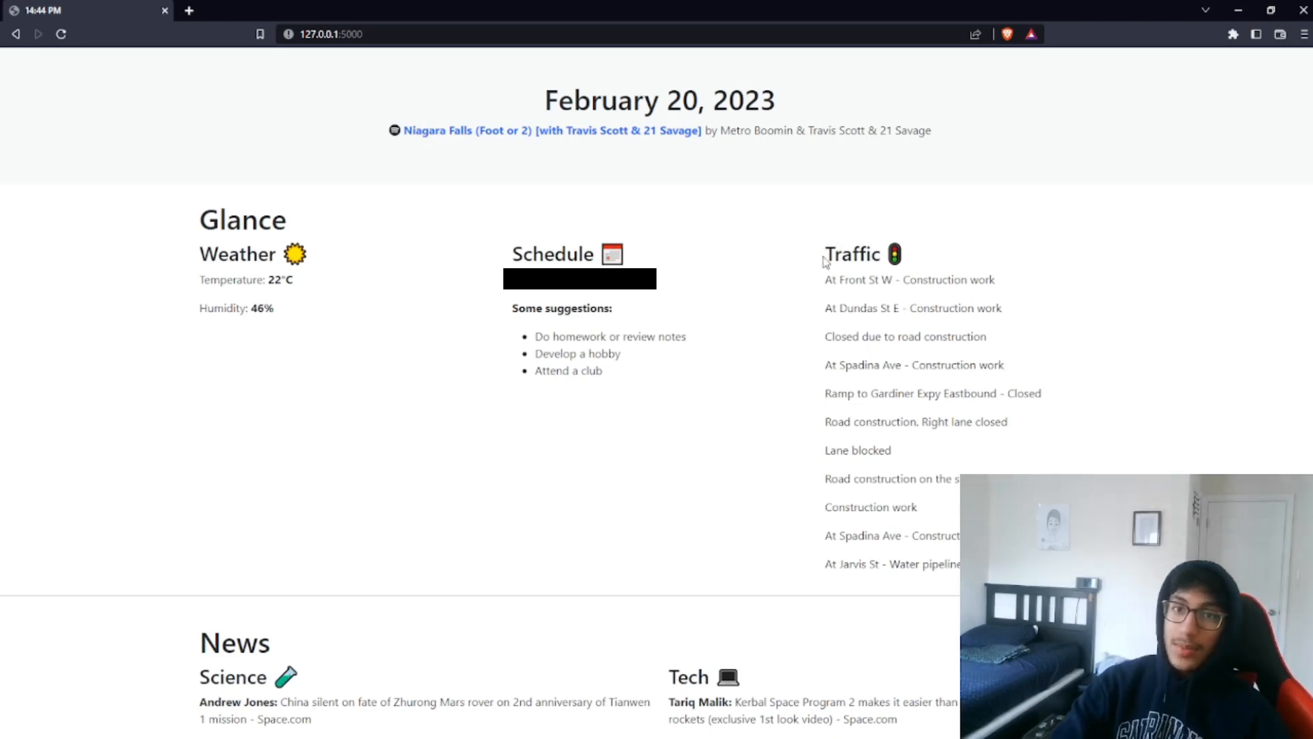
double_click(852, 255)
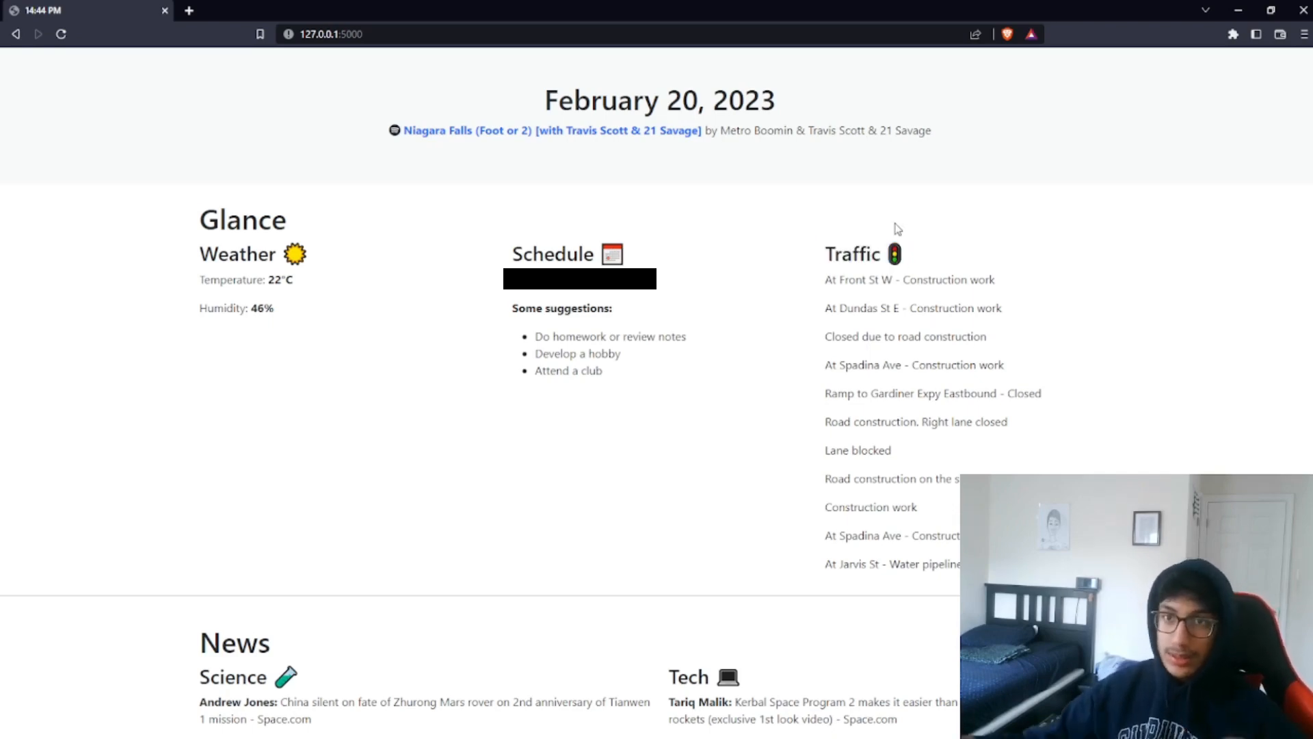
mouse_move(869, 304)
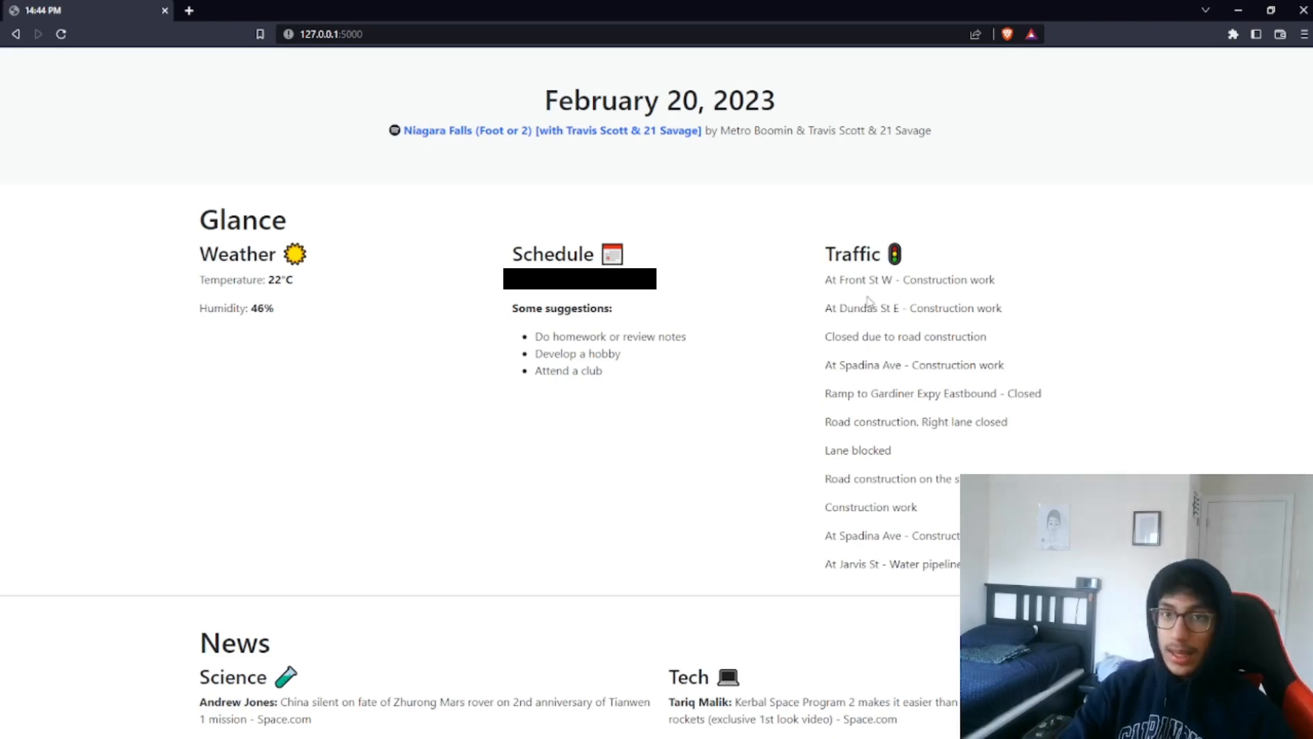
mouse_move(915, 280)
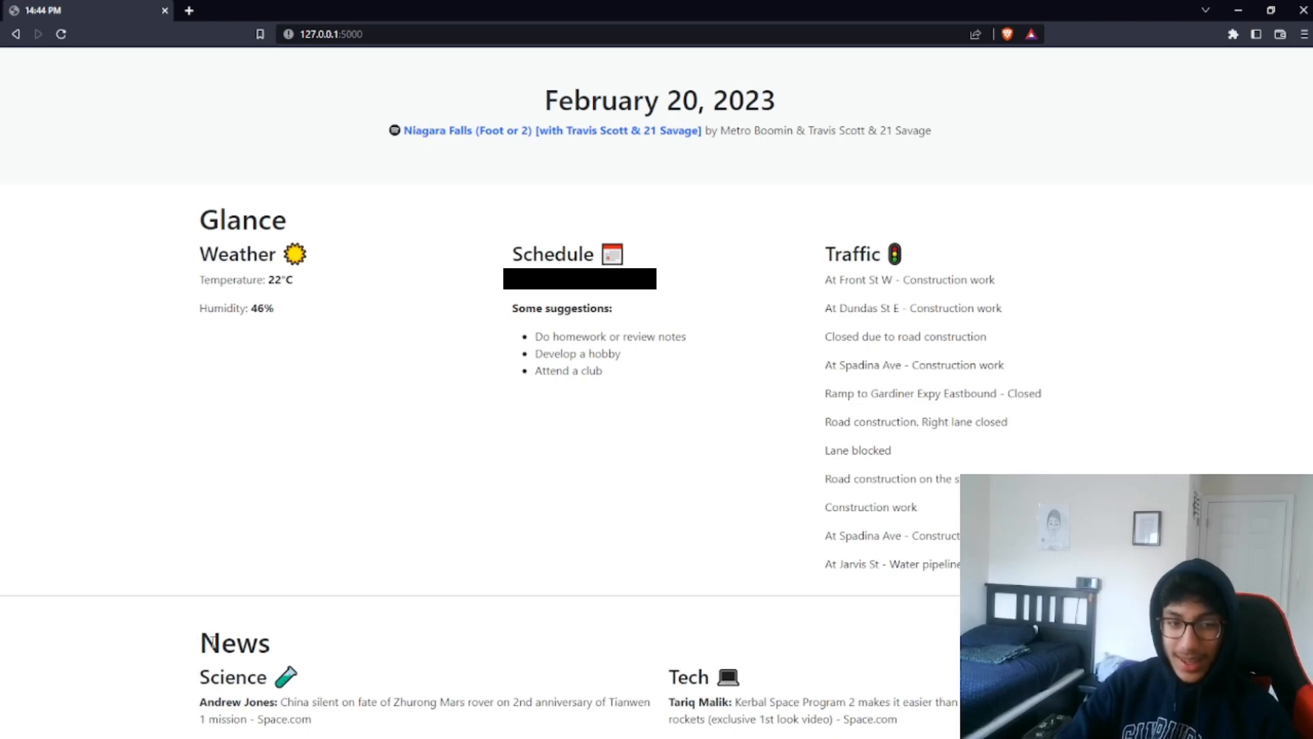
mouse_move(494, 647)
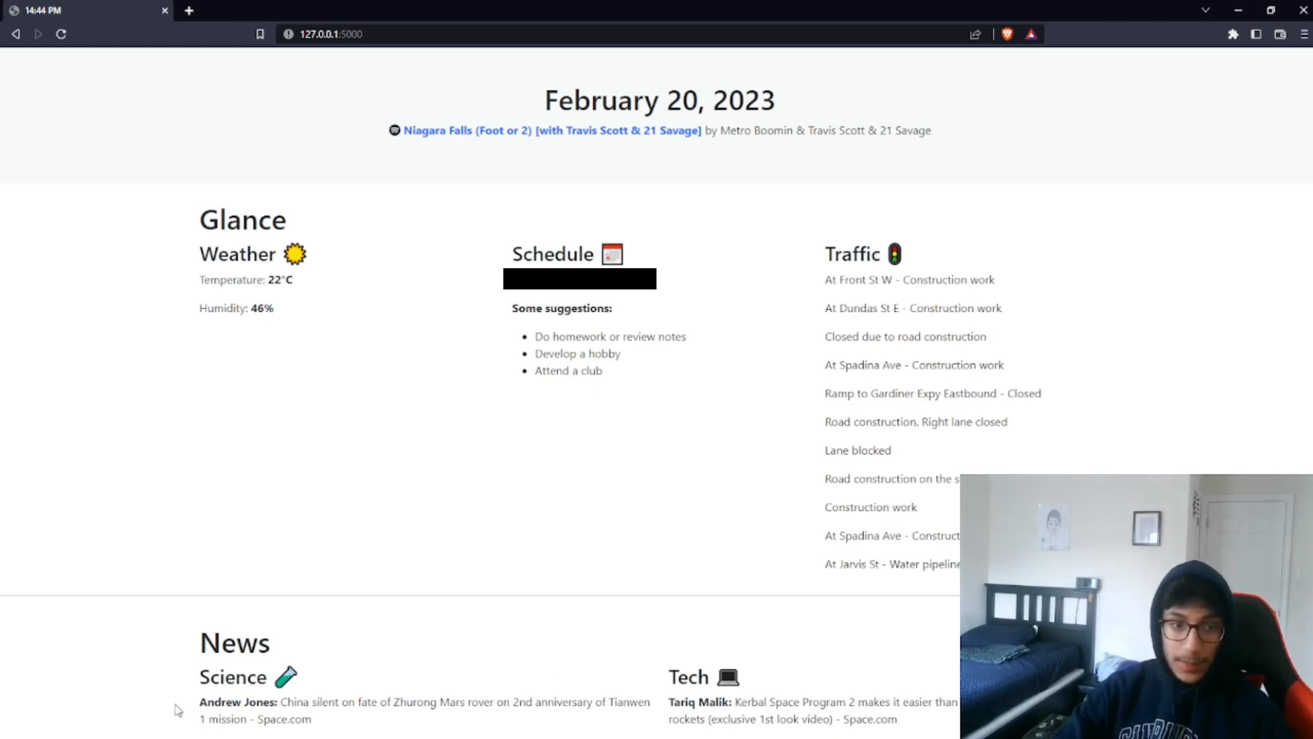
double_click(243, 701)
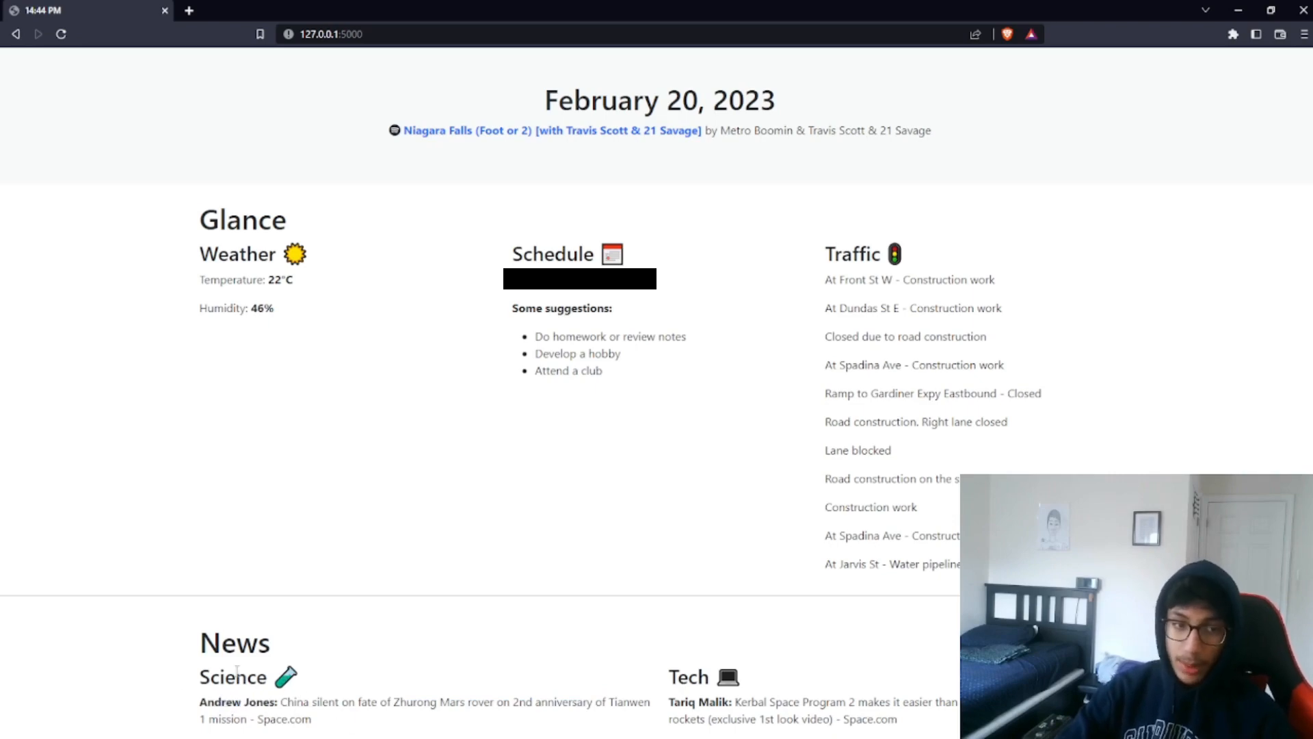
double_click(233, 677)
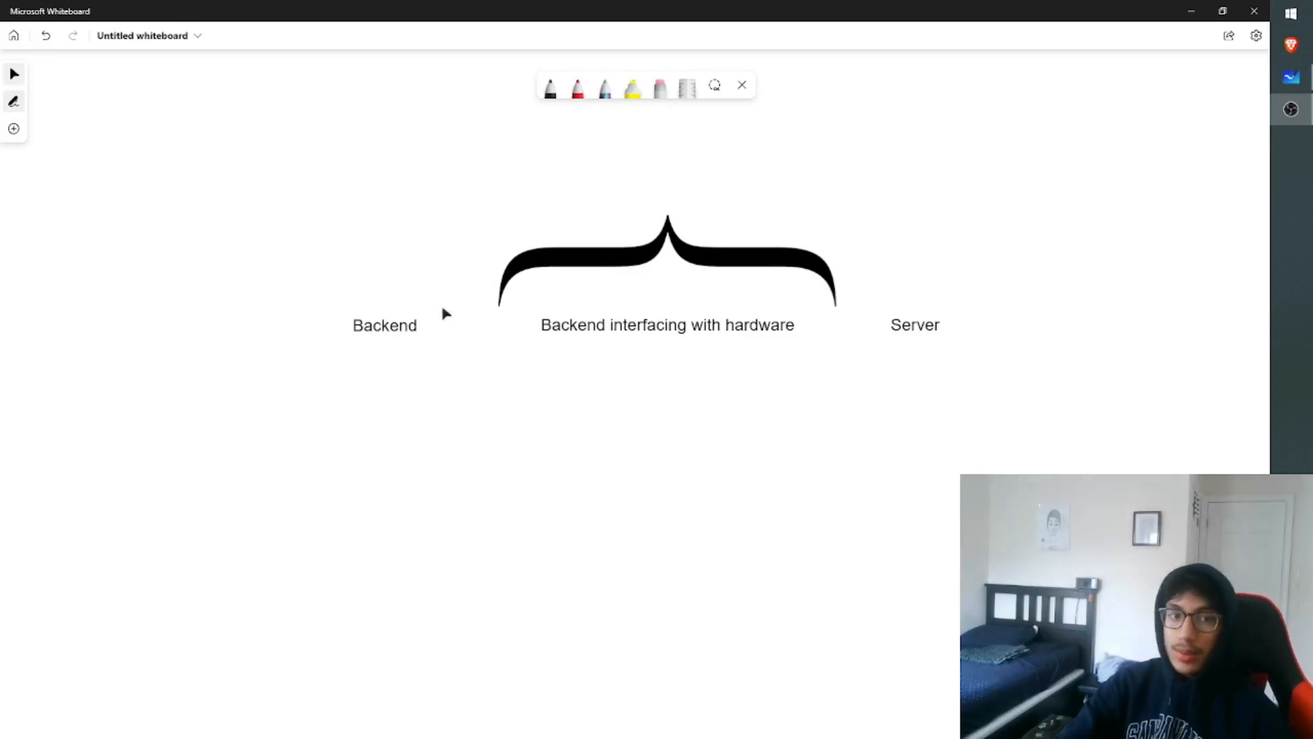
mouse_move(636, 260)
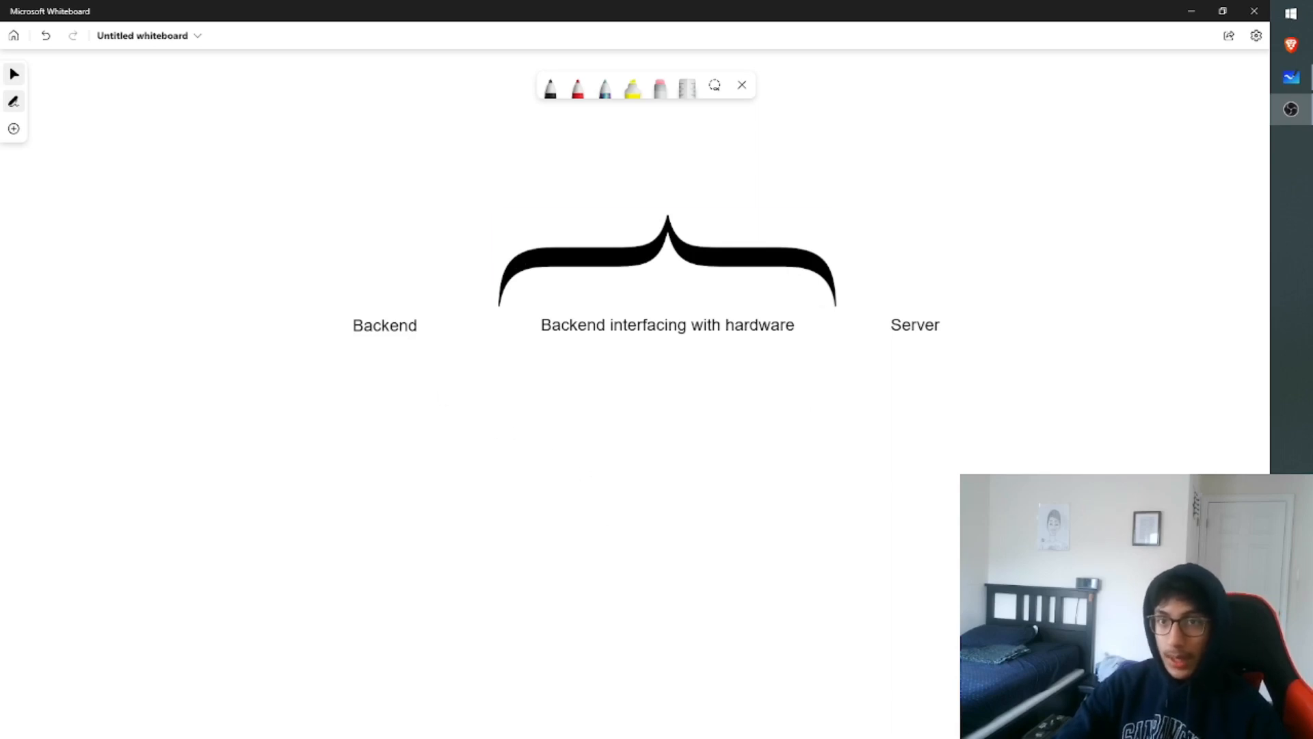
mouse_move(983, 245)
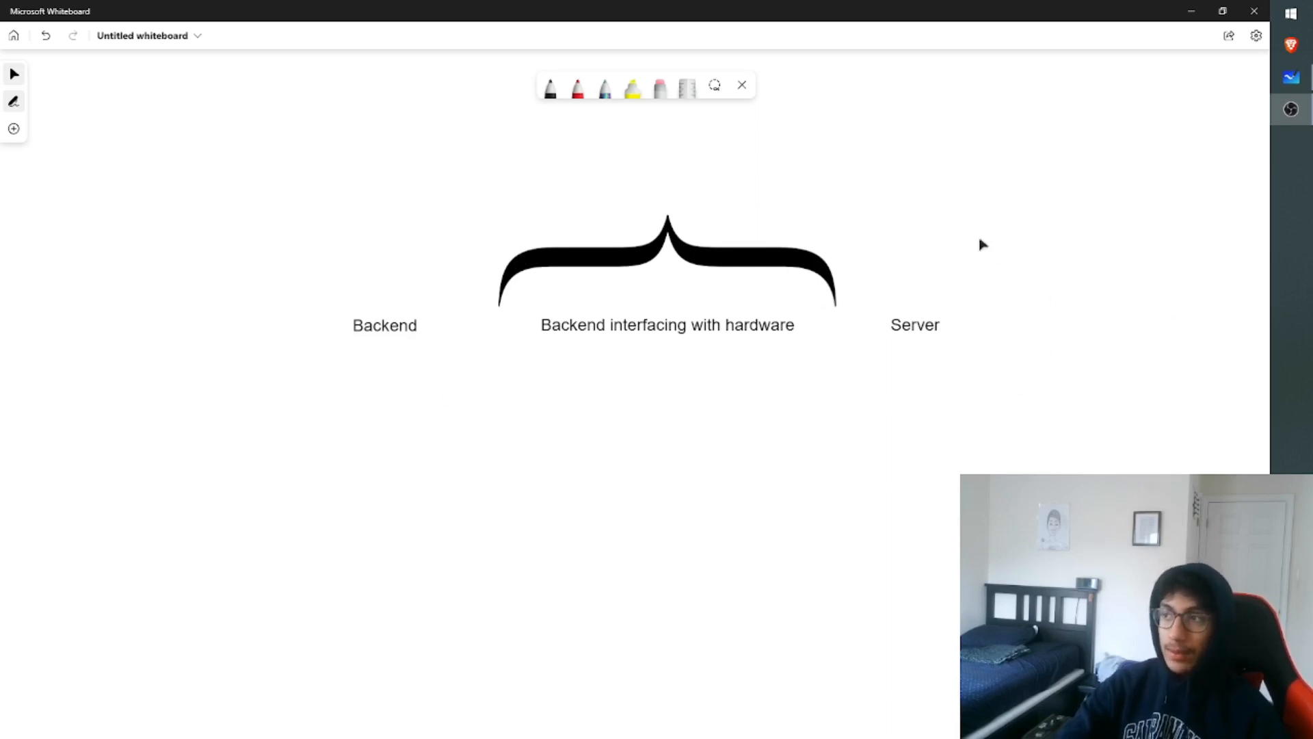
mouse_move(502, 237)
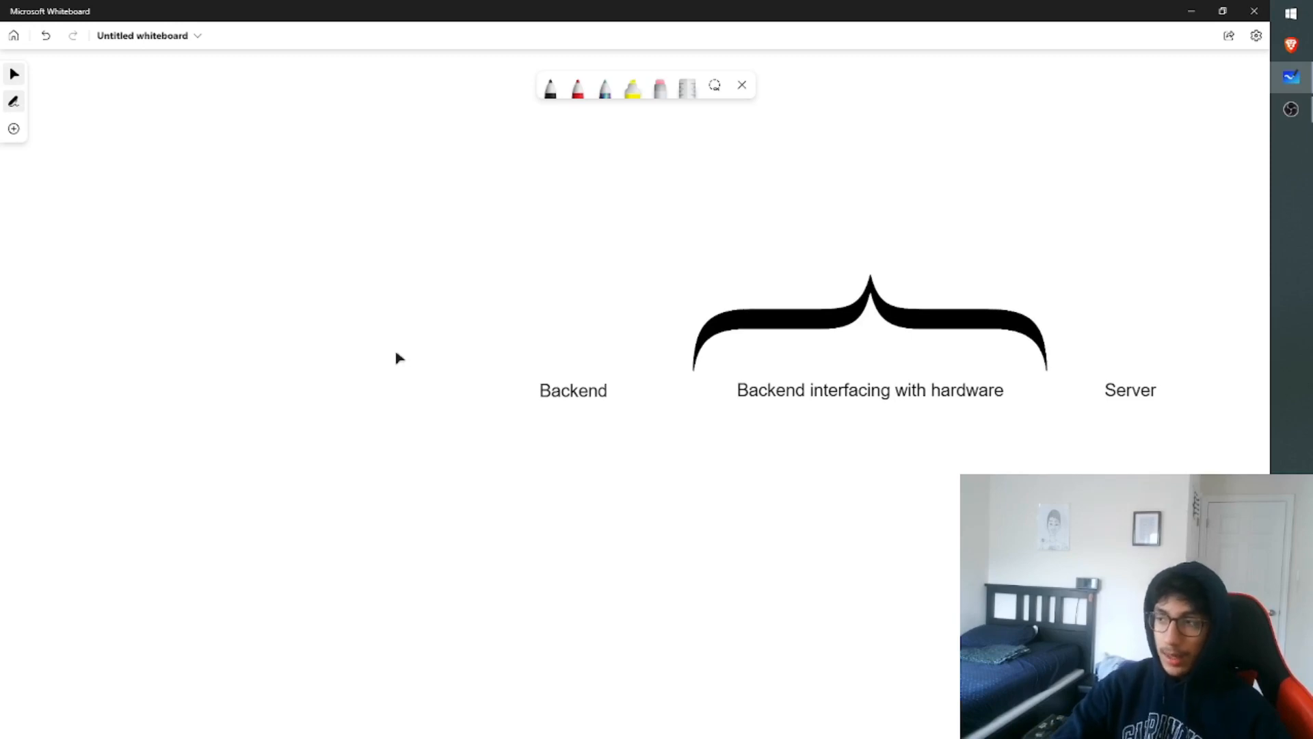
mouse_move(385, 351)
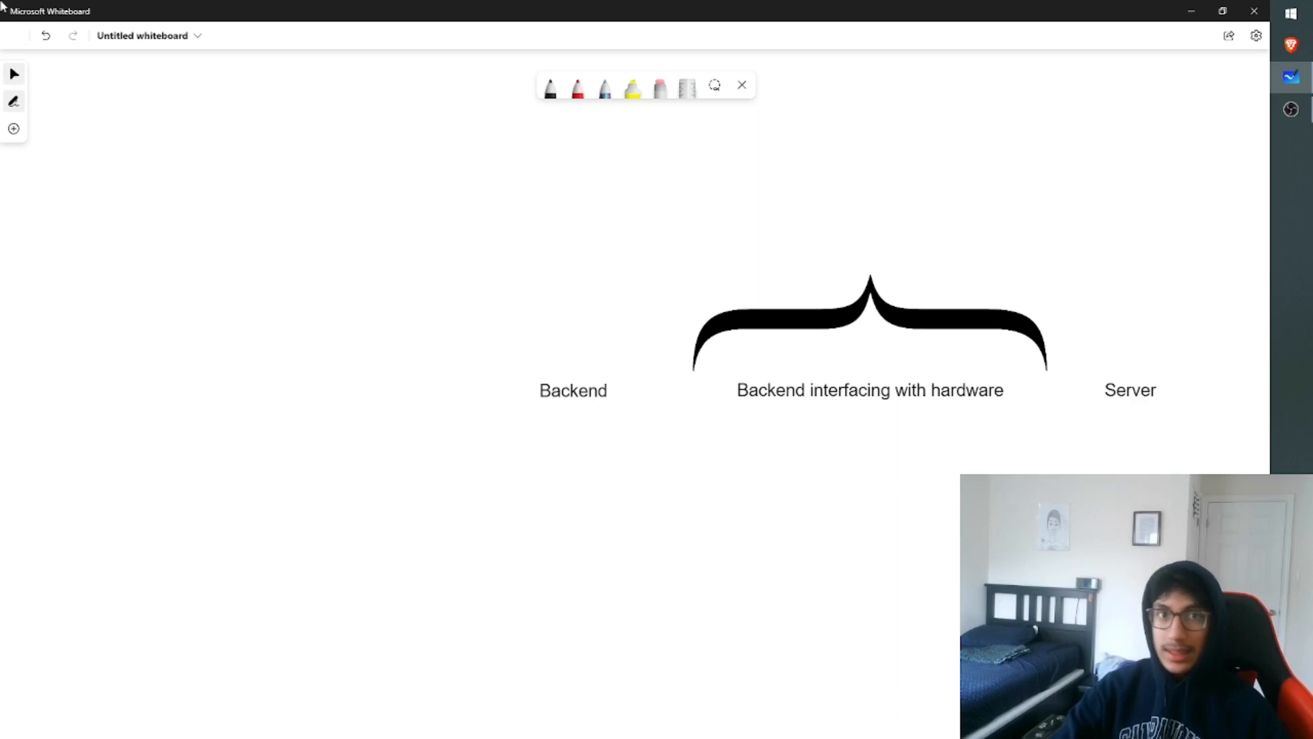
Add a text box under Backend reading 'API - Application Programming Interface'
click(13, 129)
text(AP)
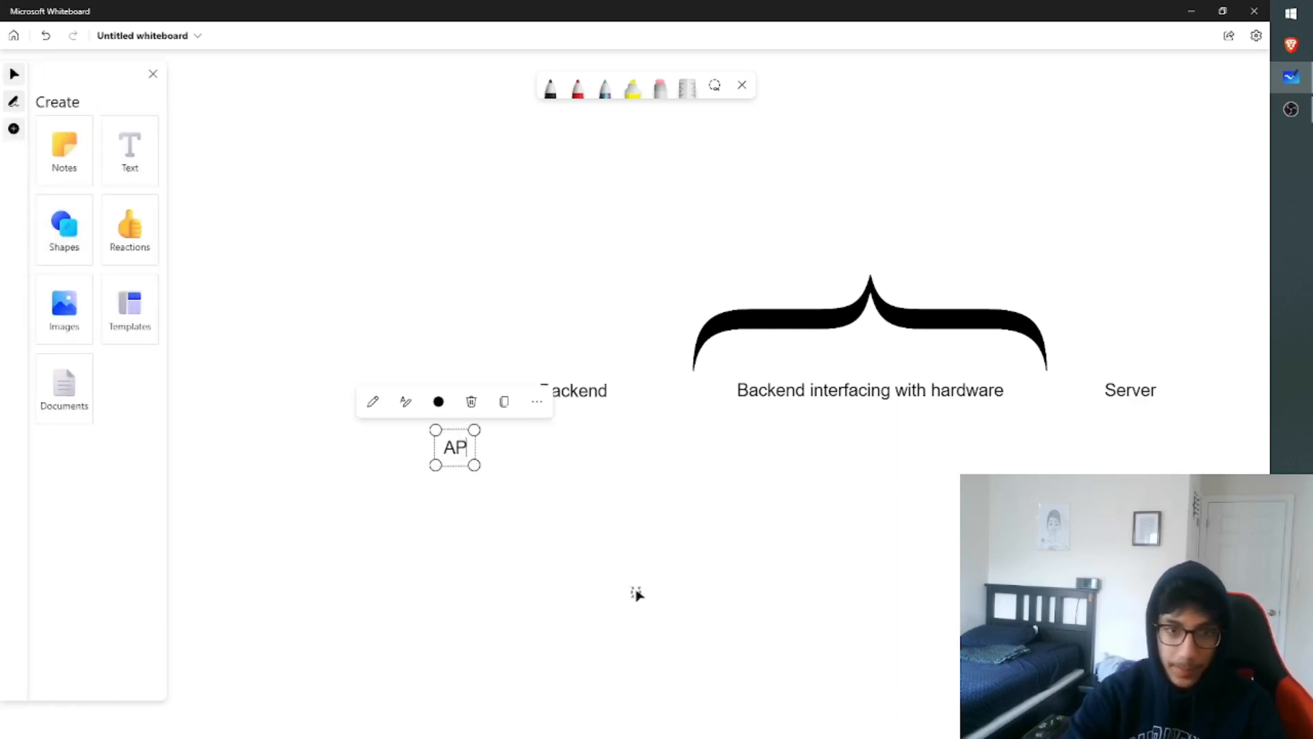
text(I)
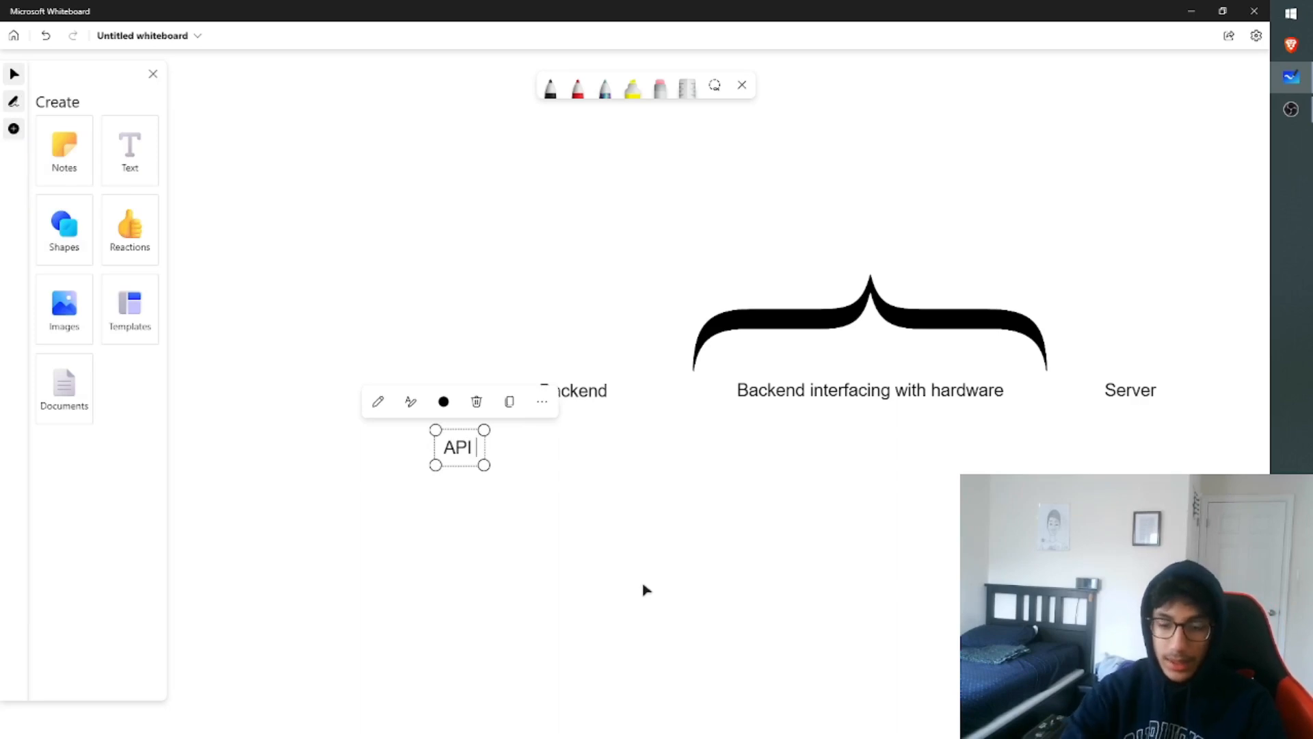
text(- Application ProgrammingZ Z)
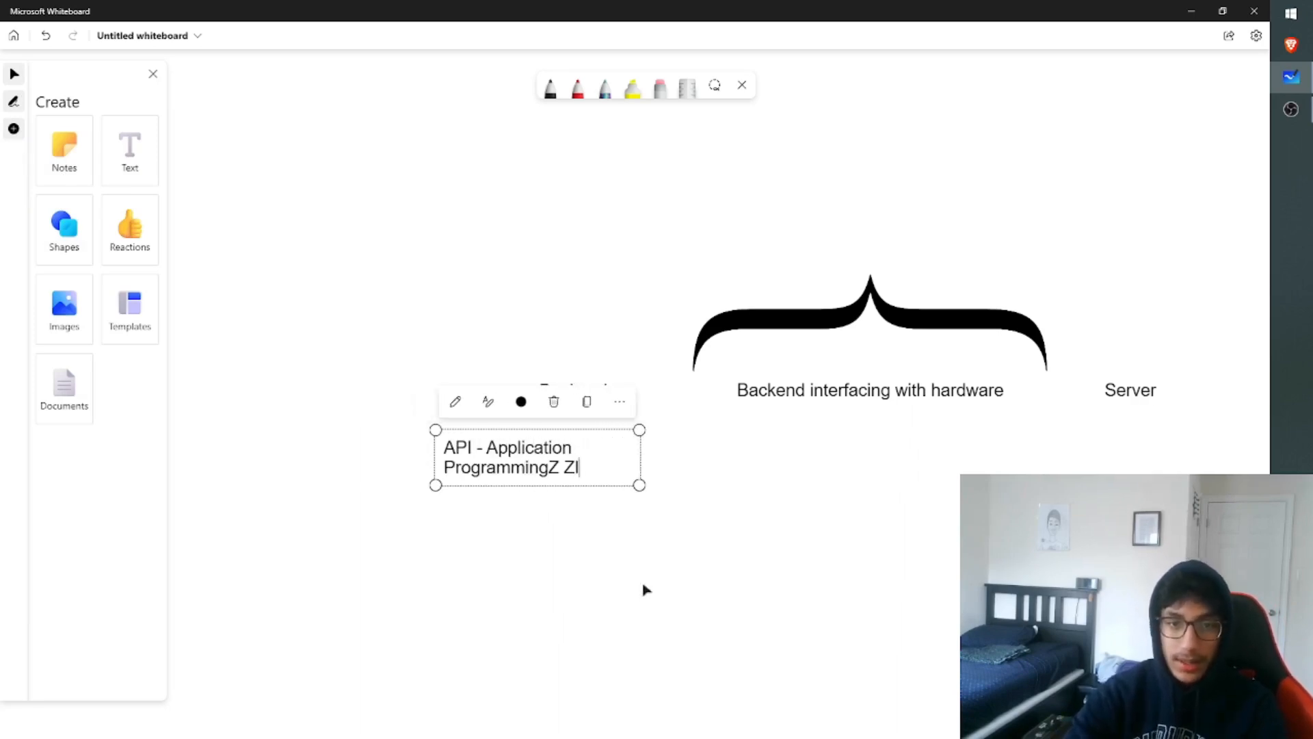
text(Interface)
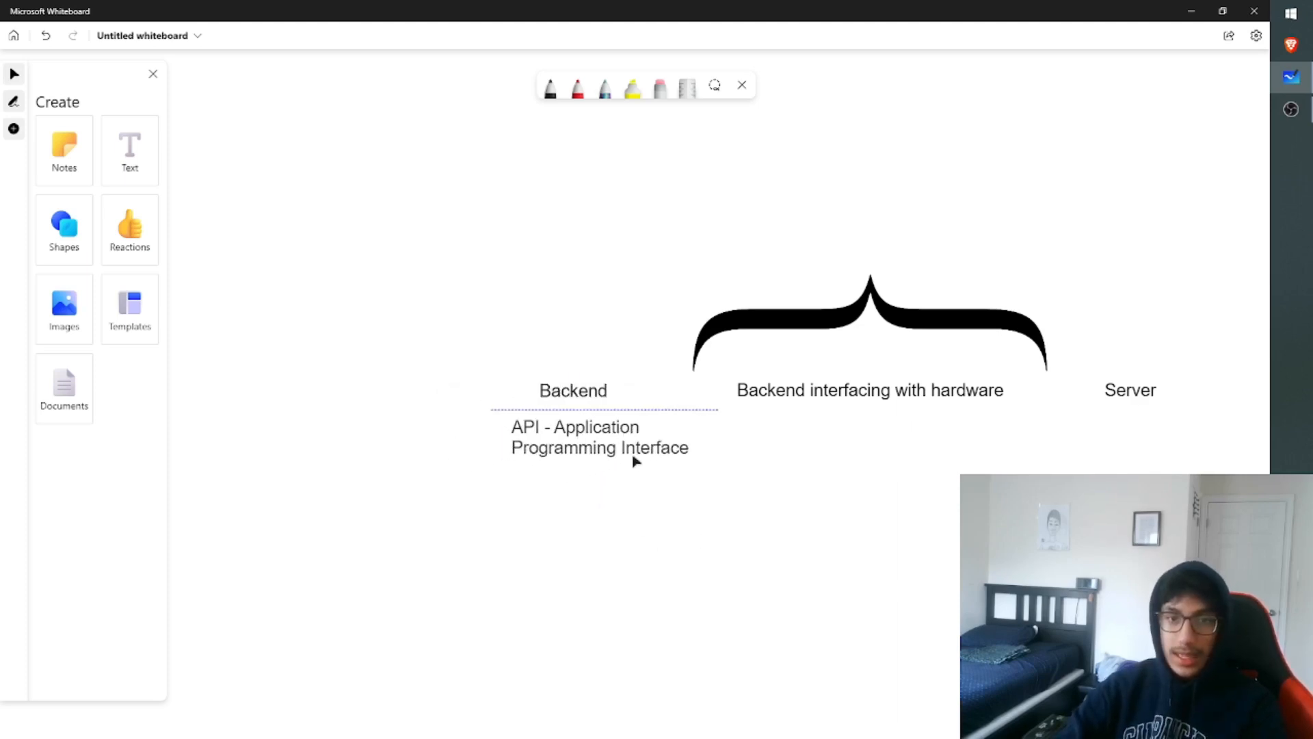
click(574, 436)
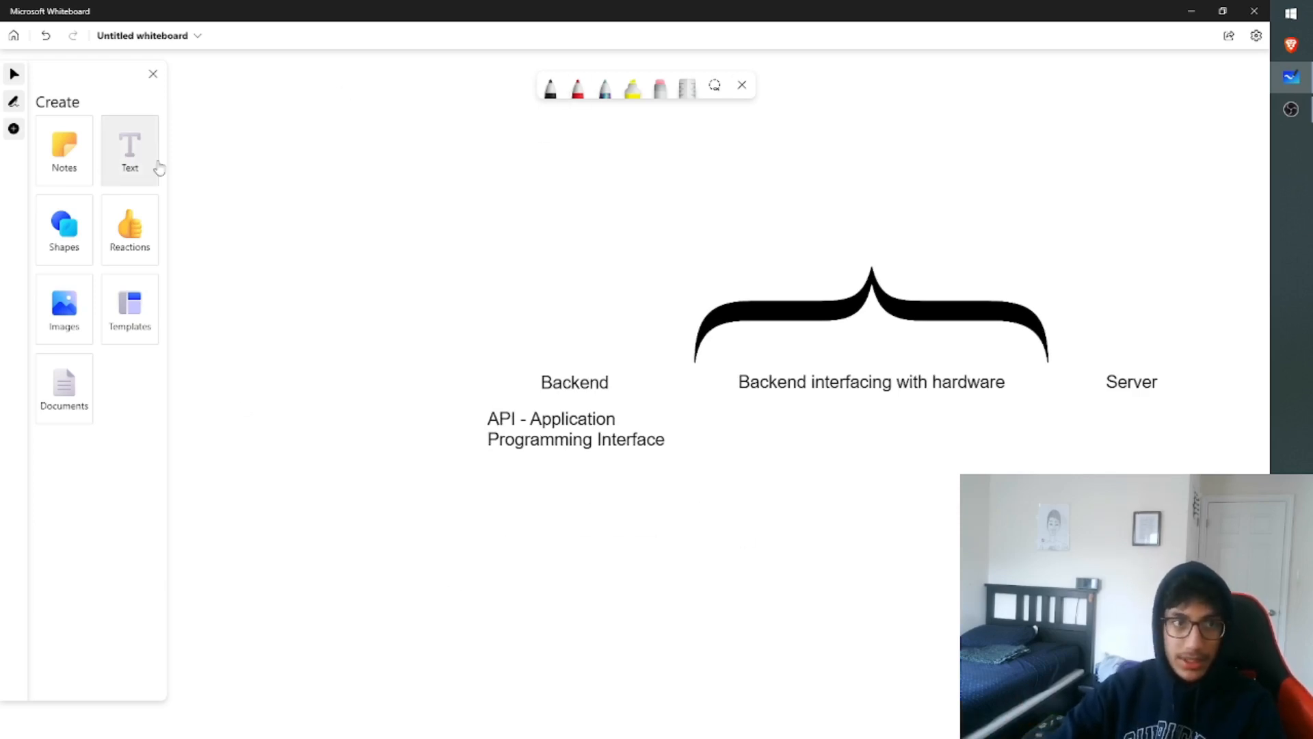
Write a Backend label with a rightward arrow pointing to an API label
text(Applic)
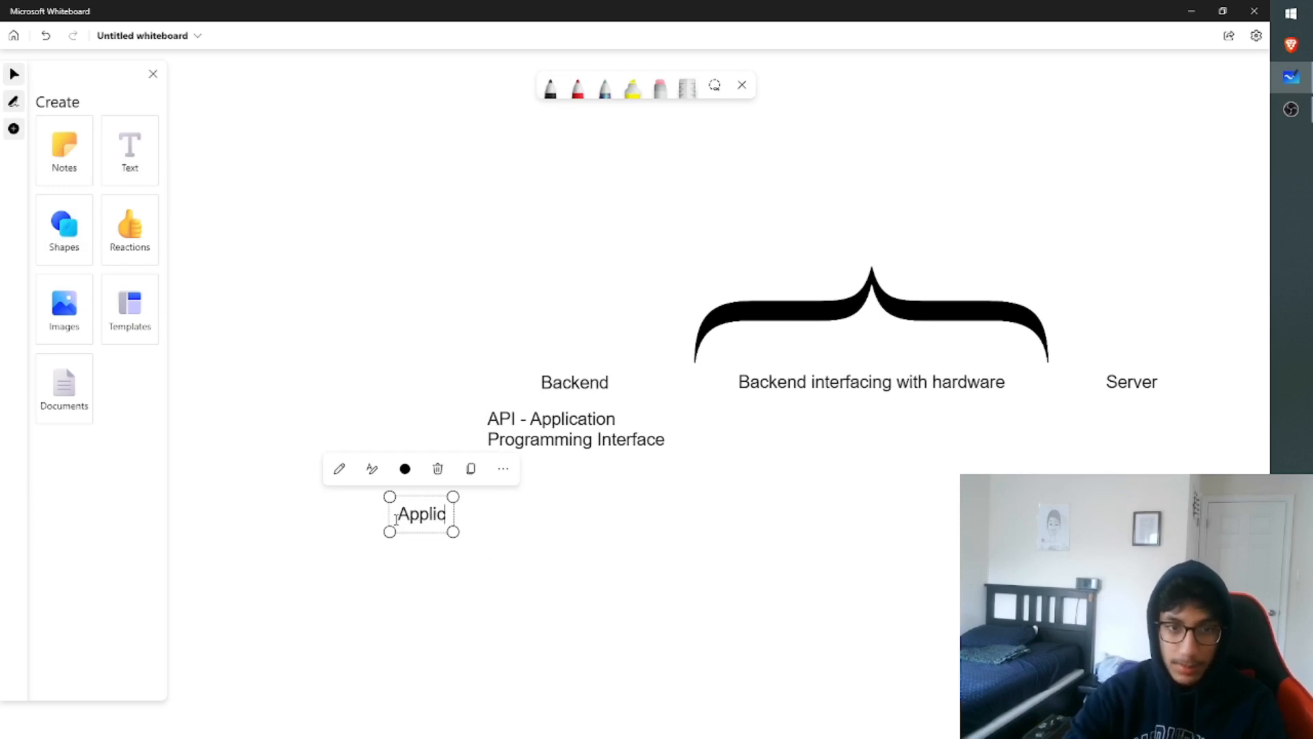
text(Backend)
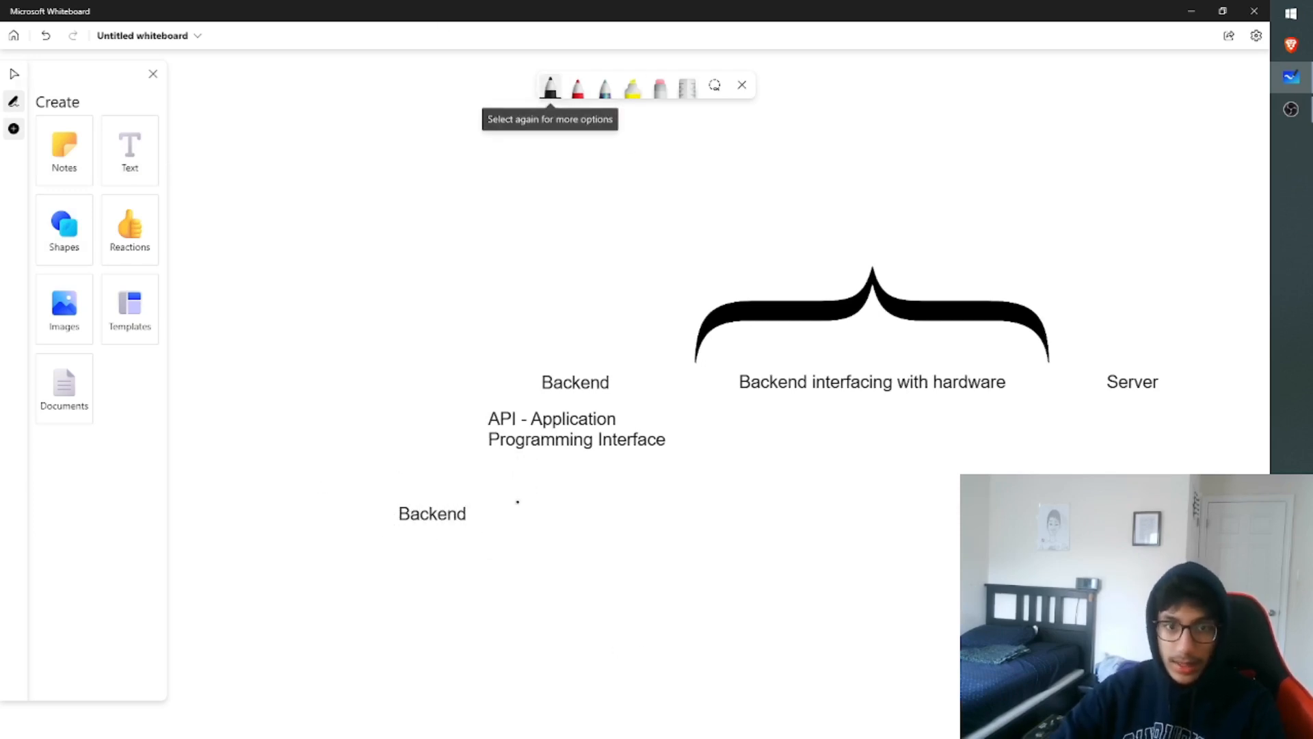
drag(486, 513, 540, 513)
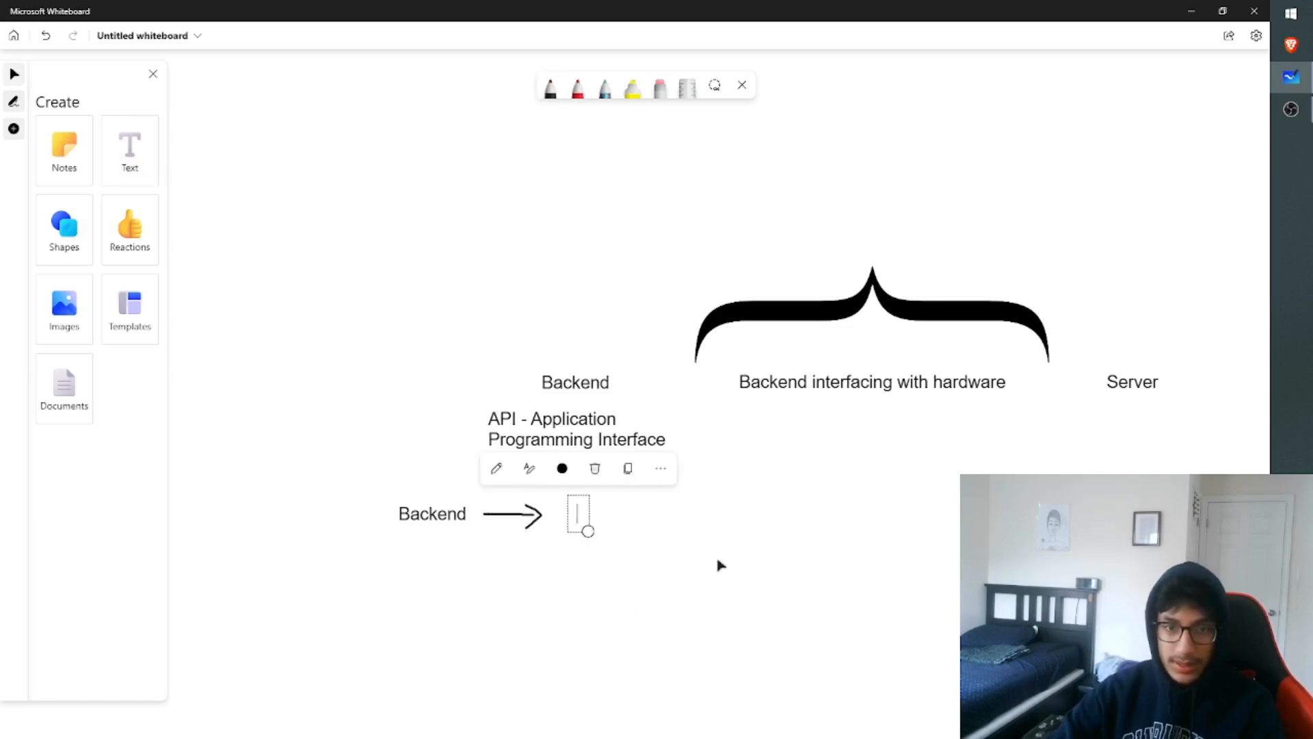
text(API)
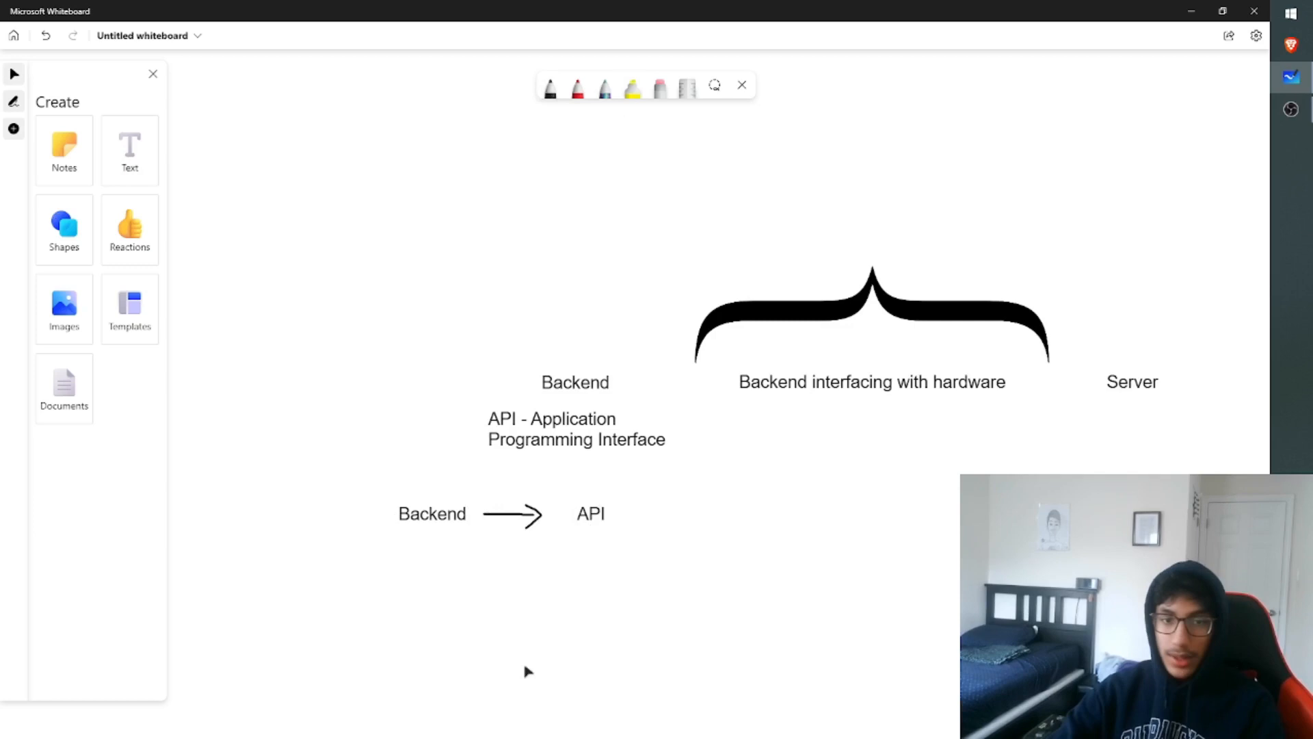
mouse_move(509, 521)
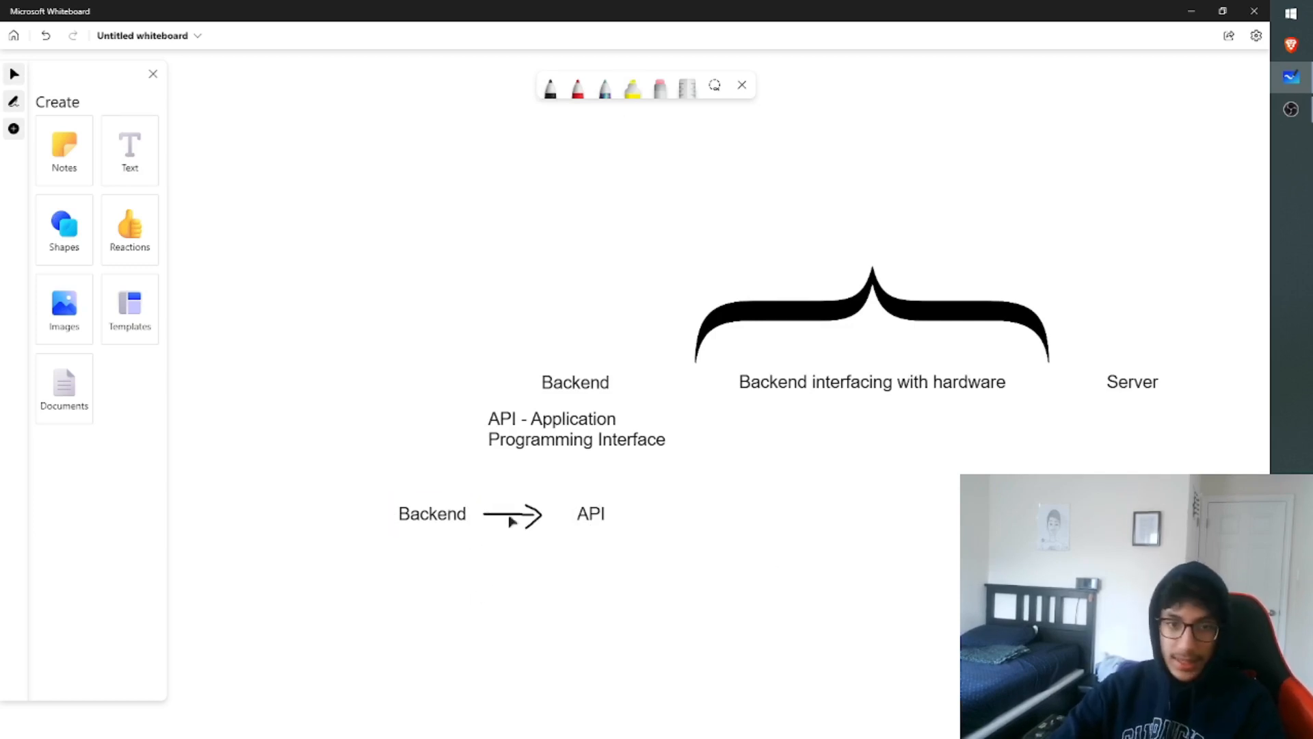
mouse_move(611, 513)
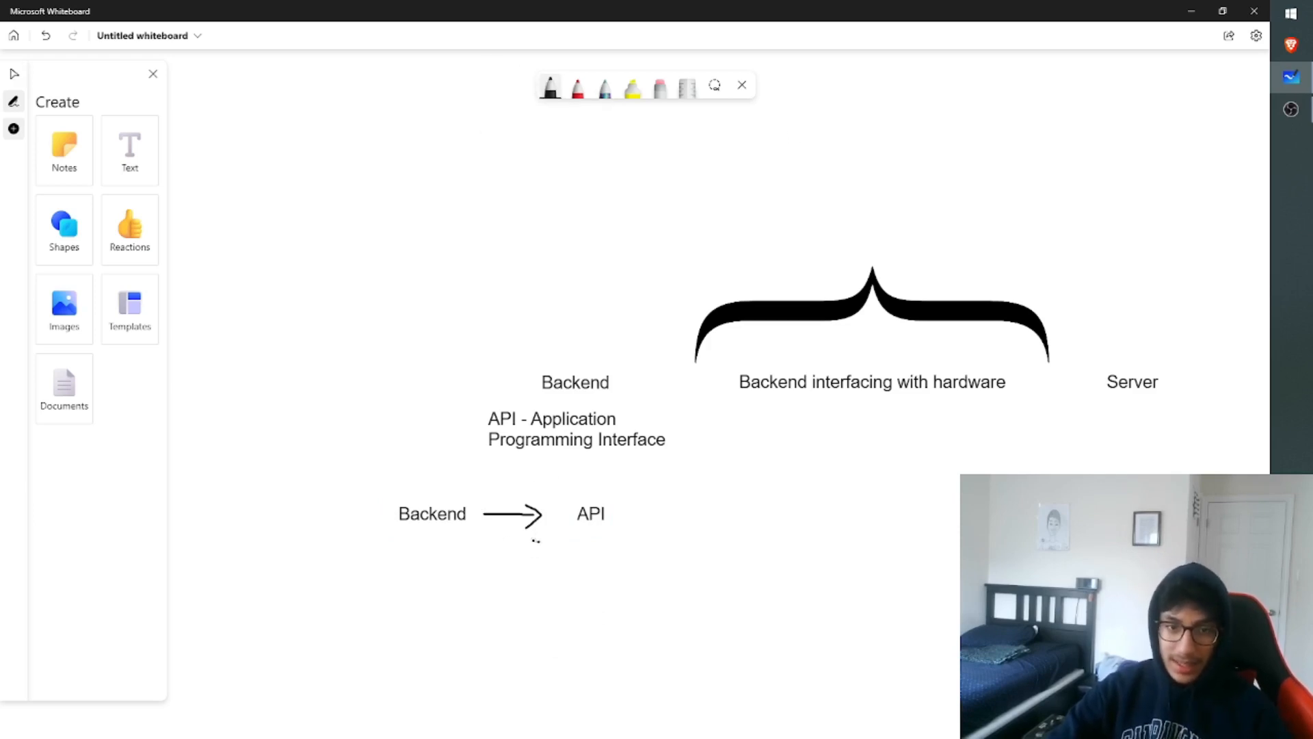
Draw the return arrow to Backend and list Weather, Traffic, Songs under API
drag(540, 542, 481, 541)
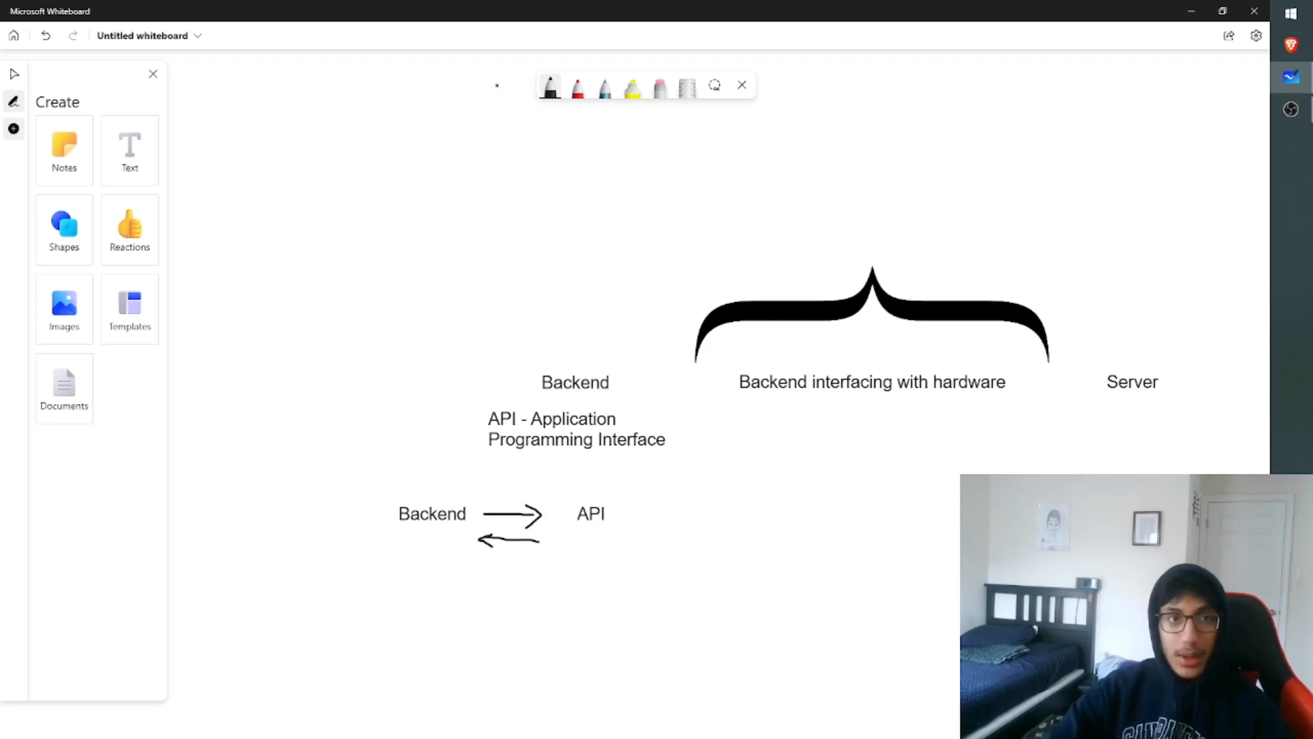
drag(604, 540, 596, 551)
text(Weather)
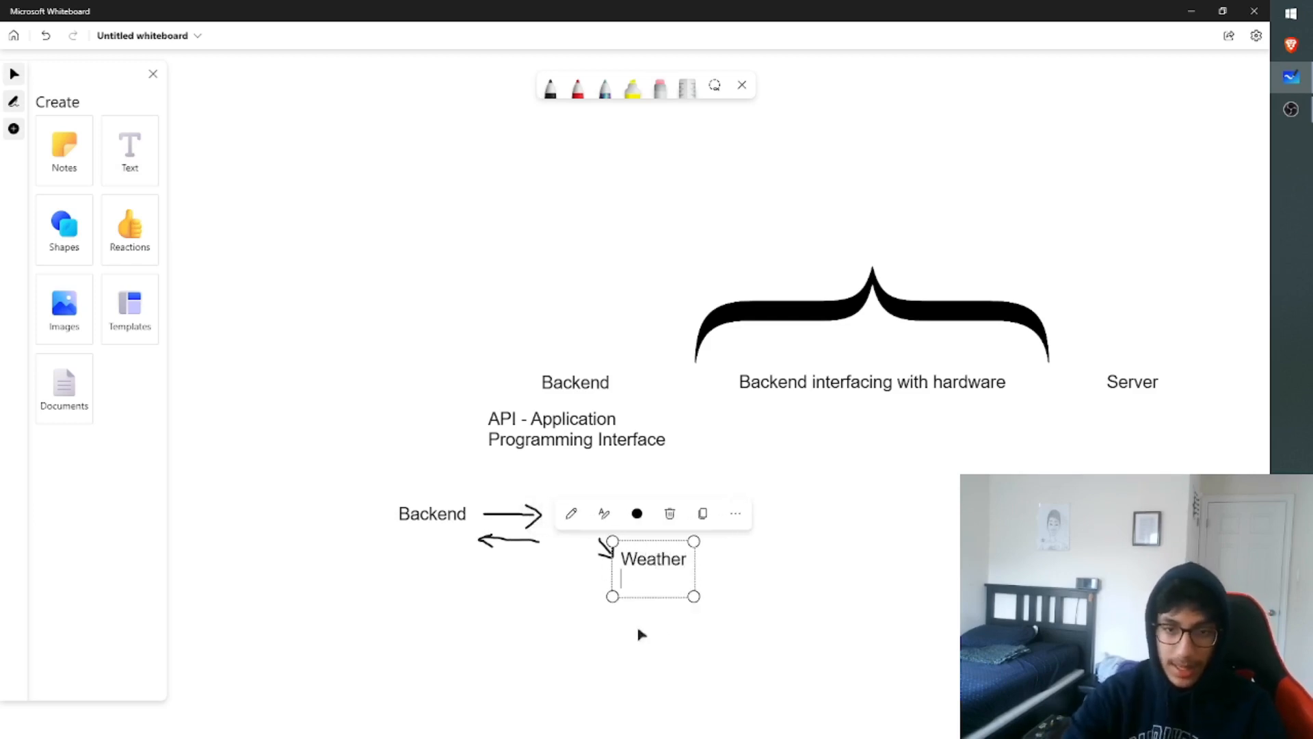
text(Traffic)
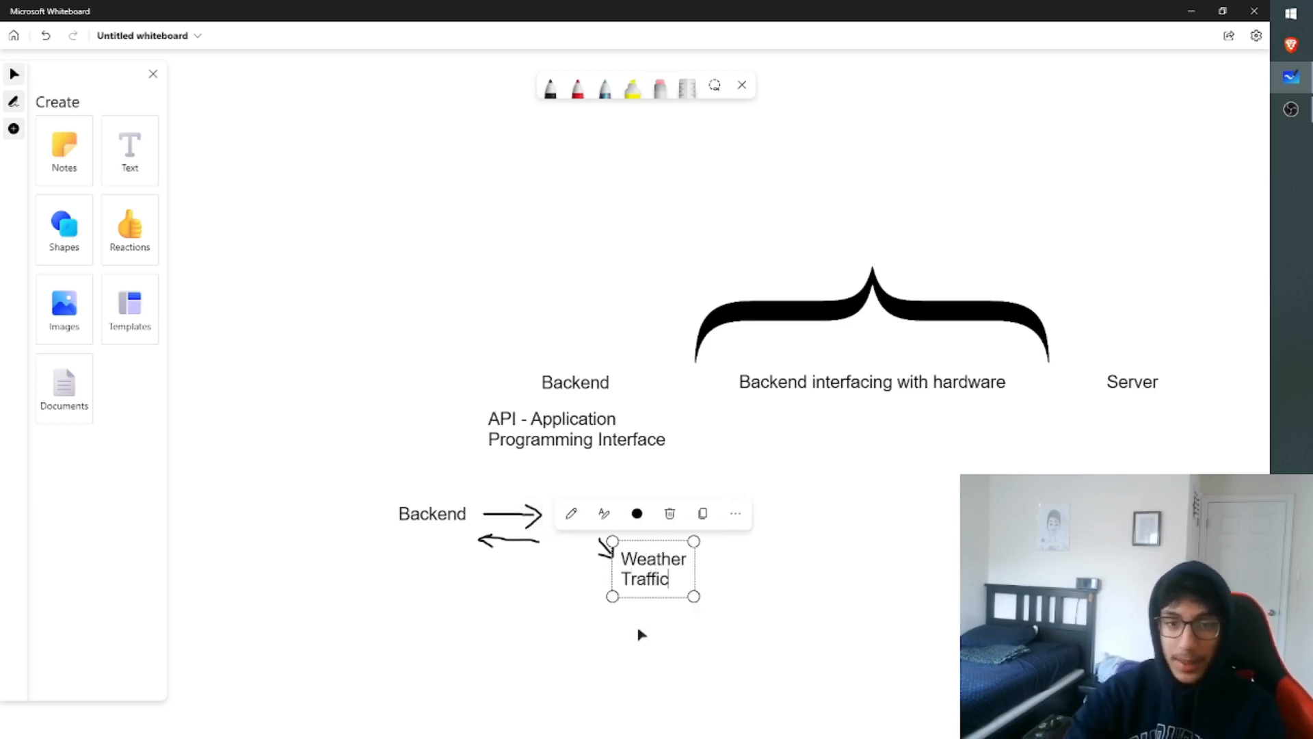
text(Sonmg)
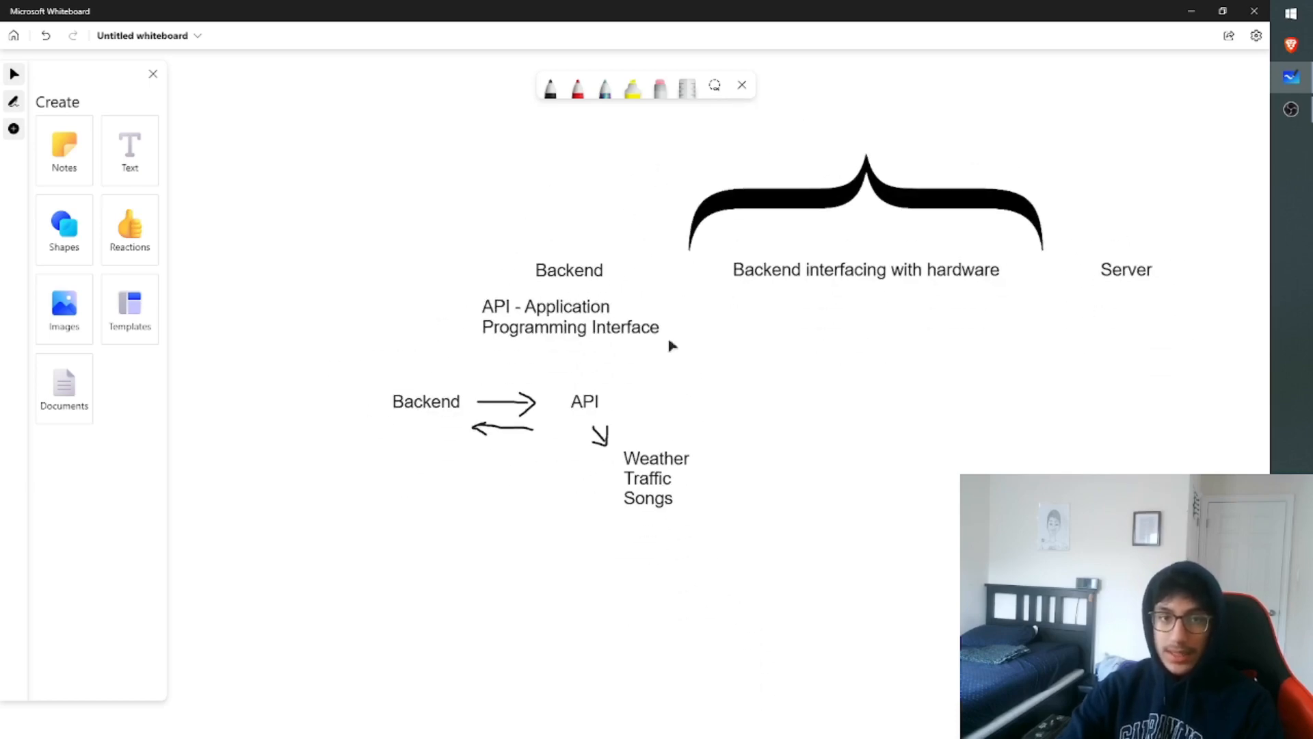
mouse_move(635, 438)
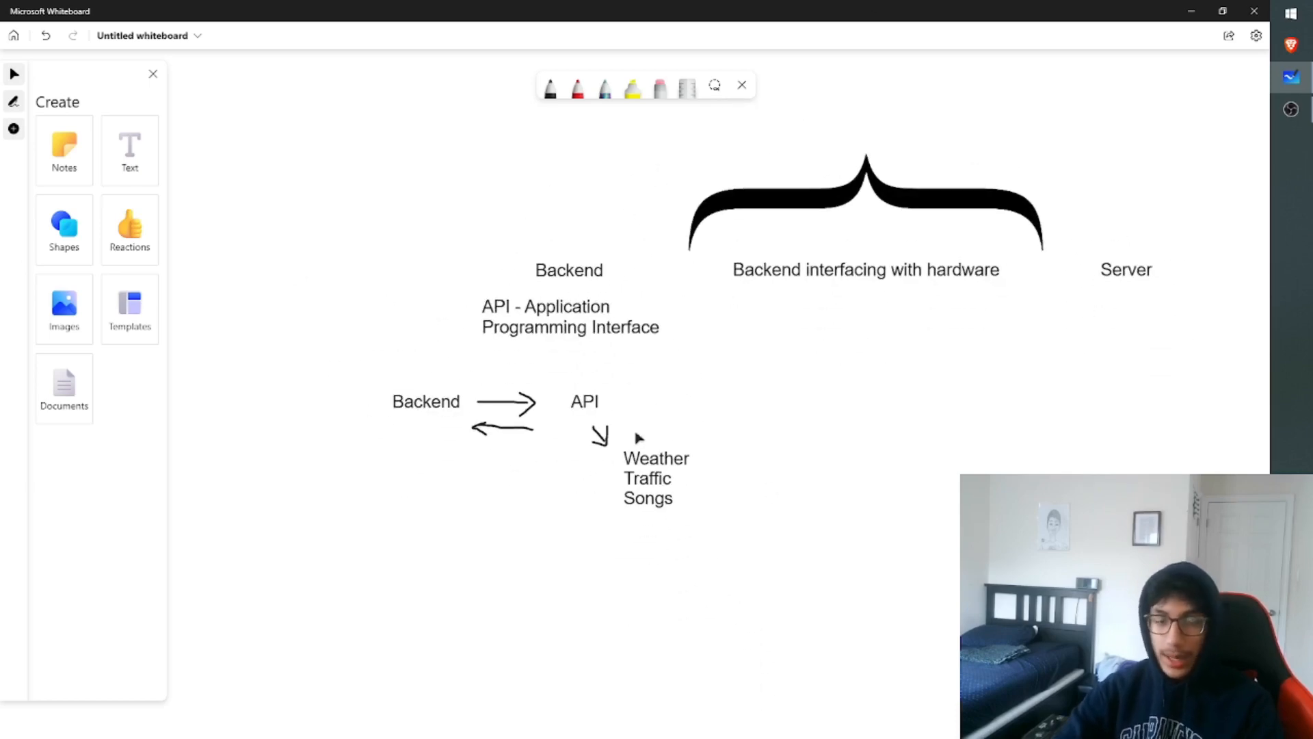
Select the old Backend–API sketch to replace it with a fresh Backend heading
click(647, 478)
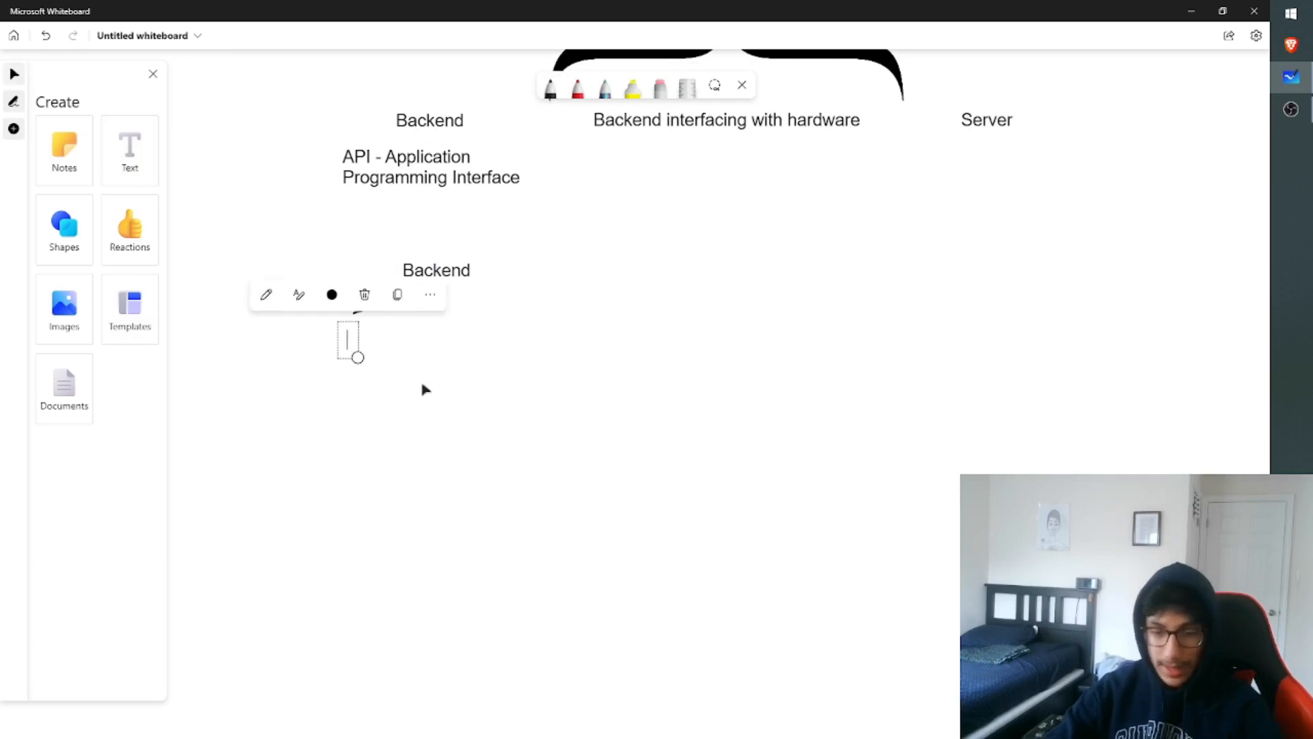
Label the APIs branch and pen the branch lines down from Backend
text(APIs)
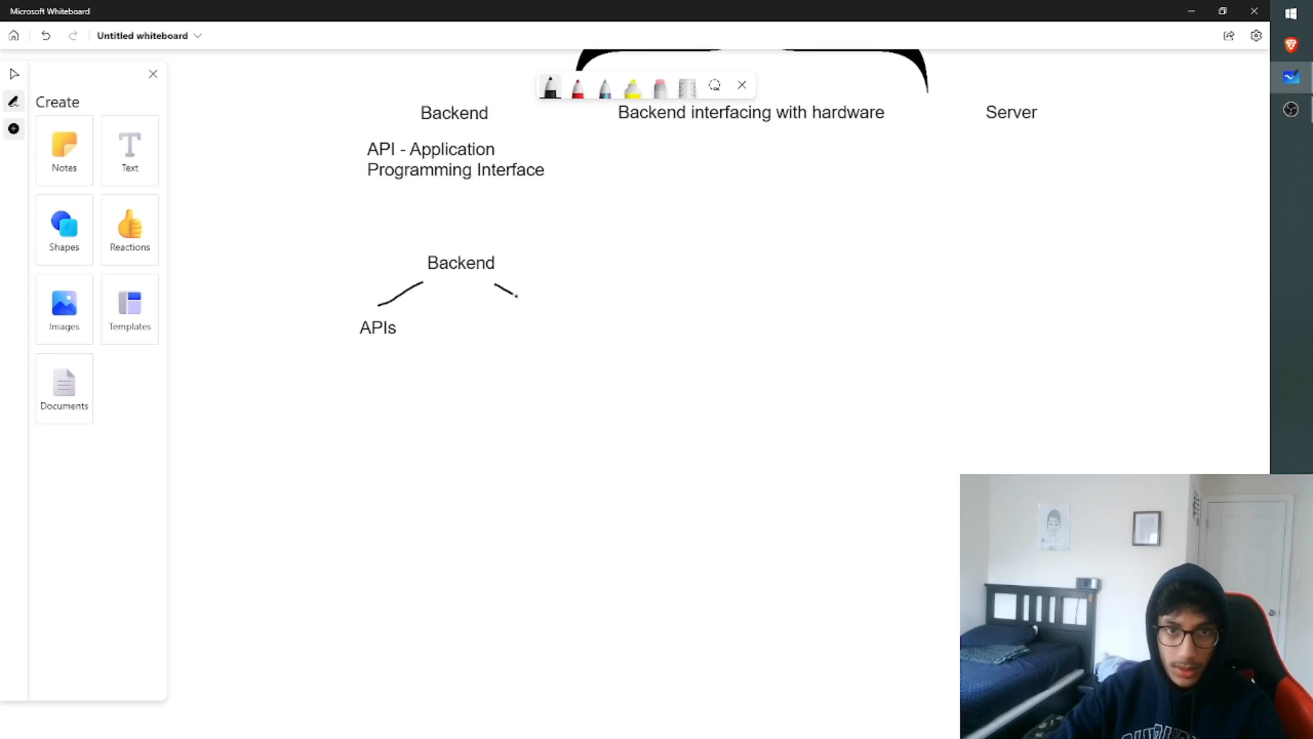
drag(494, 288, 541, 315)
text(Hardware)
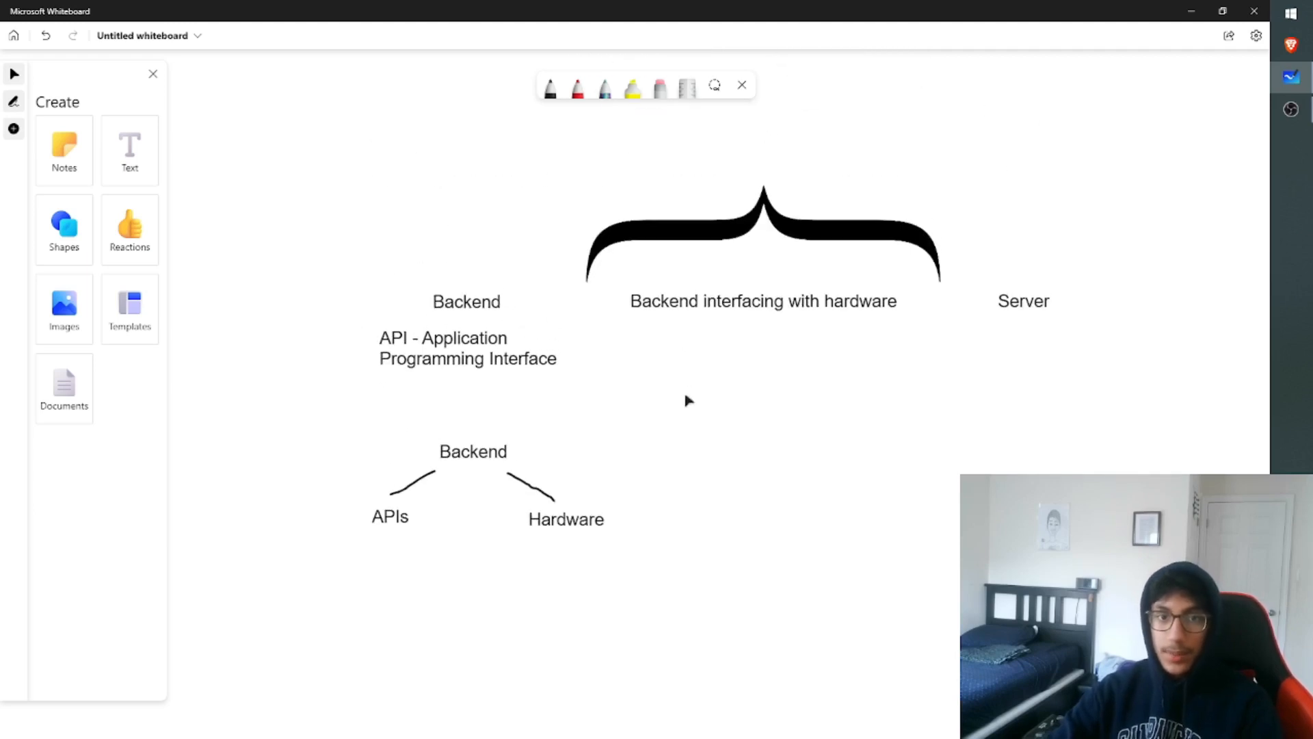
click(472, 450)
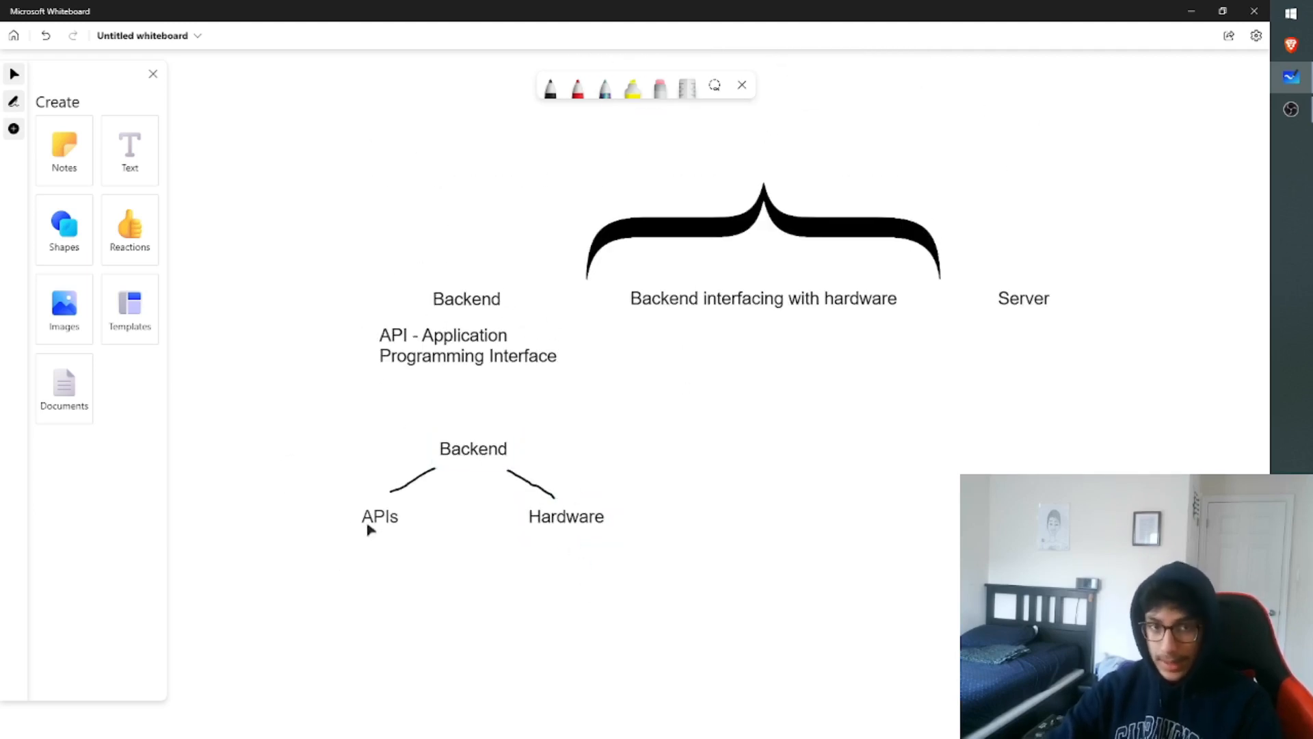
Add Traffic Songs and Sensor under the branches, then arc an arrow from Backend to Server
click(379, 515)
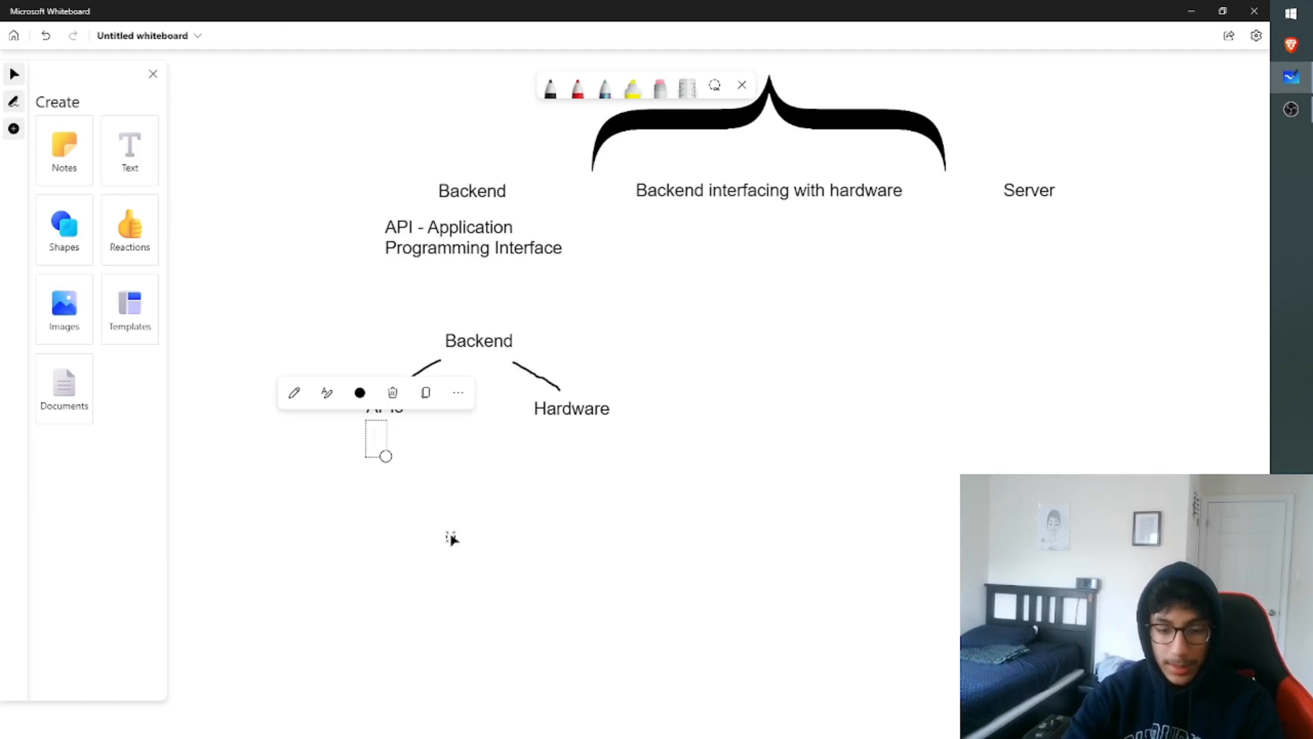
text(We)
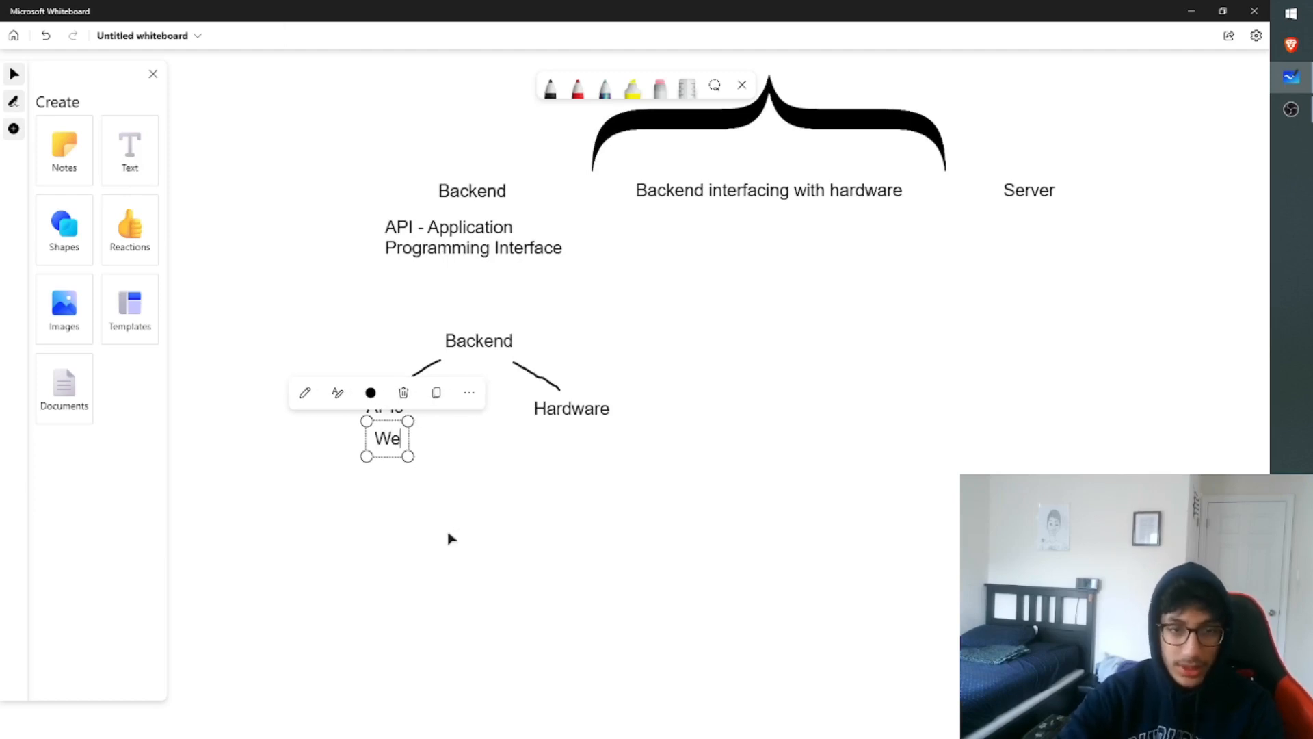
text(Traffic Songs)
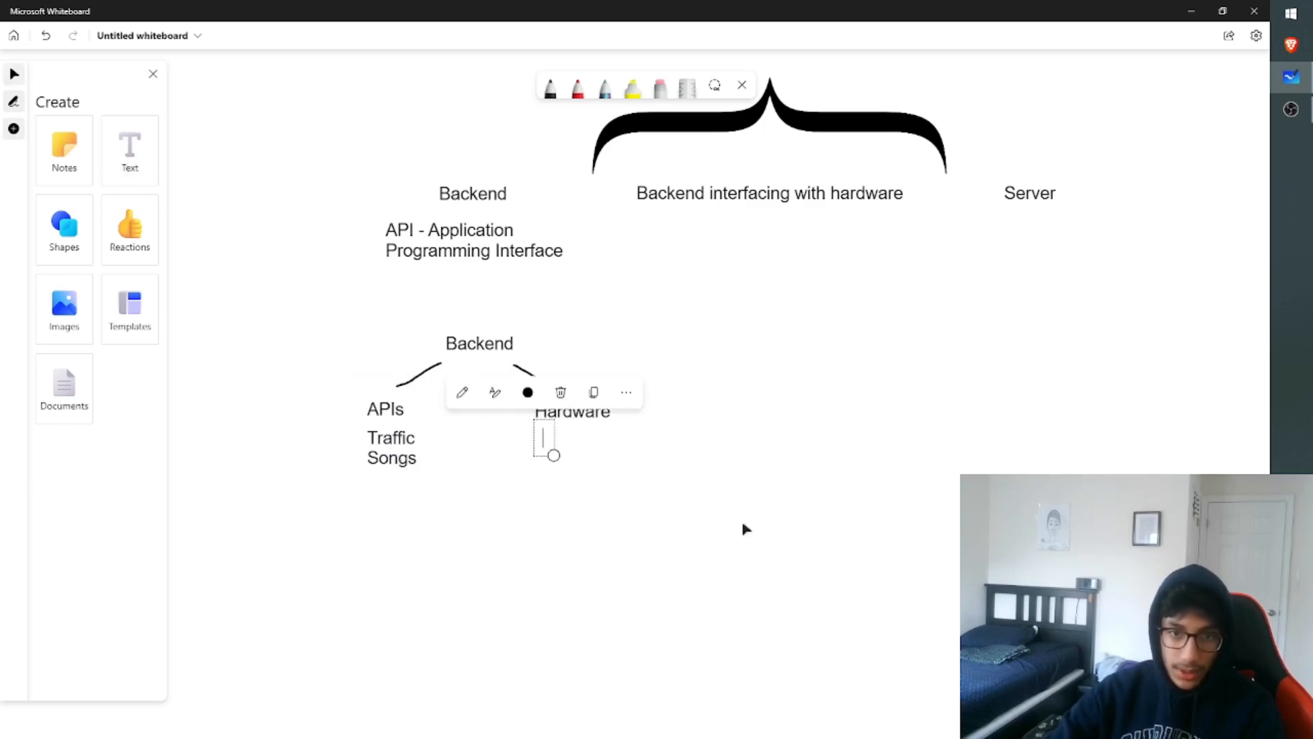
text(Sensor)
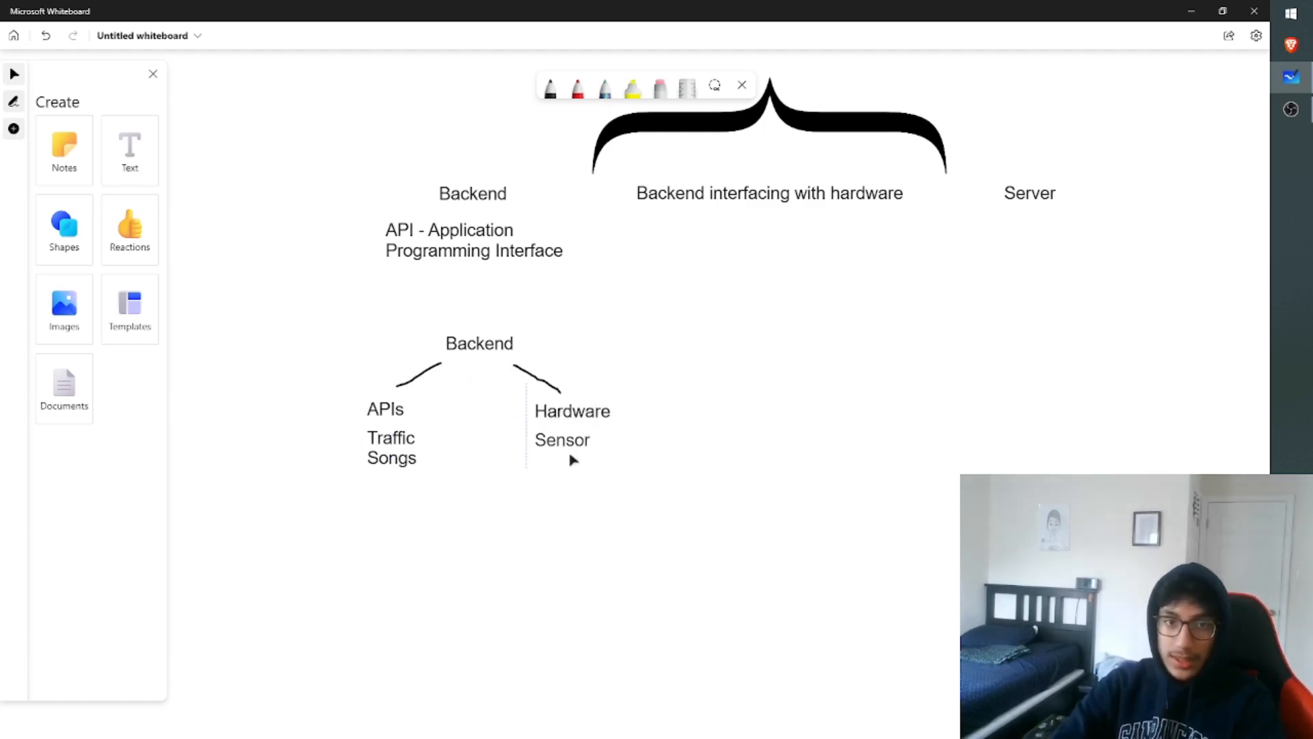
mouse_move(897, 651)
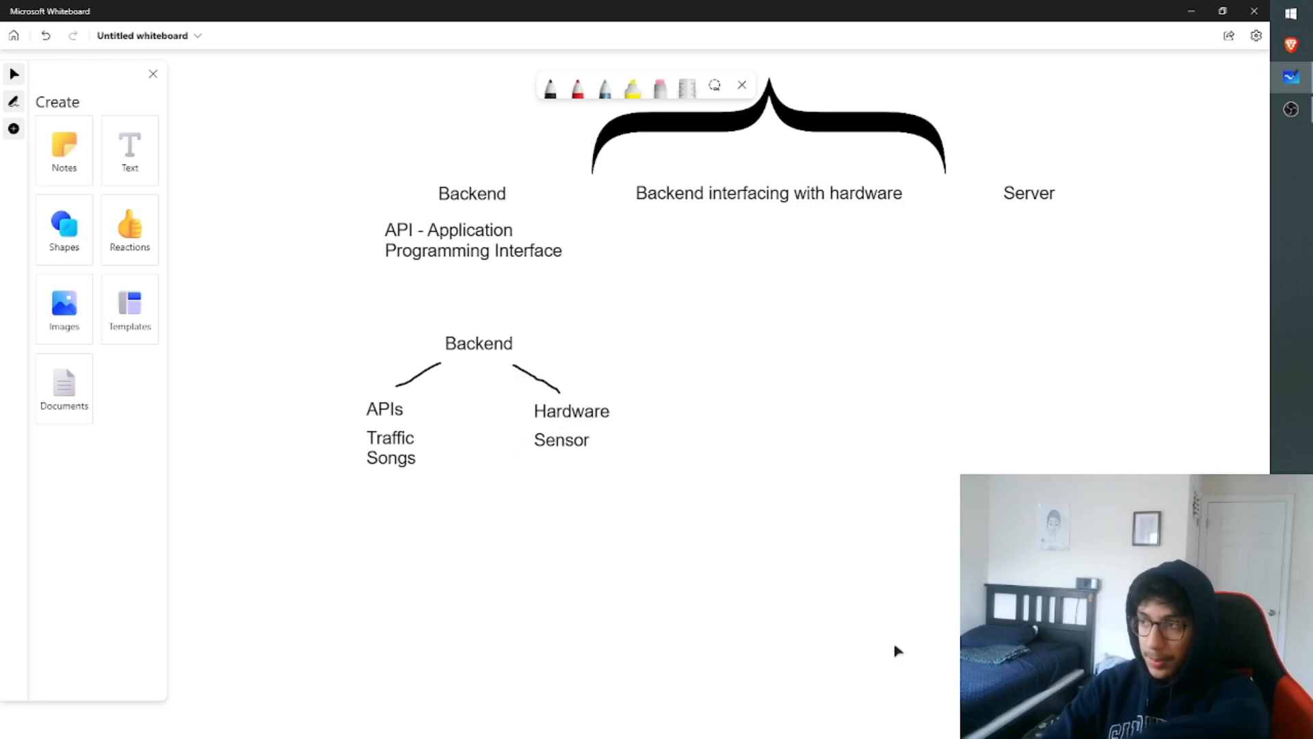
mouse_move(442, 483)
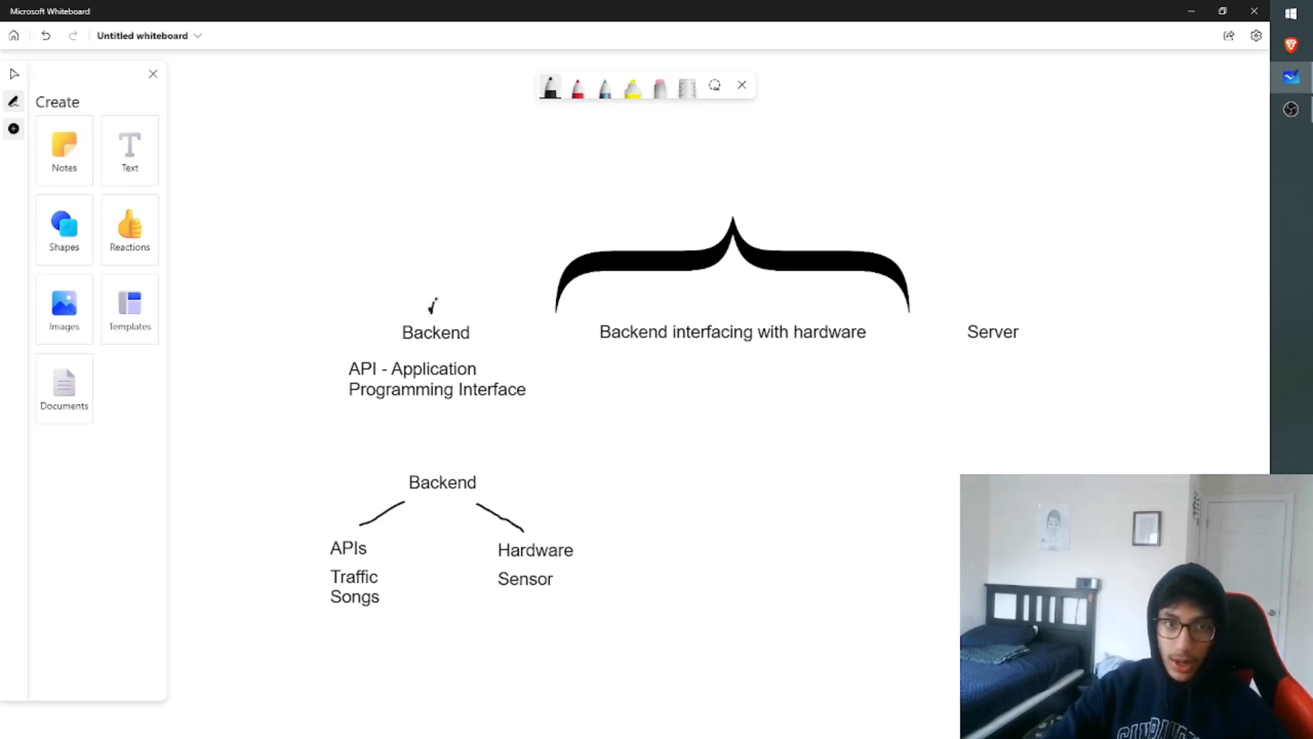
drag(431, 315, 979, 288)
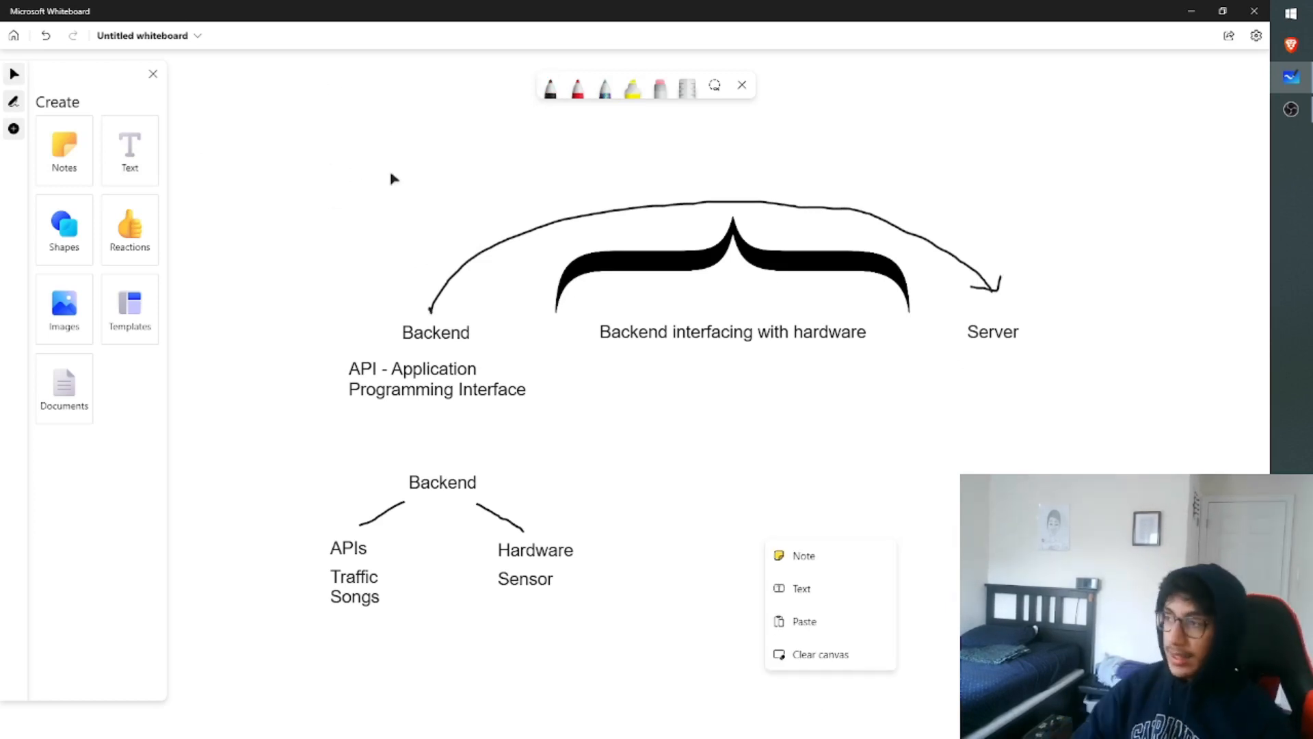
mouse_move(128, 149)
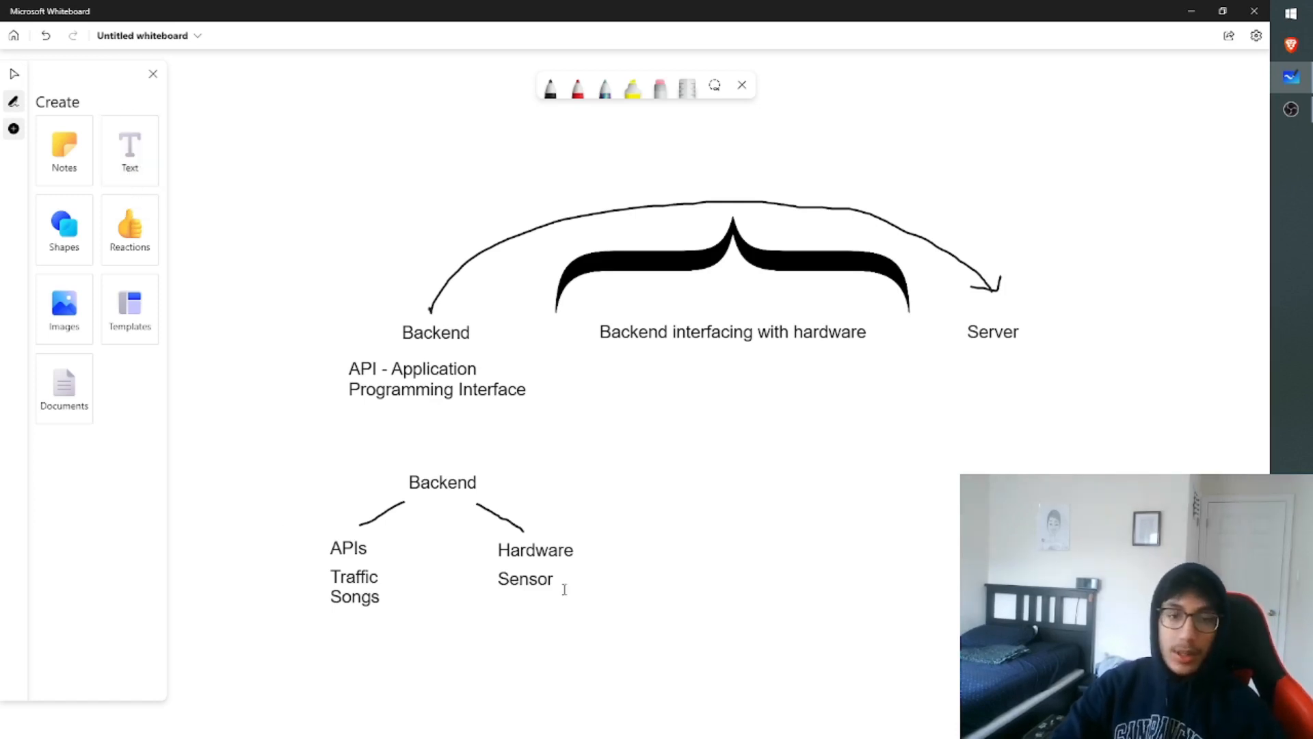
Pick the black pen to circle the top Backend label
click(576, 87)
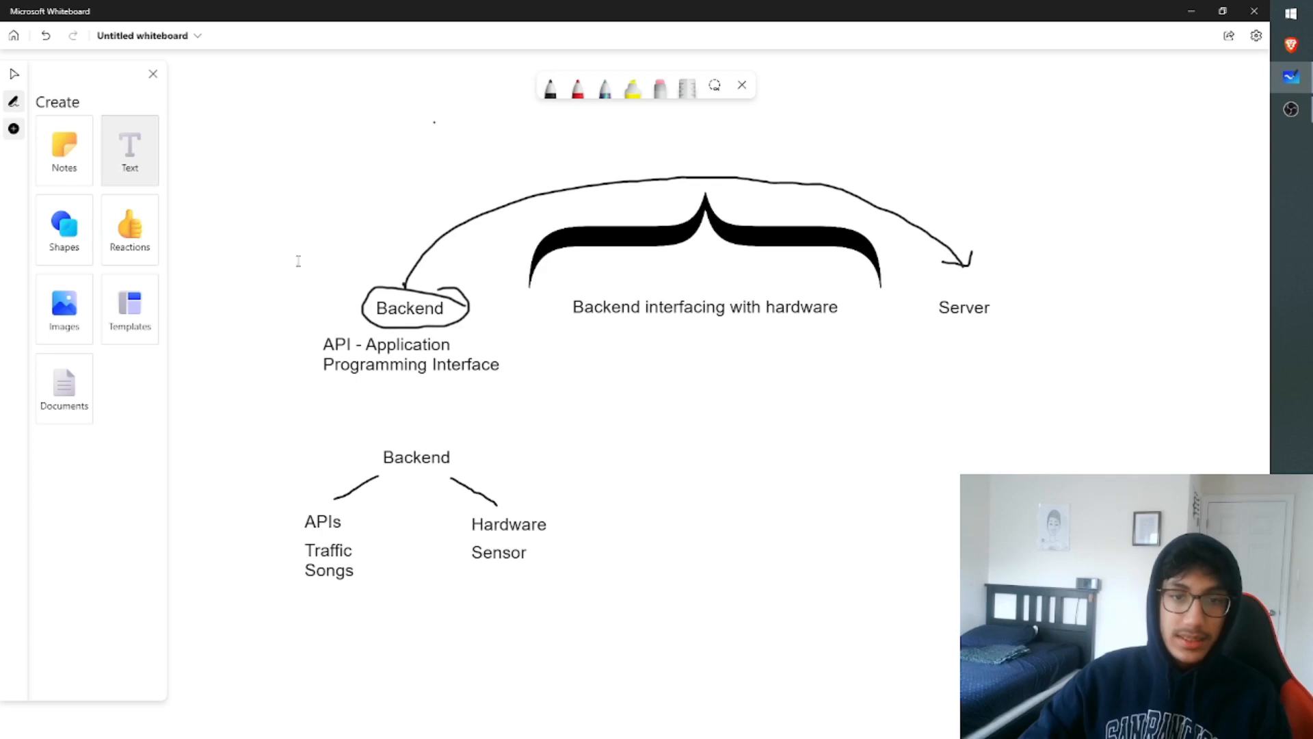
Add Arduino under hardware and a leftward arrow from Backend to a new Python label
text(Arduino)
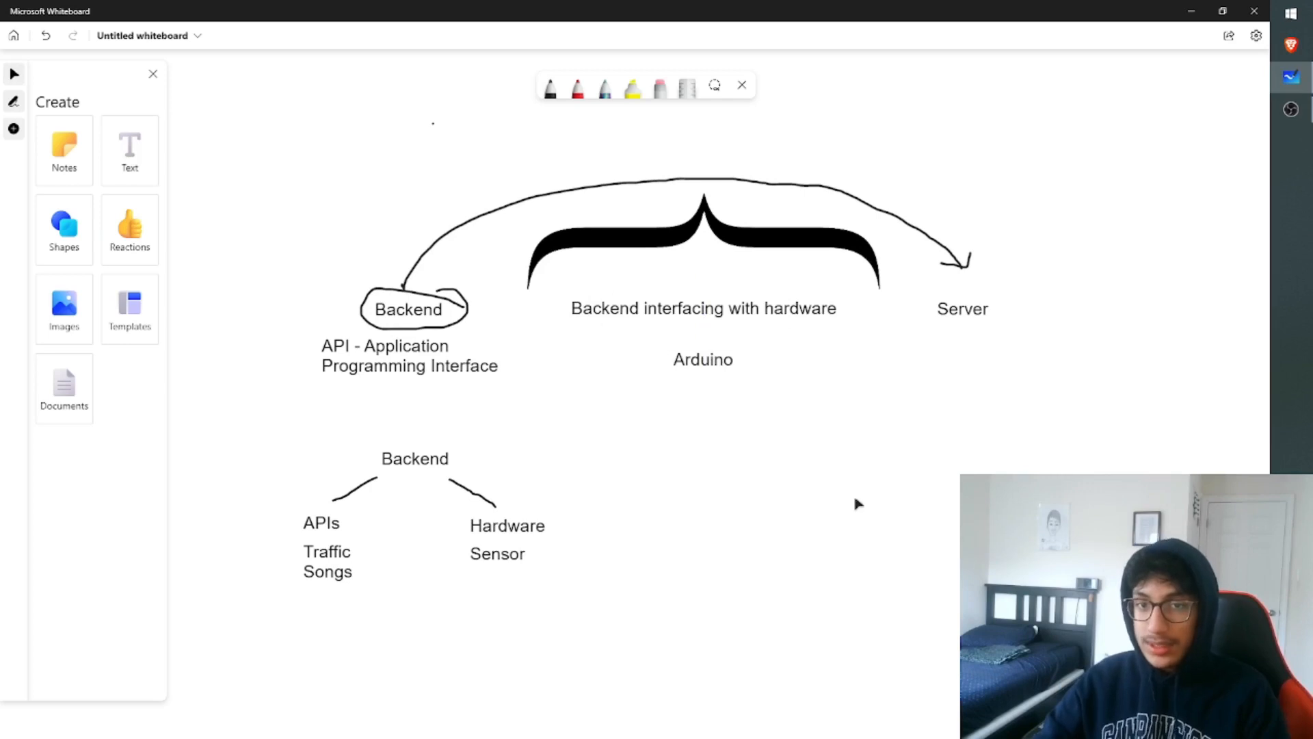
mouse_move(845, 562)
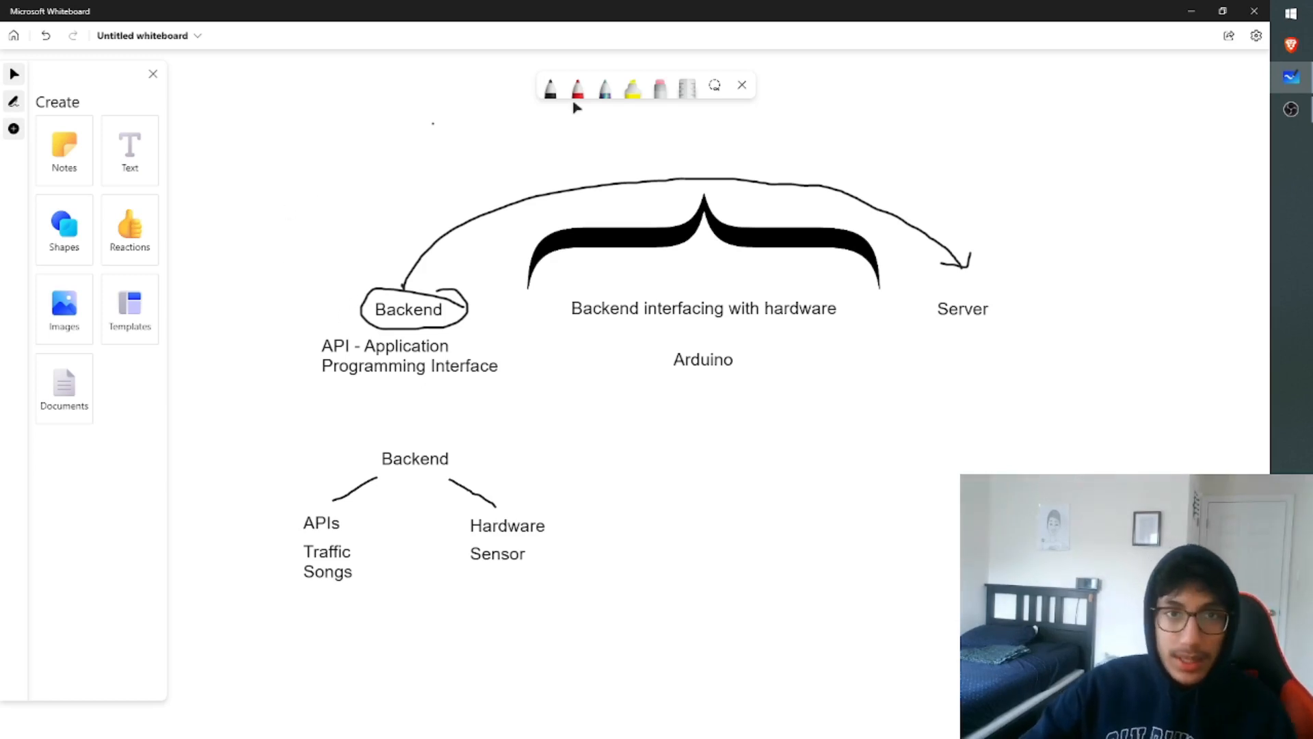
drag(305, 286, 368, 300)
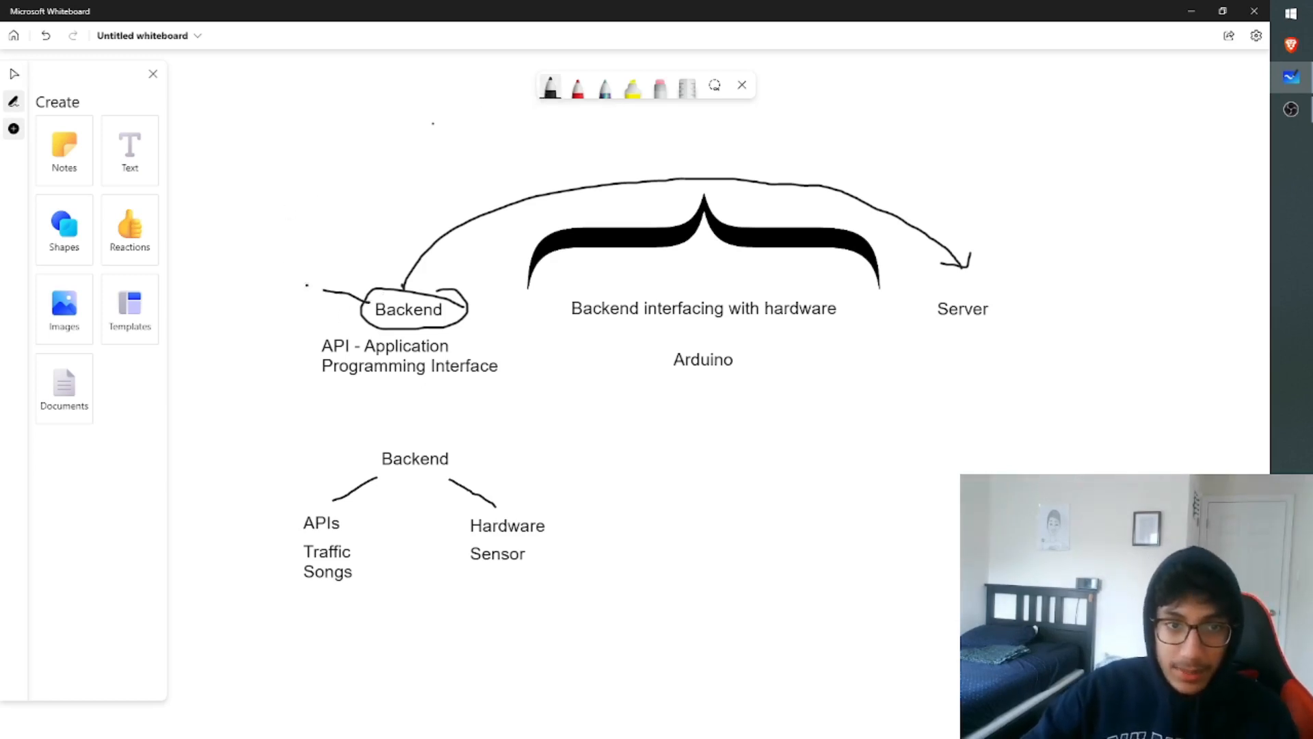
drag(359, 319, 277, 275)
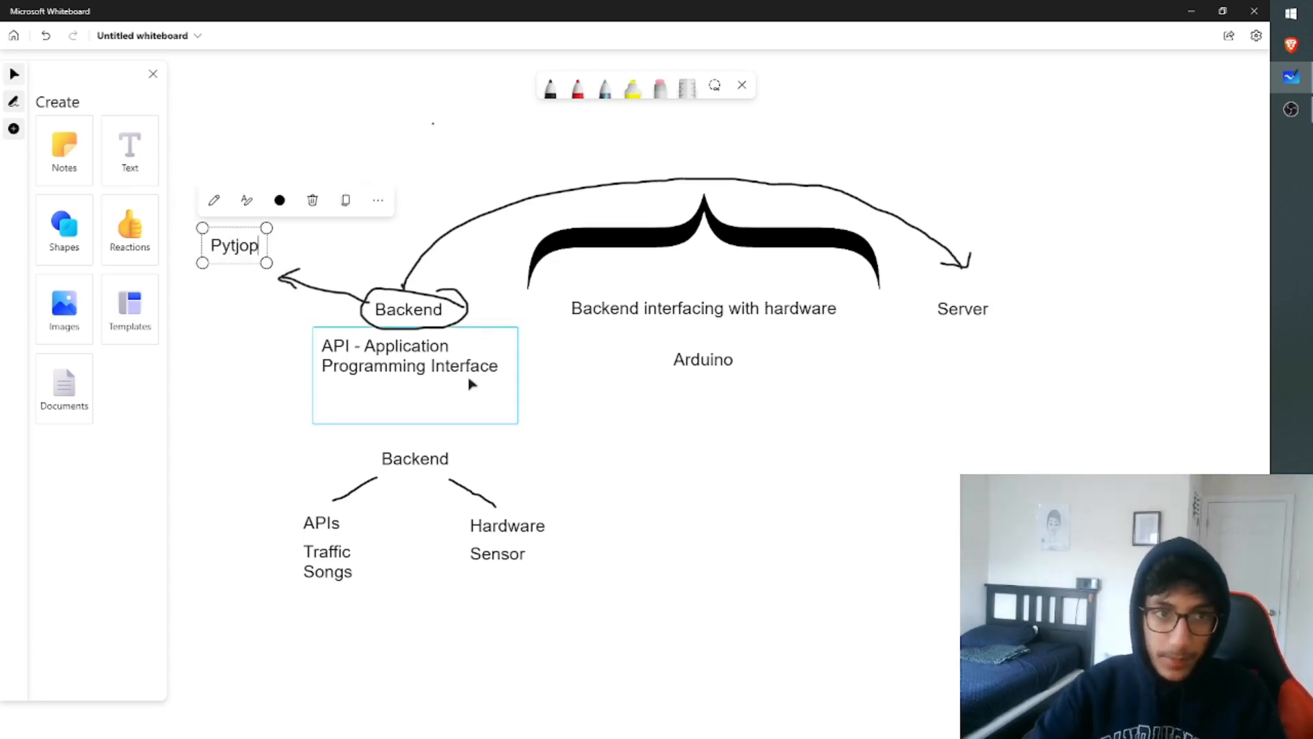
text(Python)
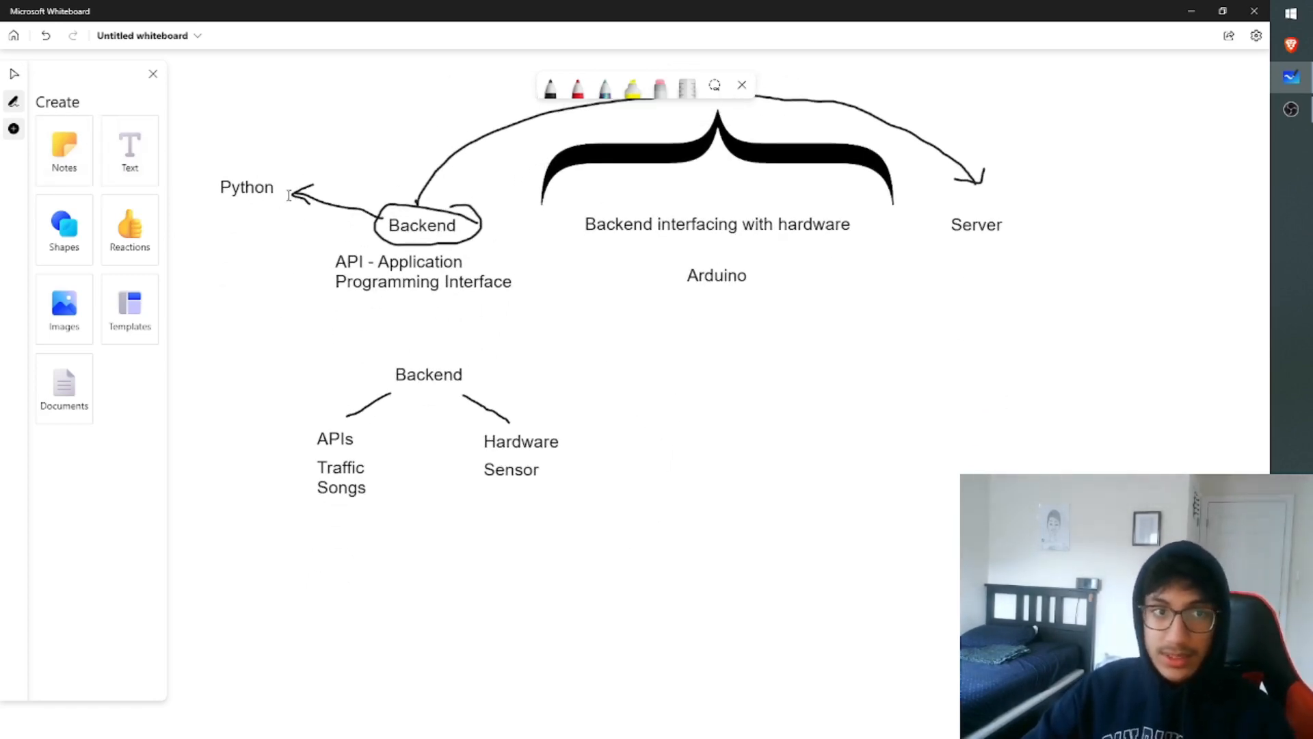
Add a 'serial' label beneath Arduino under the hardware heading
click(602, 316)
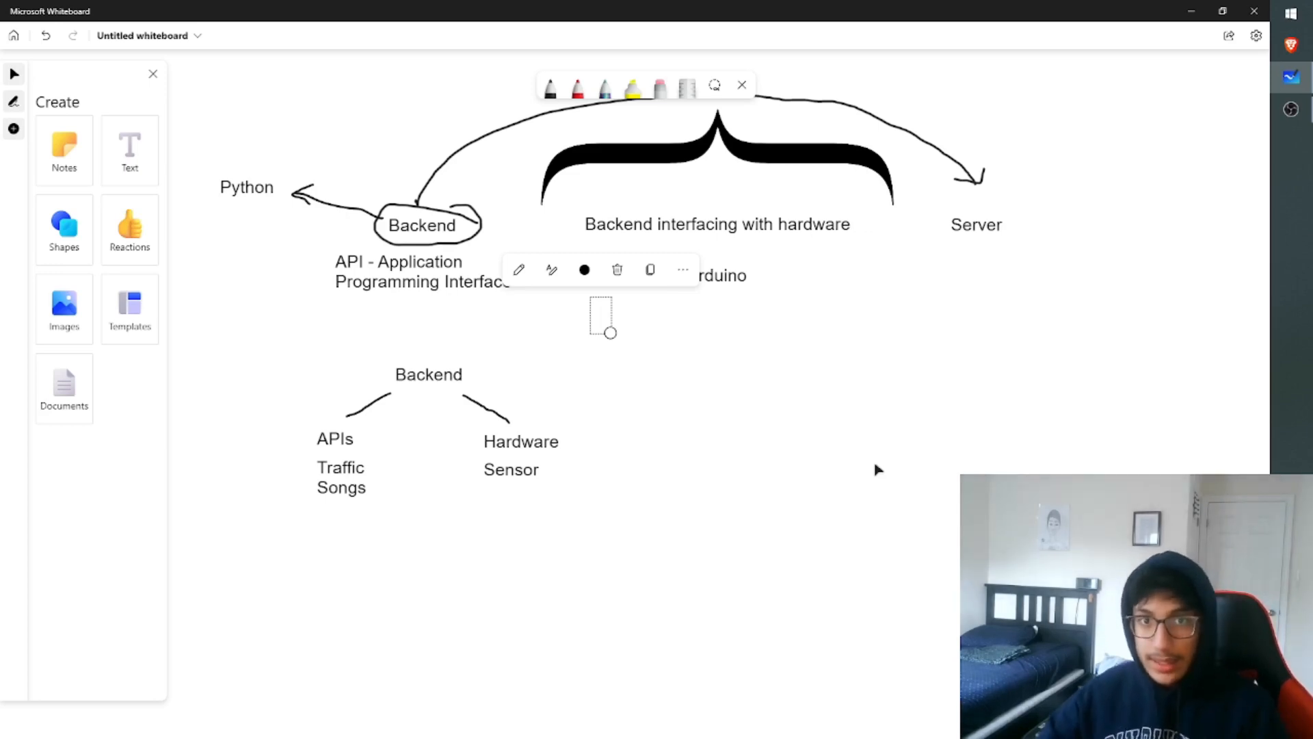
mouse_move(428, 219)
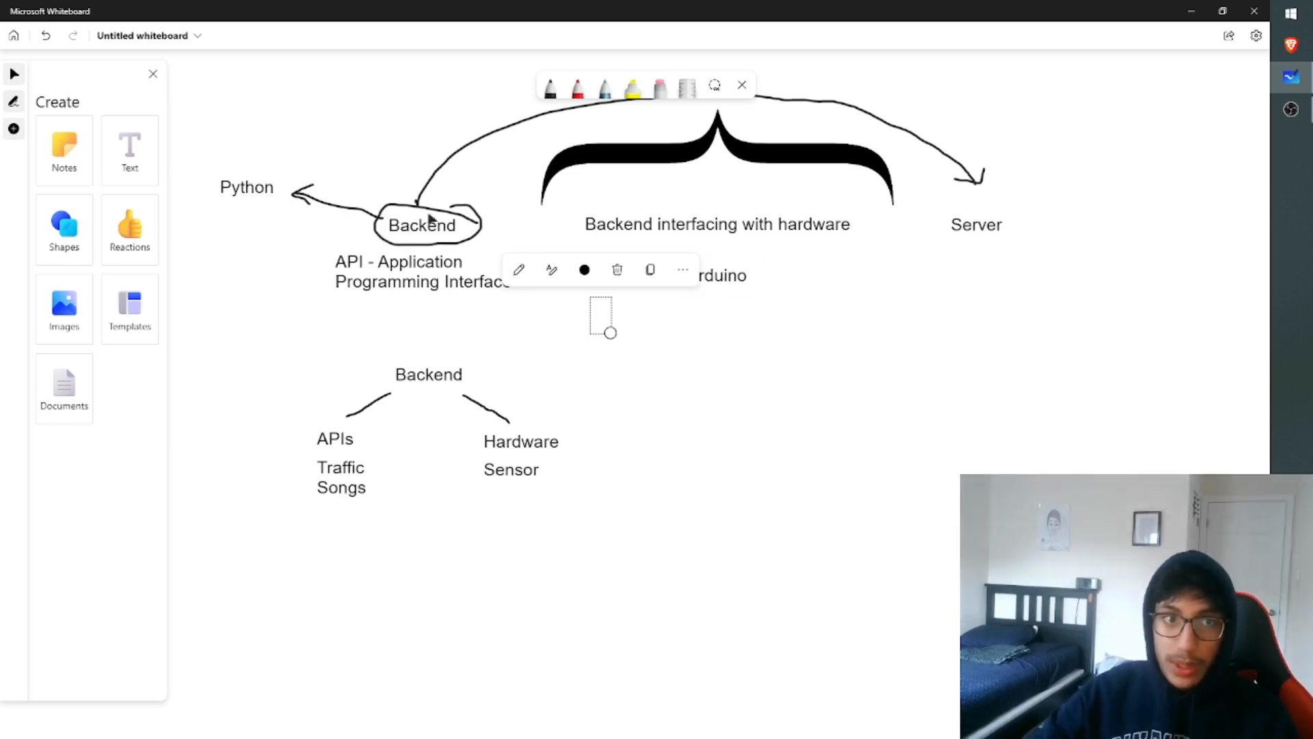
mouse_move(946, 618)
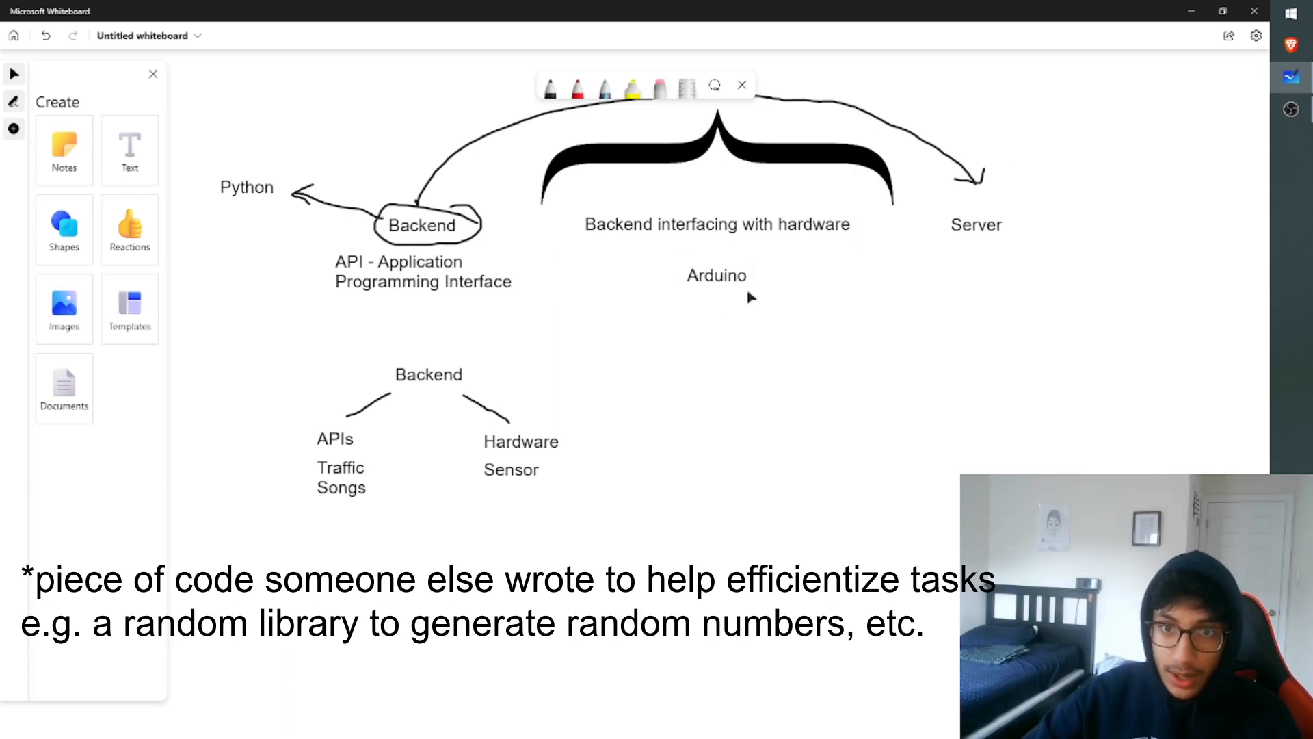
mouse_move(254, 214)
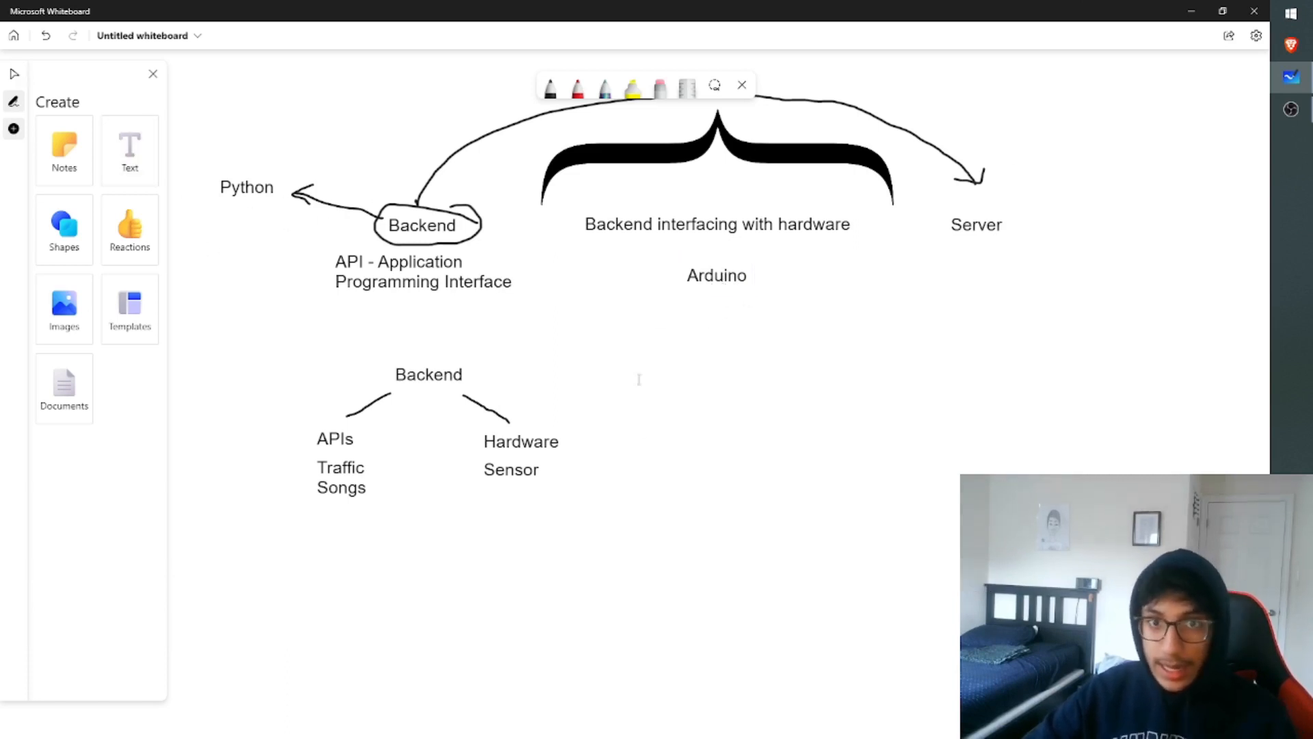
text(serial)
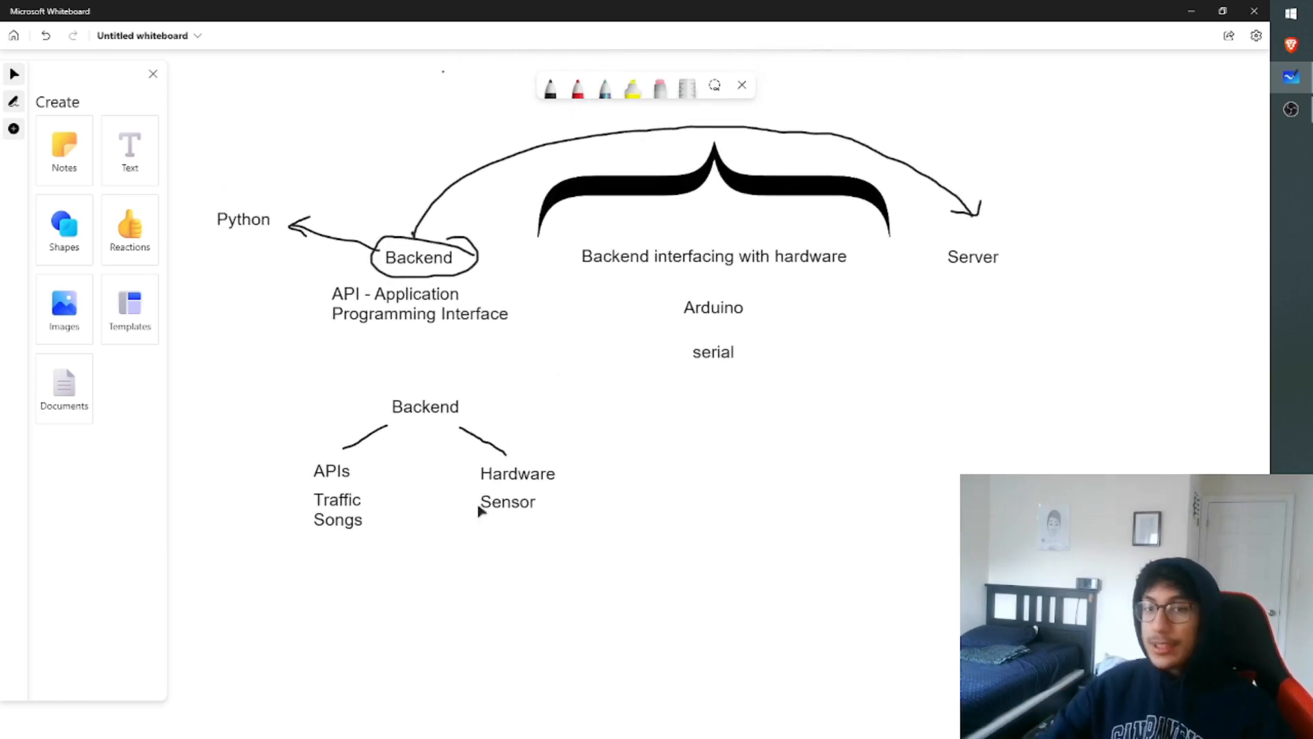
click(506, 500)
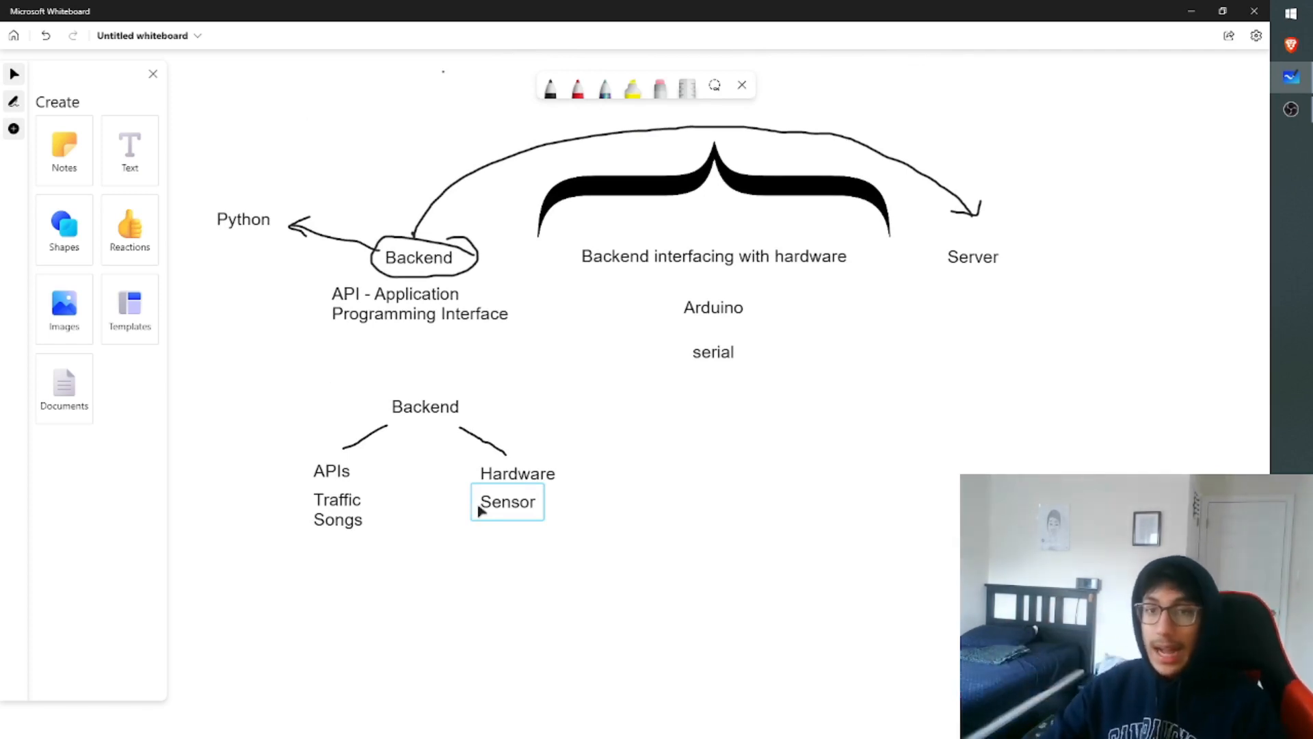
click(751, 543)
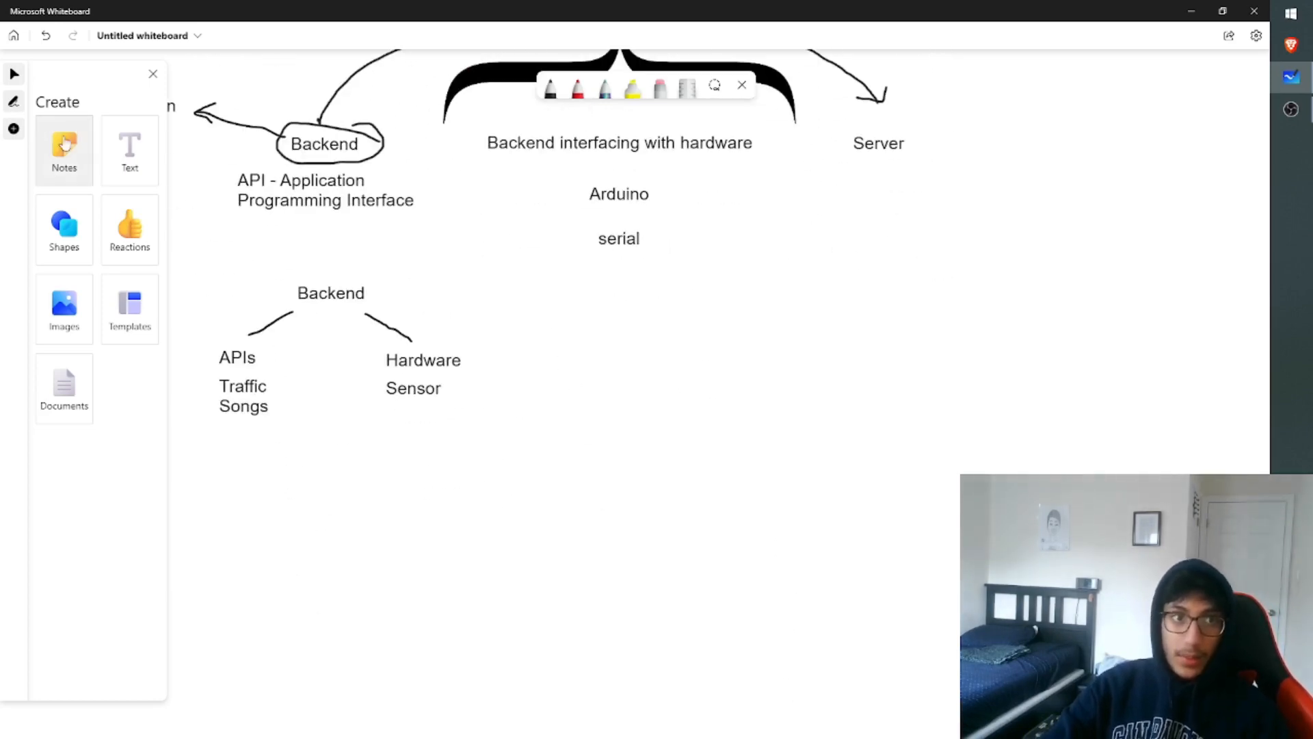
Write 'Print temperature/humidity data to a console' and move it left under serial
click(619, 238)
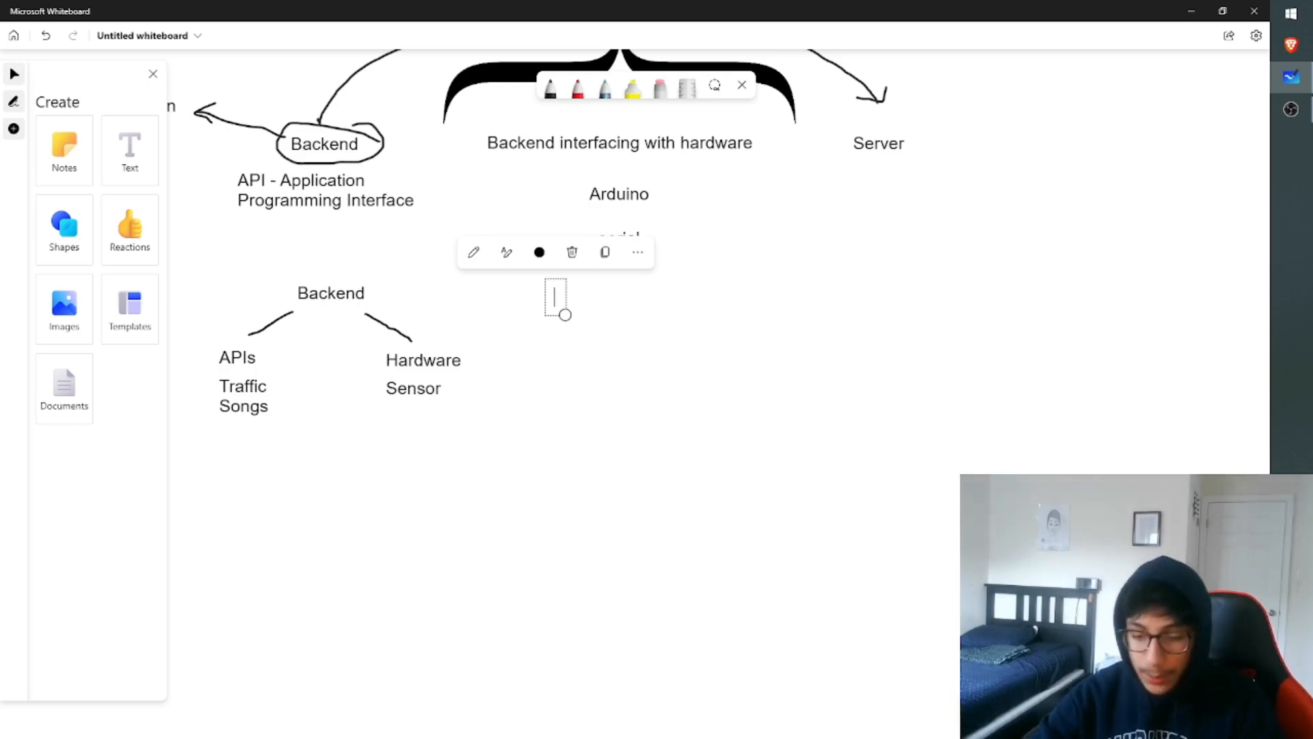
text(Co)
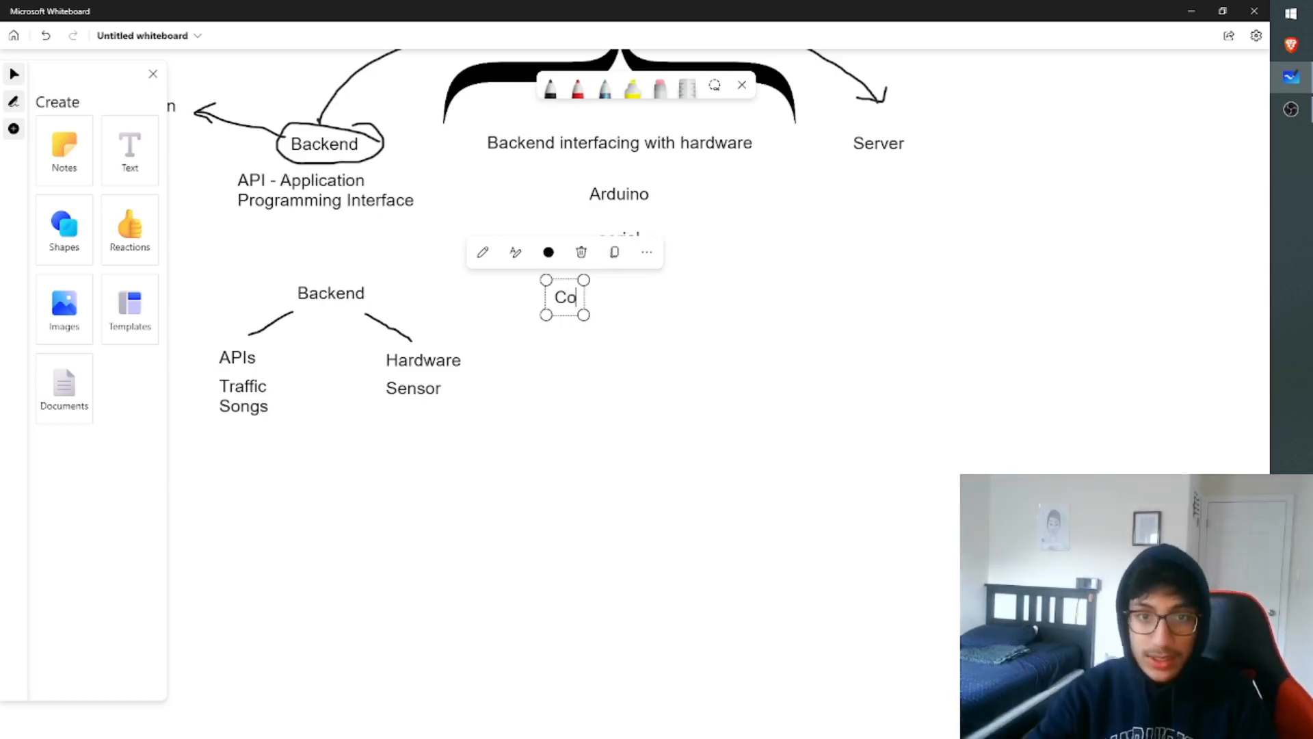
text(Pri)
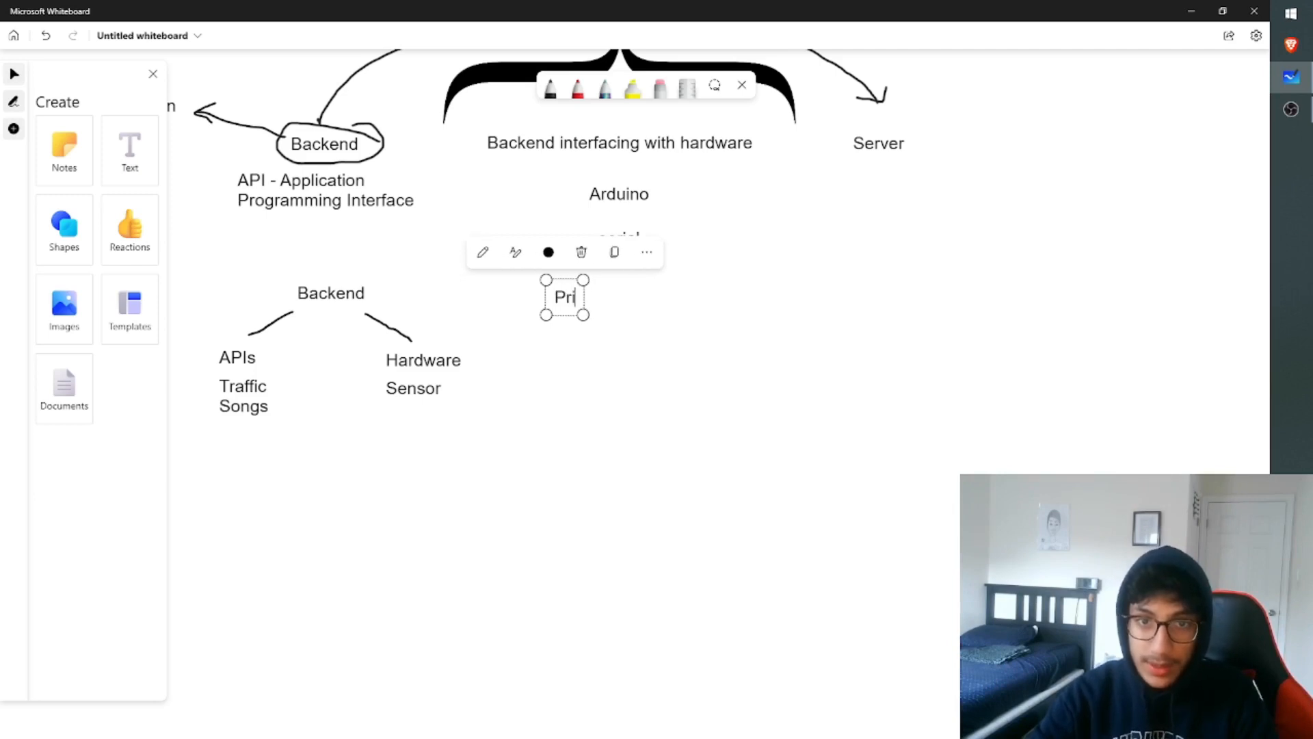
text(Print temperature/humidity data)
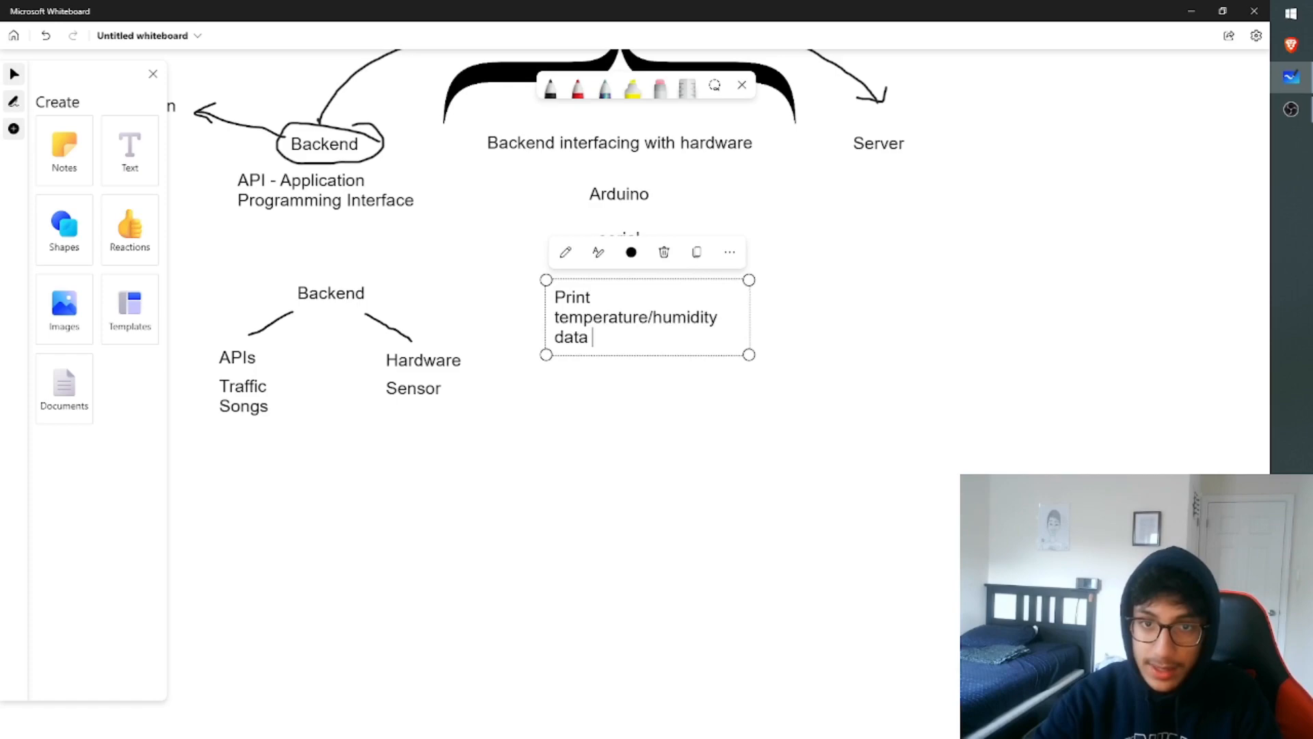
text(to a console)
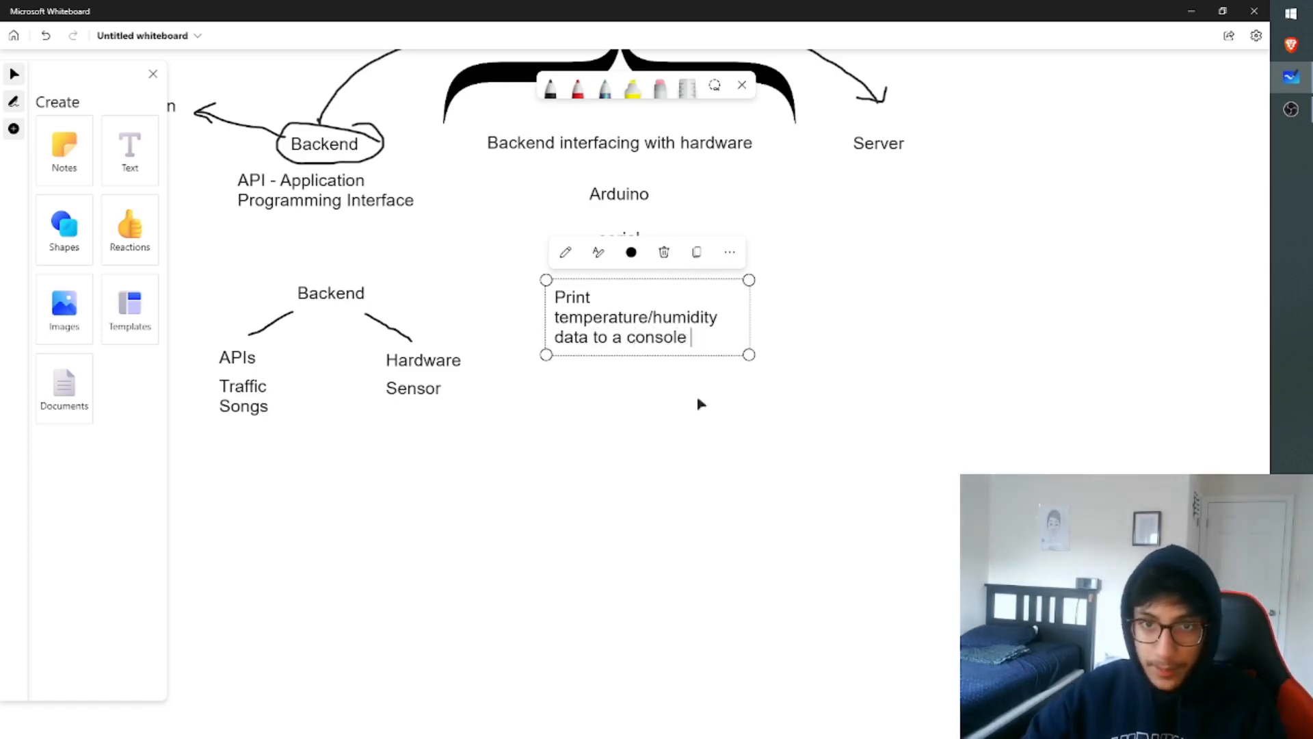
drag(644, 316, 595, 310)
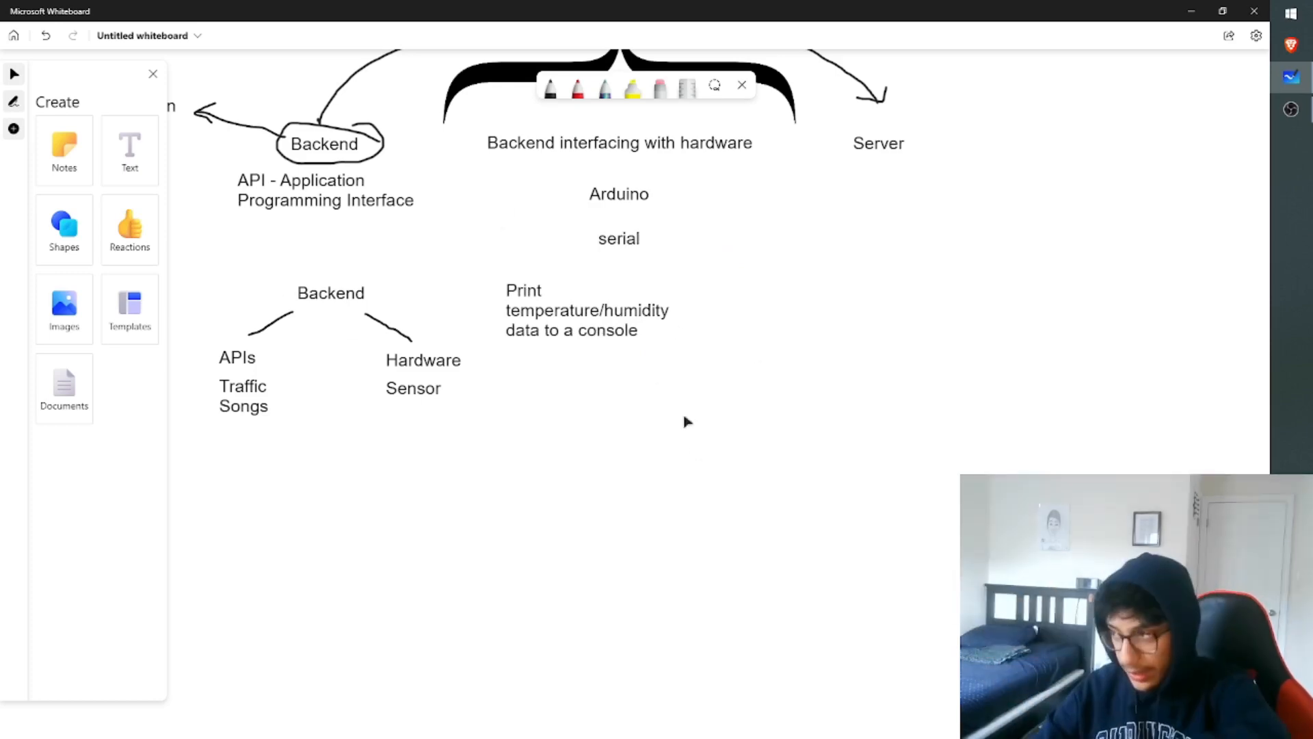
mouse_move(638, 264)
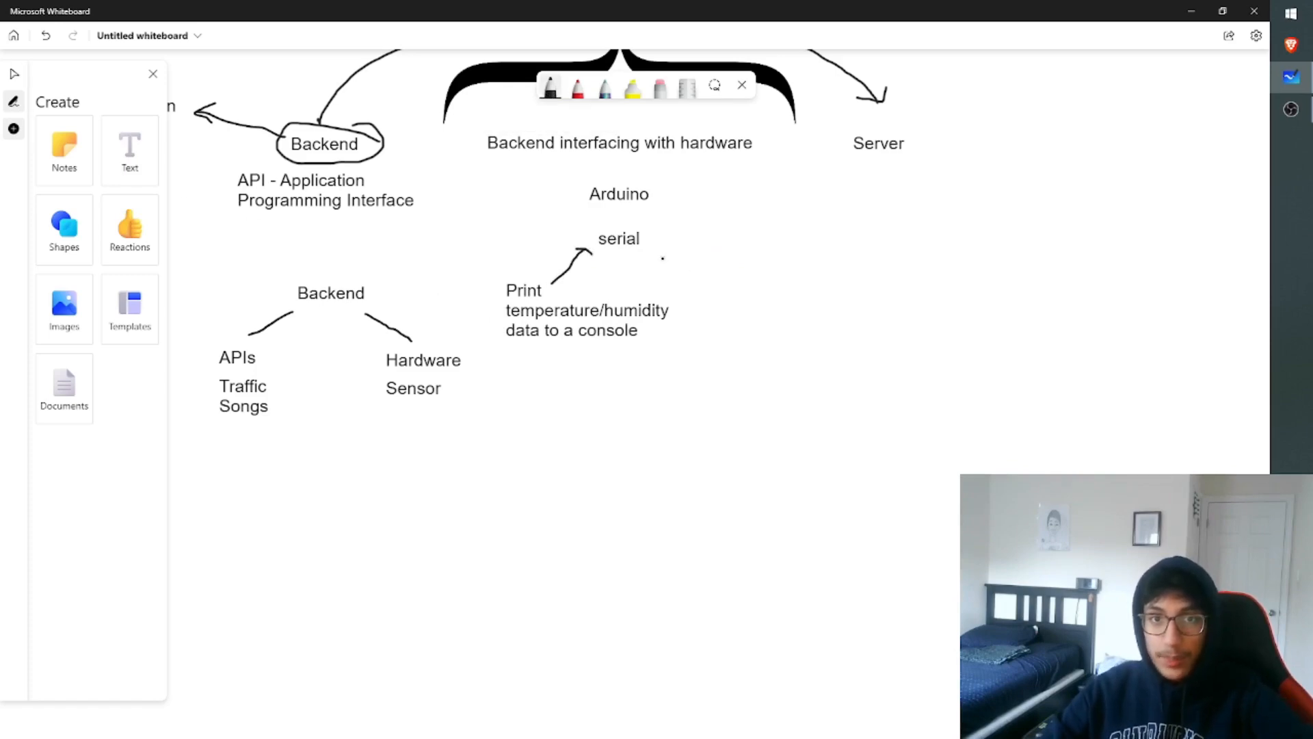
Draw an arrow down-right from serial to a new Python label
drag(662, 243, 722, 297)
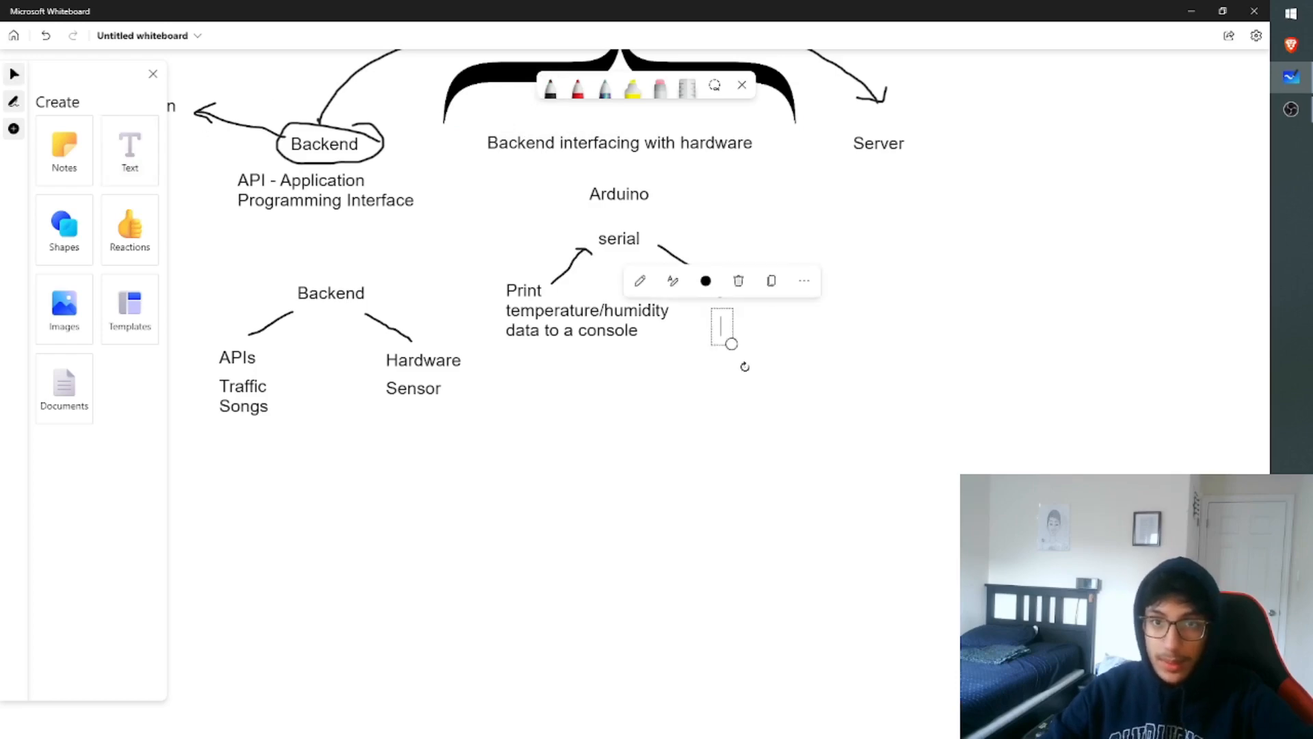
text(Python)
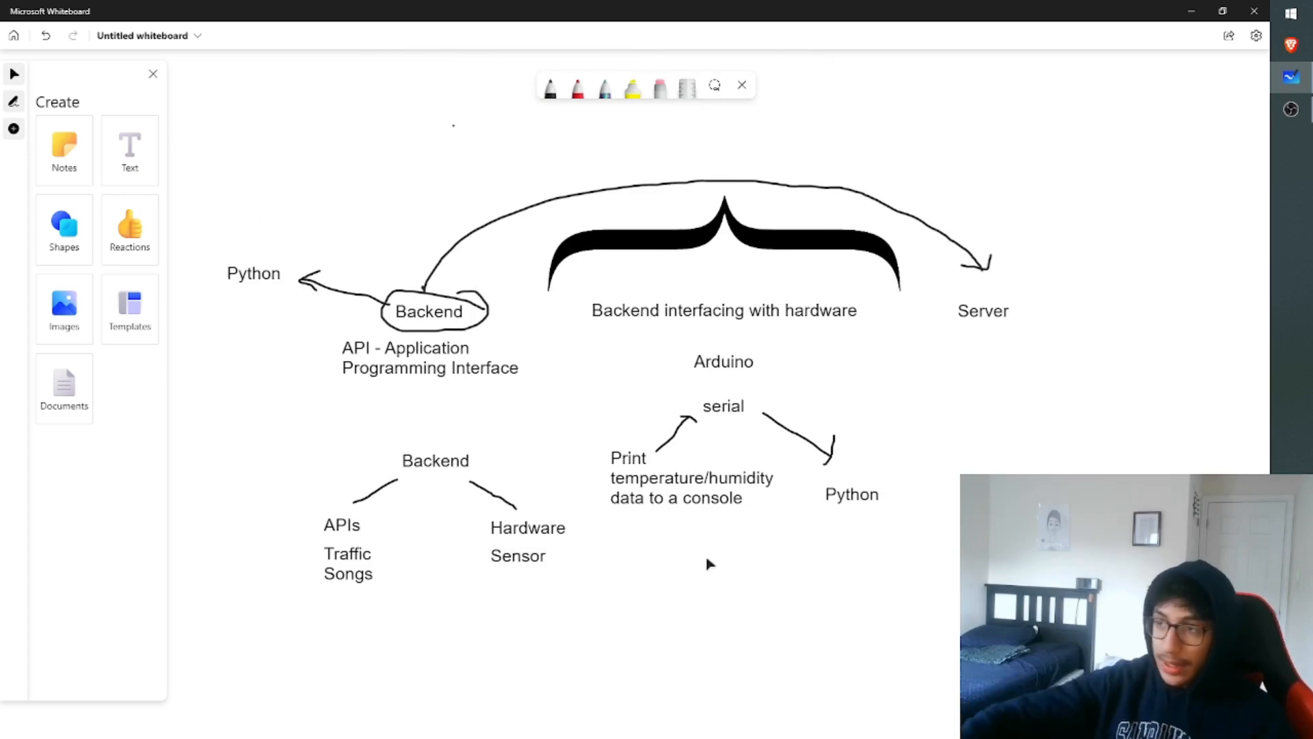
mouse_move(748, 423)
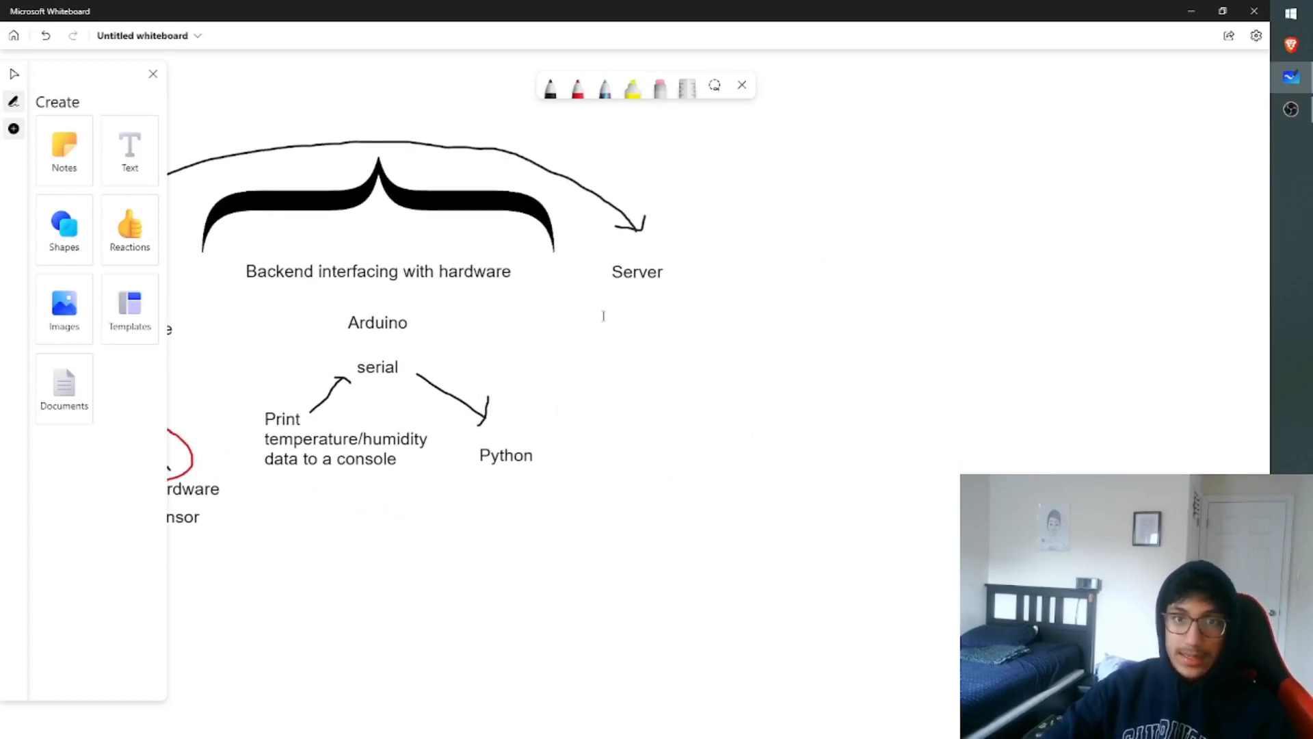
Add a note under Server: 'Webpage - using HTML' and '- Bootstrap (framework)'
click(635, 270)
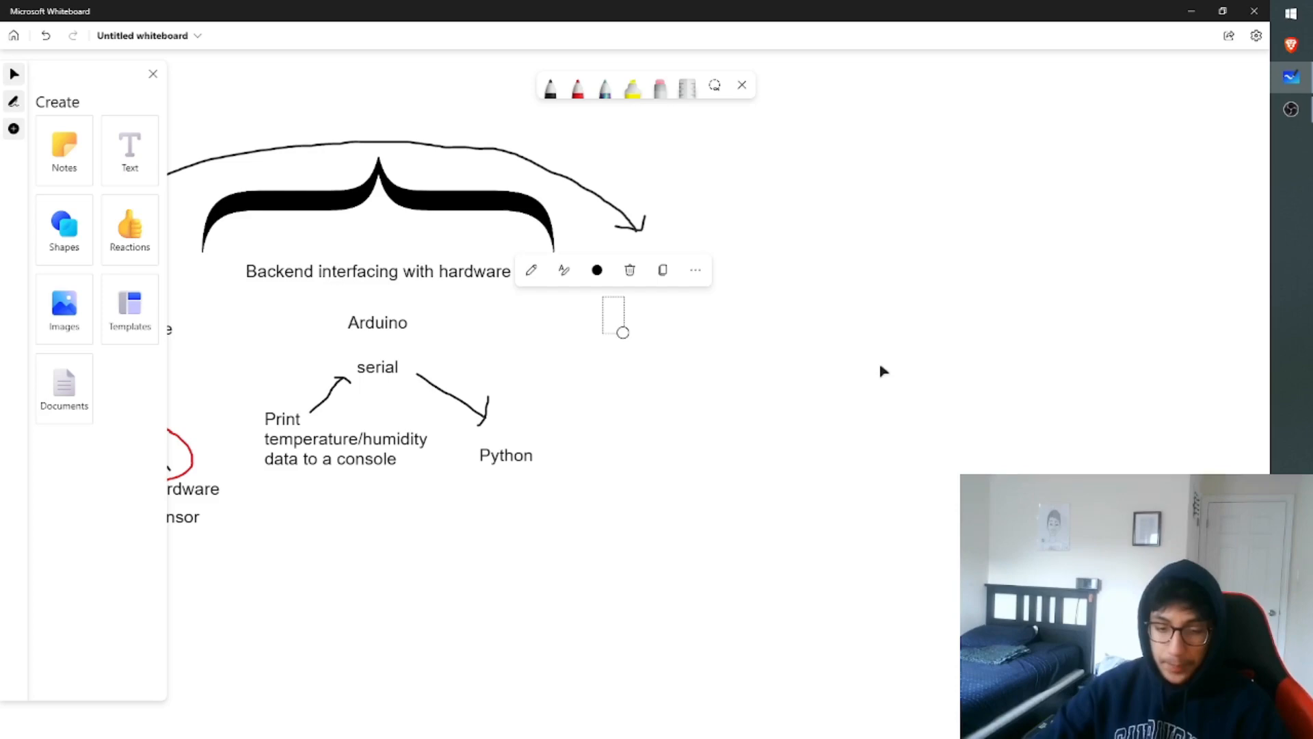
text(Webpage)
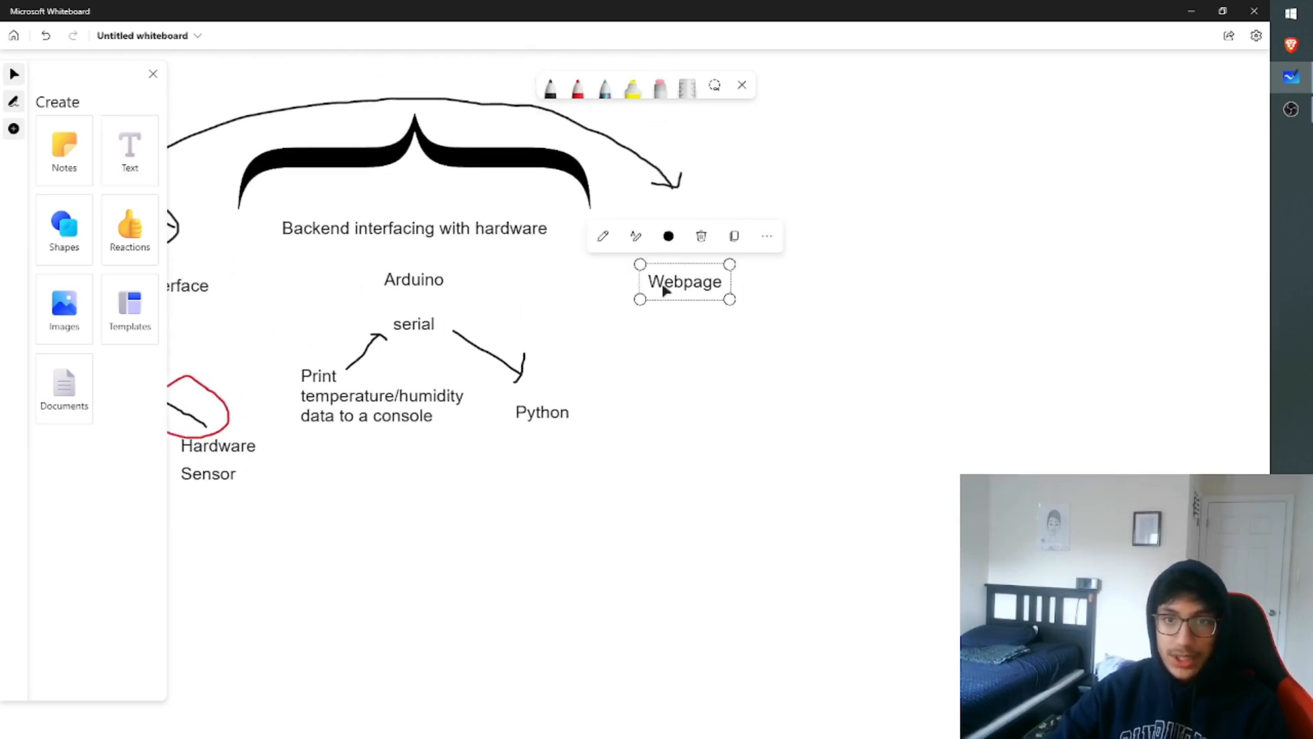
text(- using HTML)
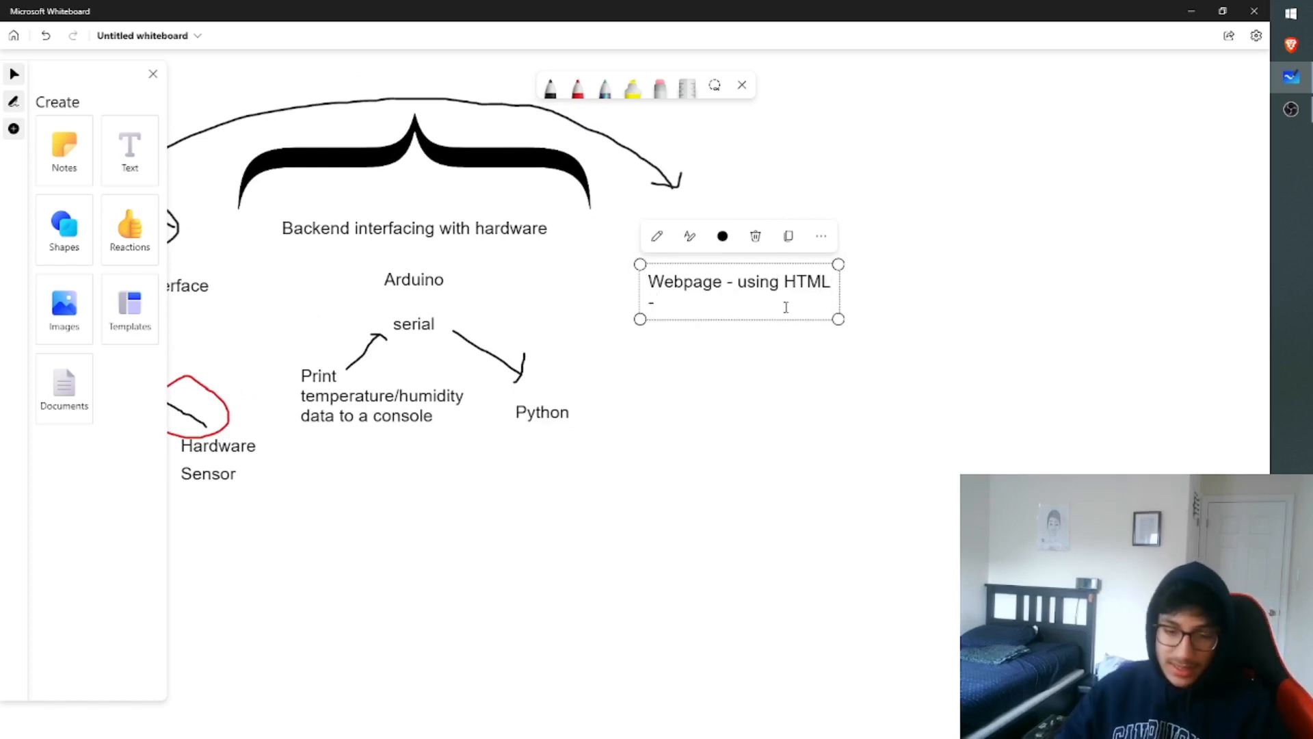
text(Bootstrap)
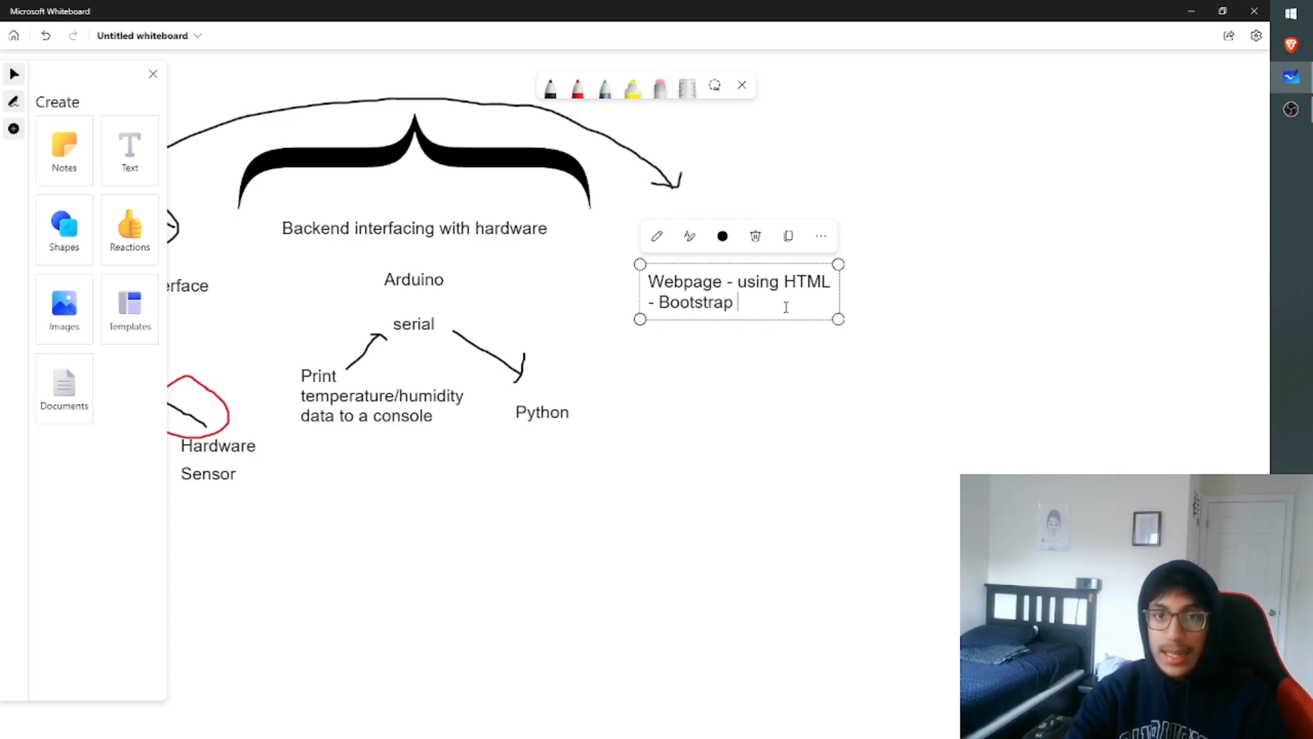
text((framework)
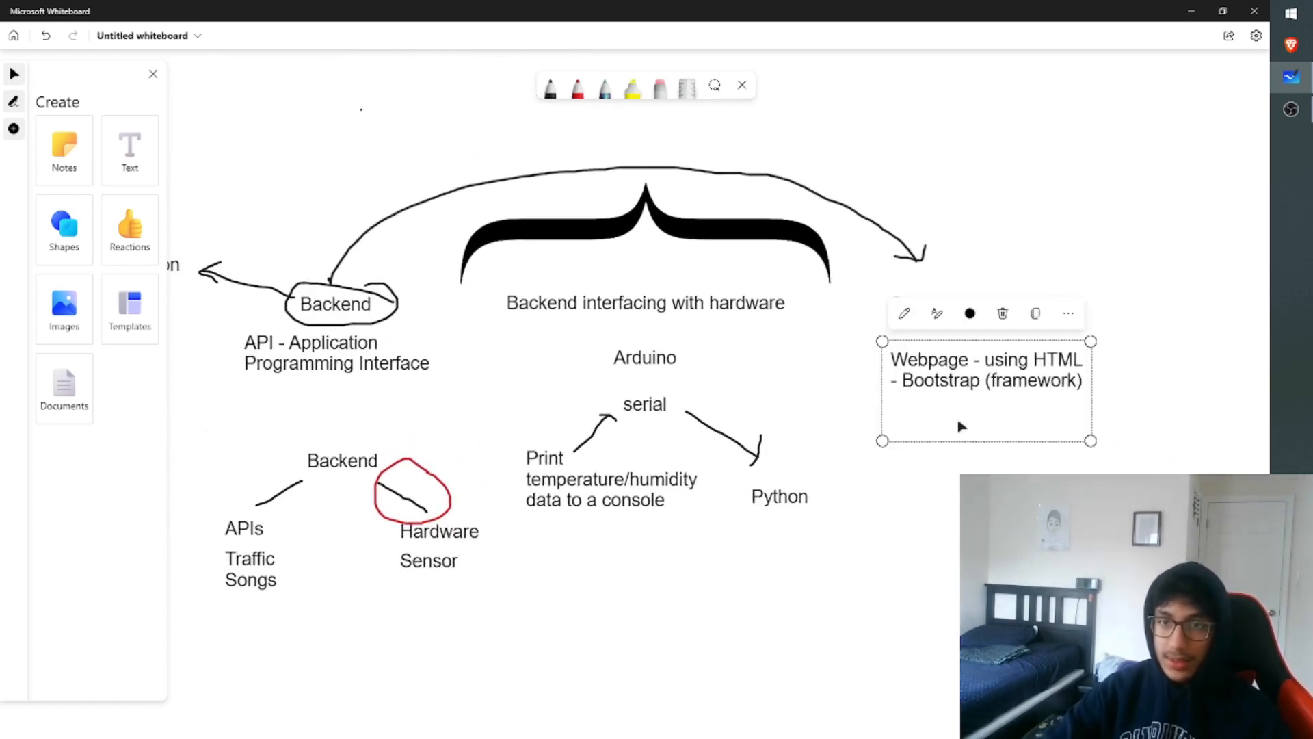
Add 'Flask' and the bullet '- Pass variables to my HTML file', then begin the 'Display' line
text(Flask)
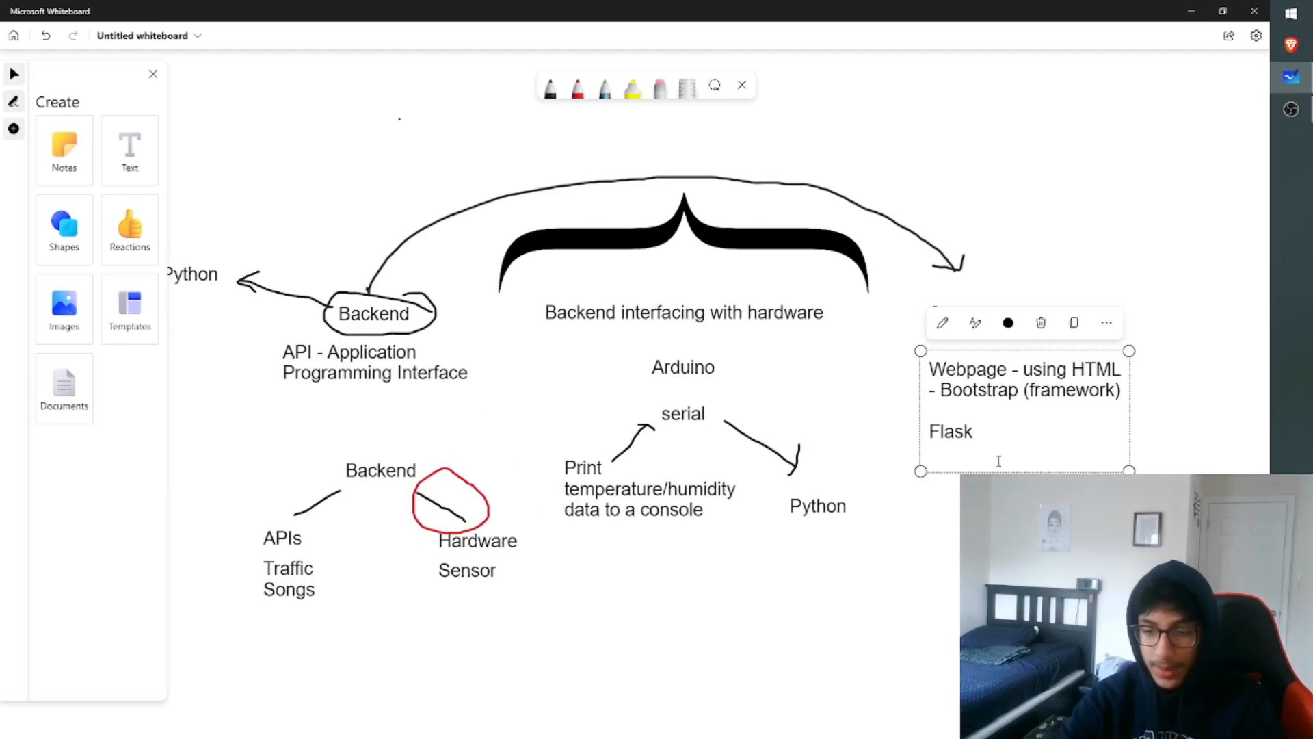
text(- Pass variables to)
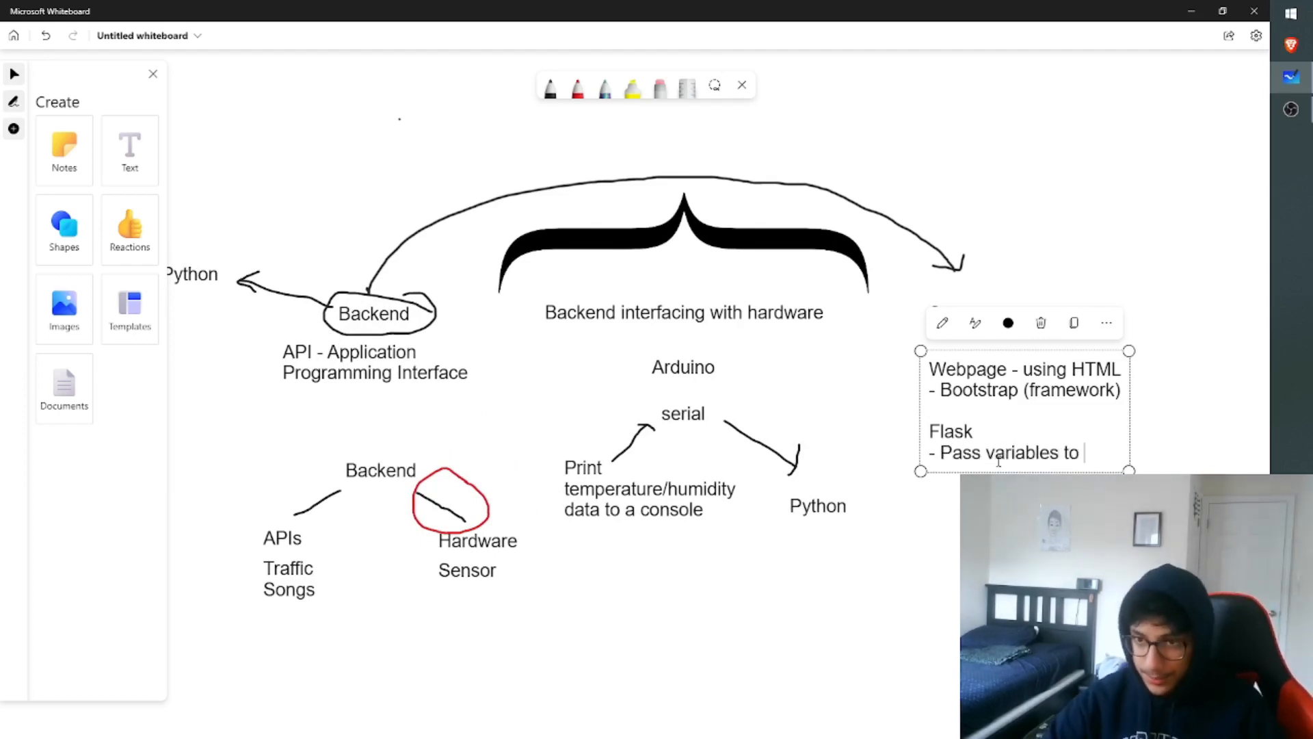
text(my)
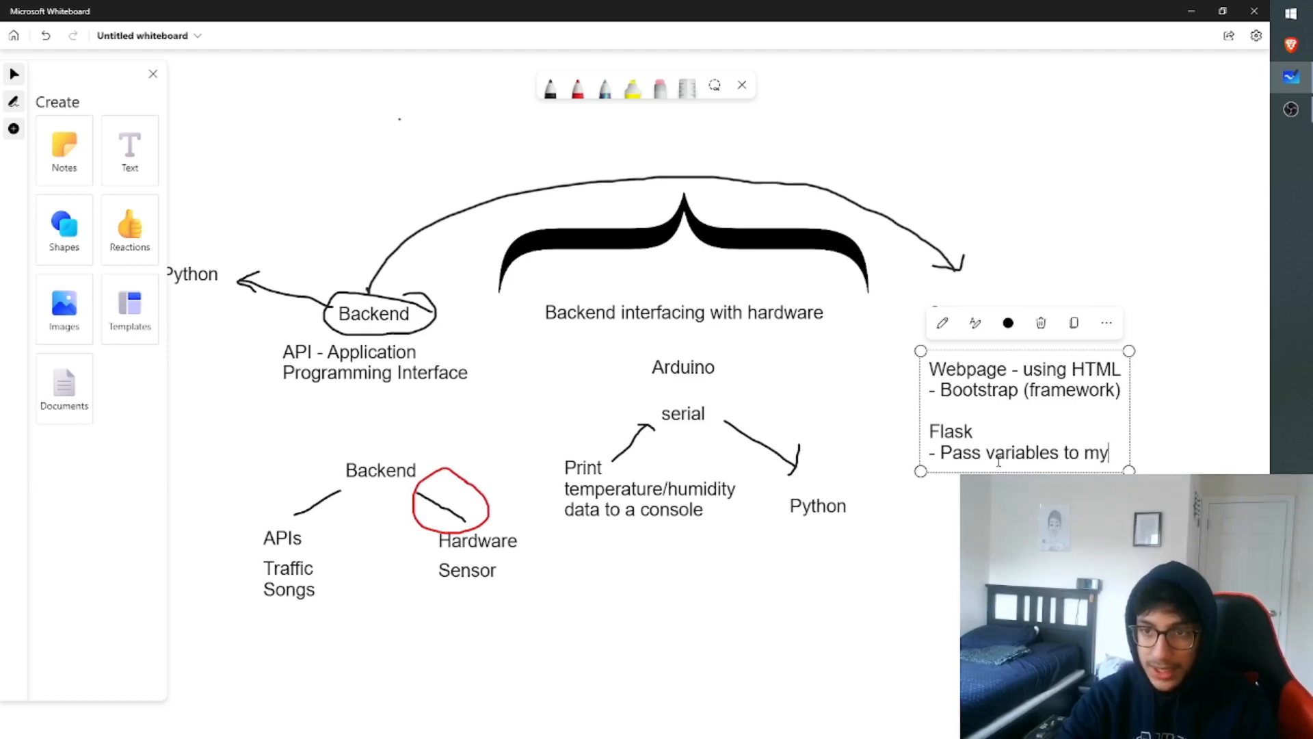
text(HTML file)
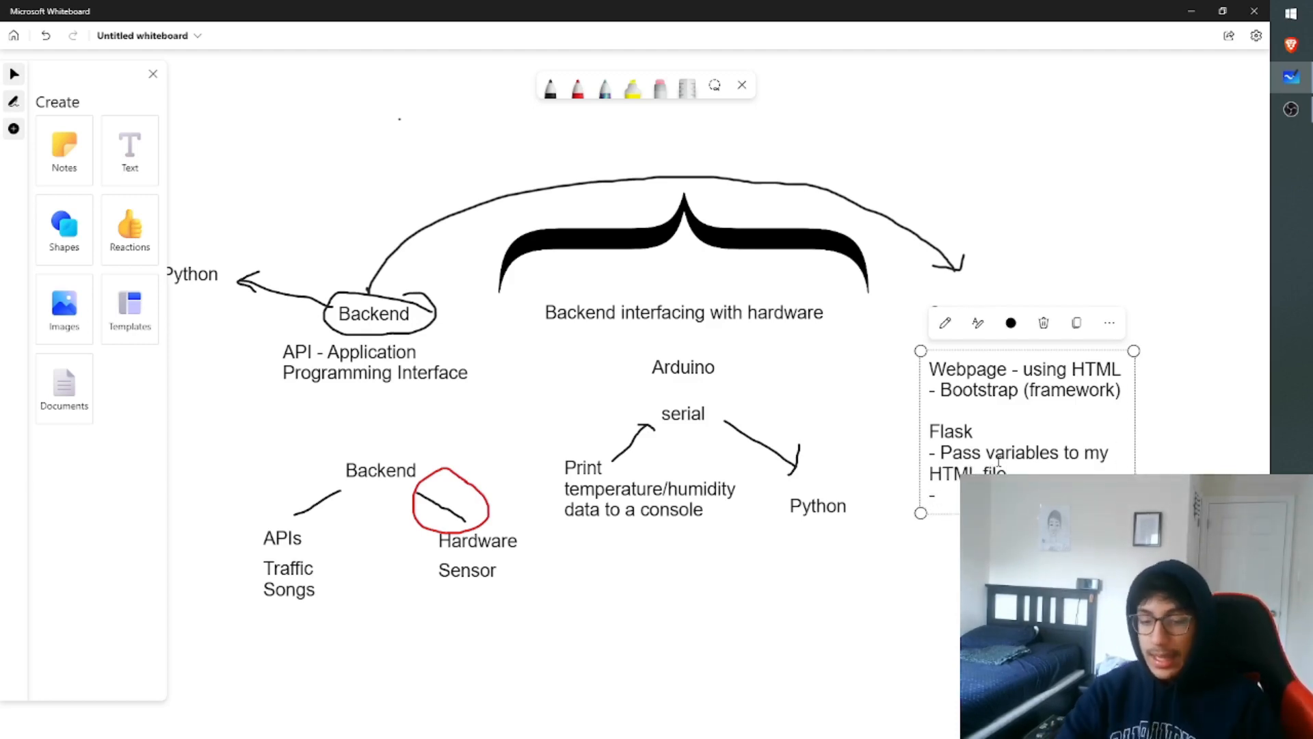
text(Display these variables)
text(- Run the webpage locally)
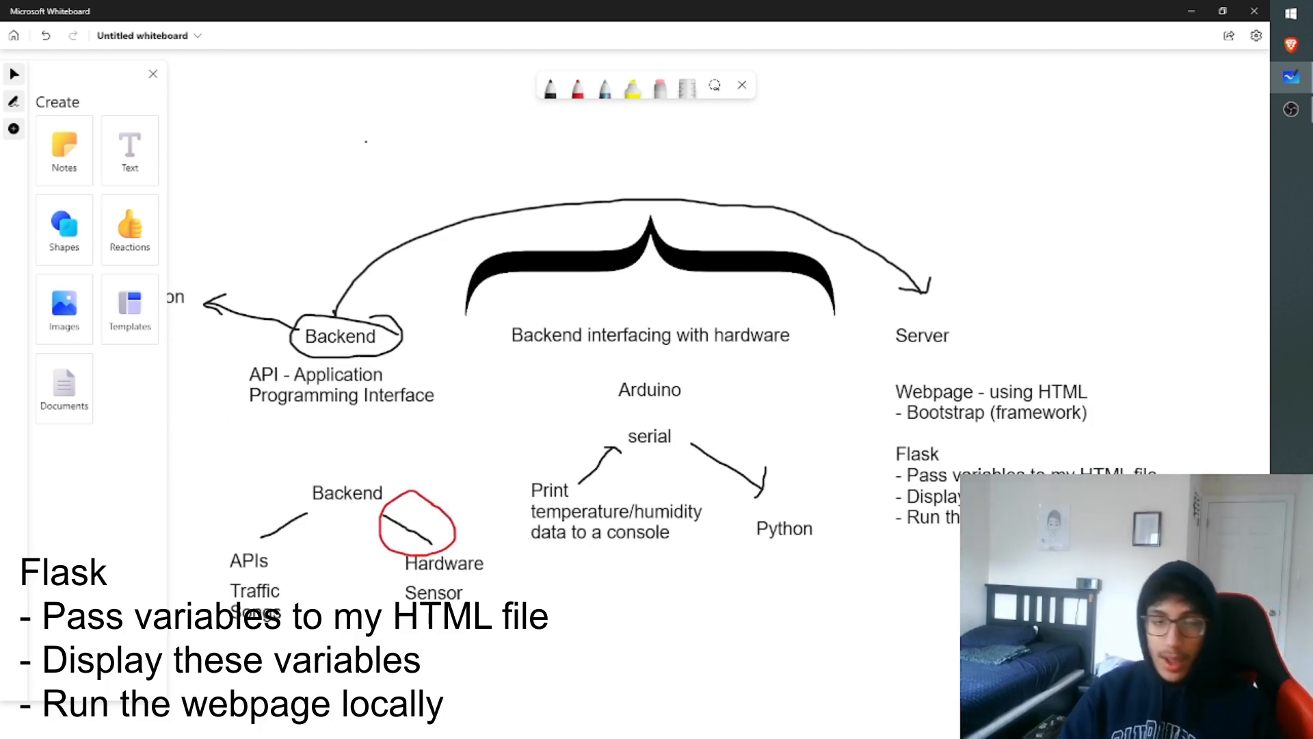
mouse_move(469, 259)
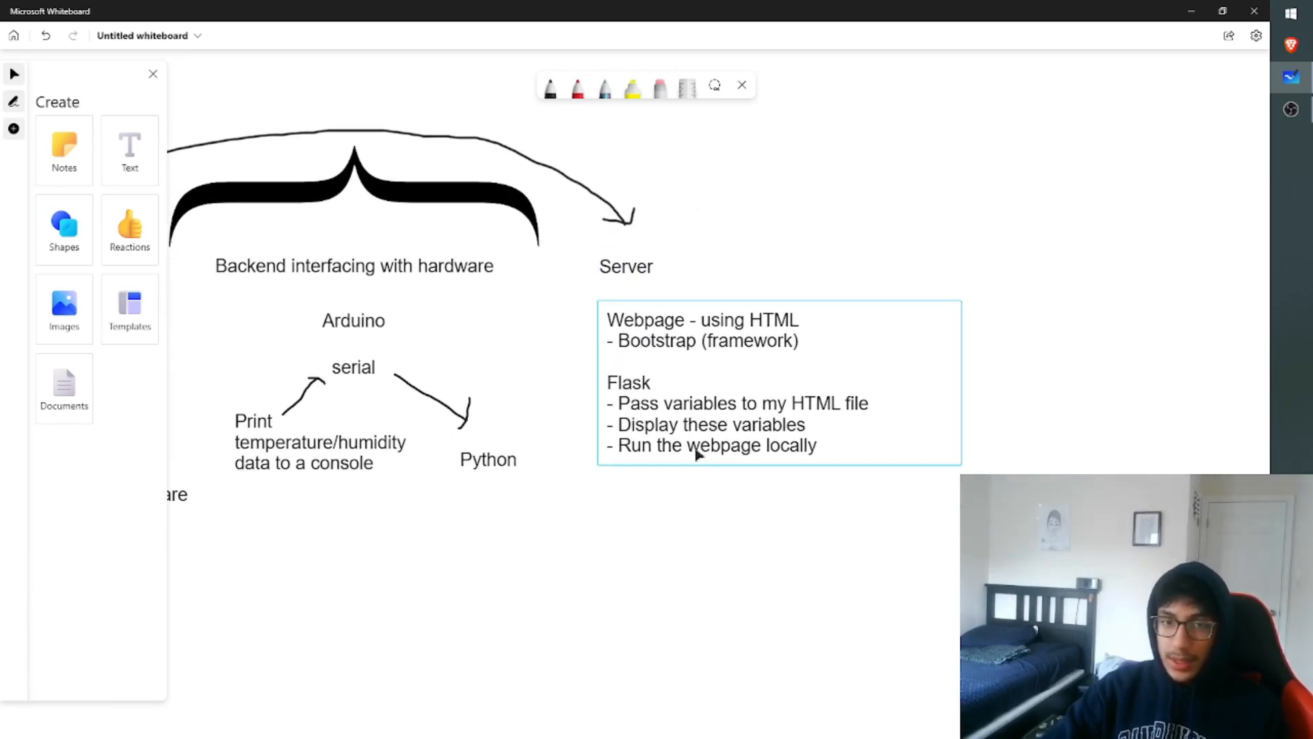
click(599, 606)
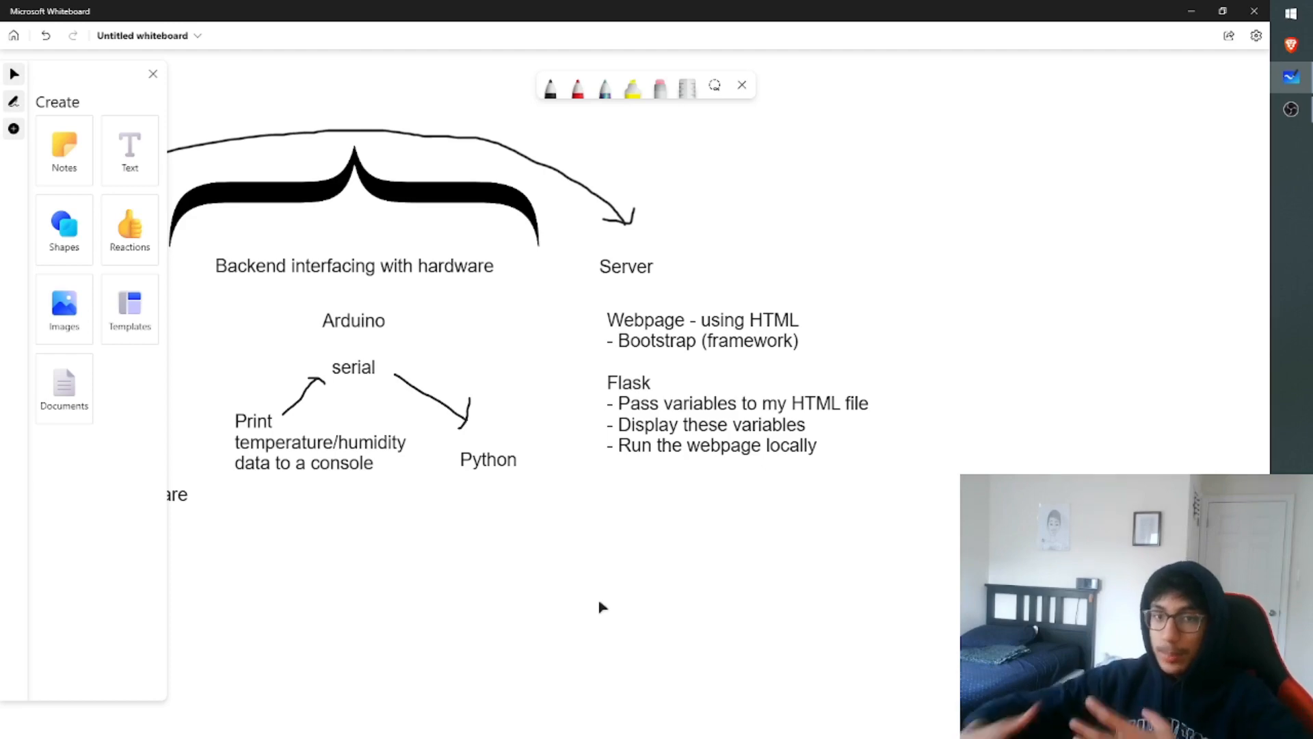
mouse_move(782, 521)
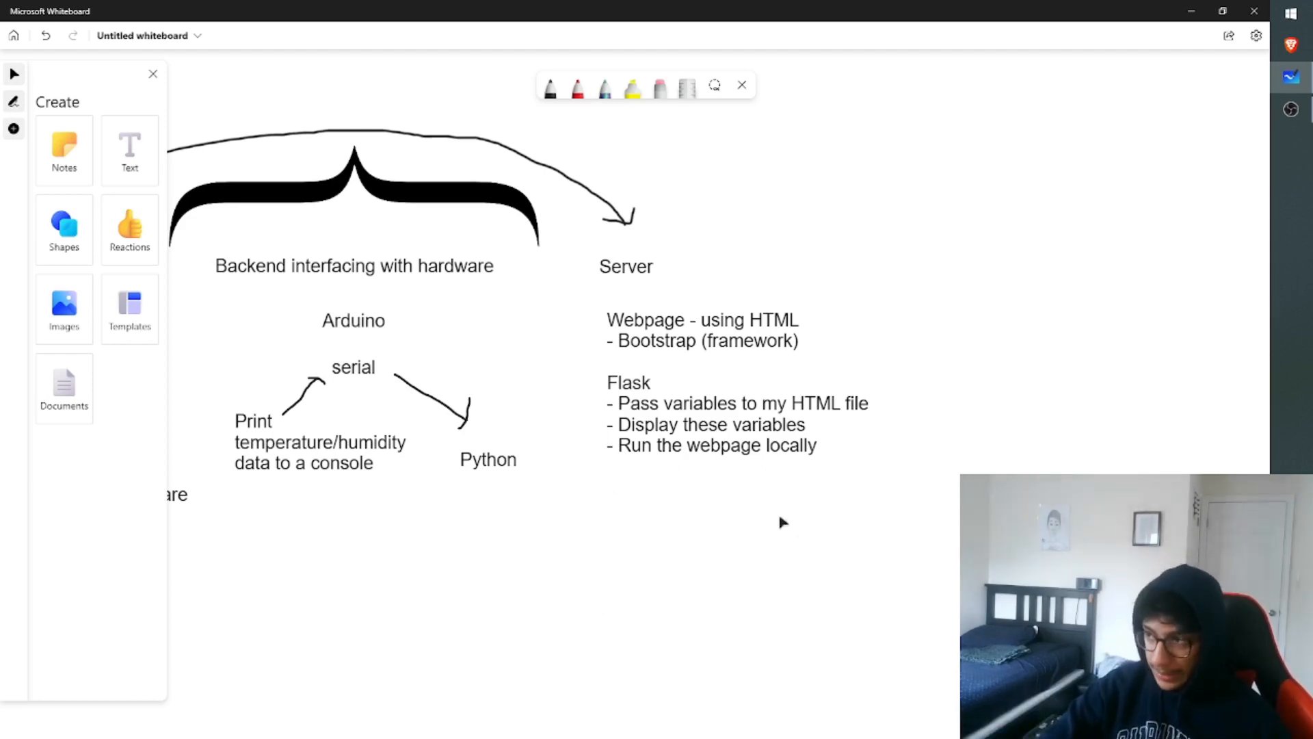
mouse_move(785, 528)
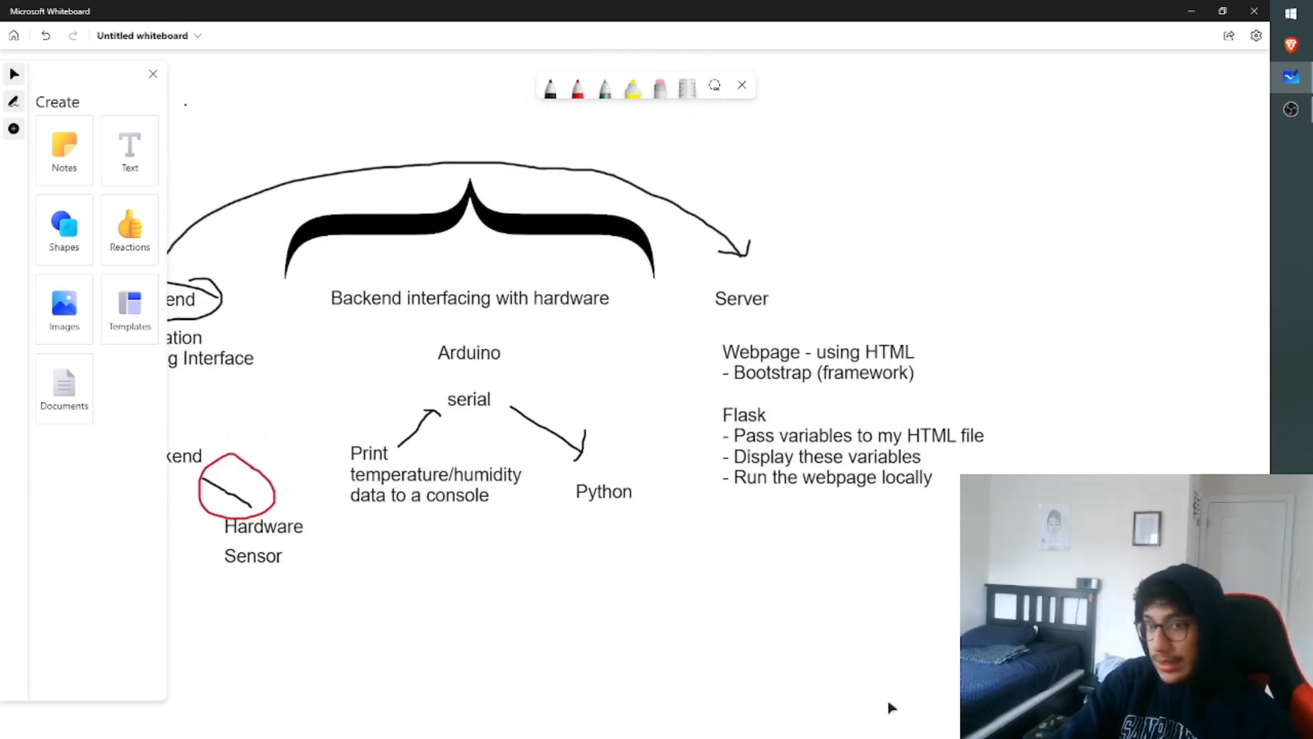
mouse_move(763, 661)
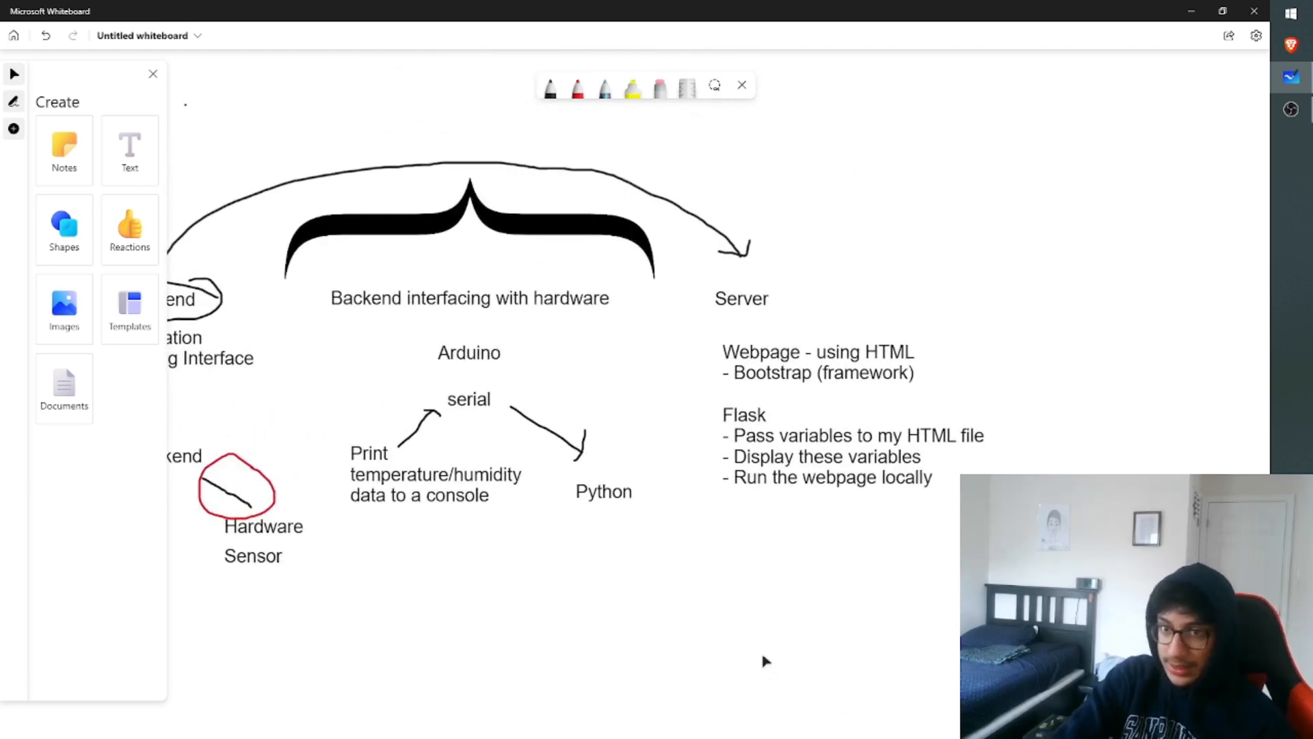